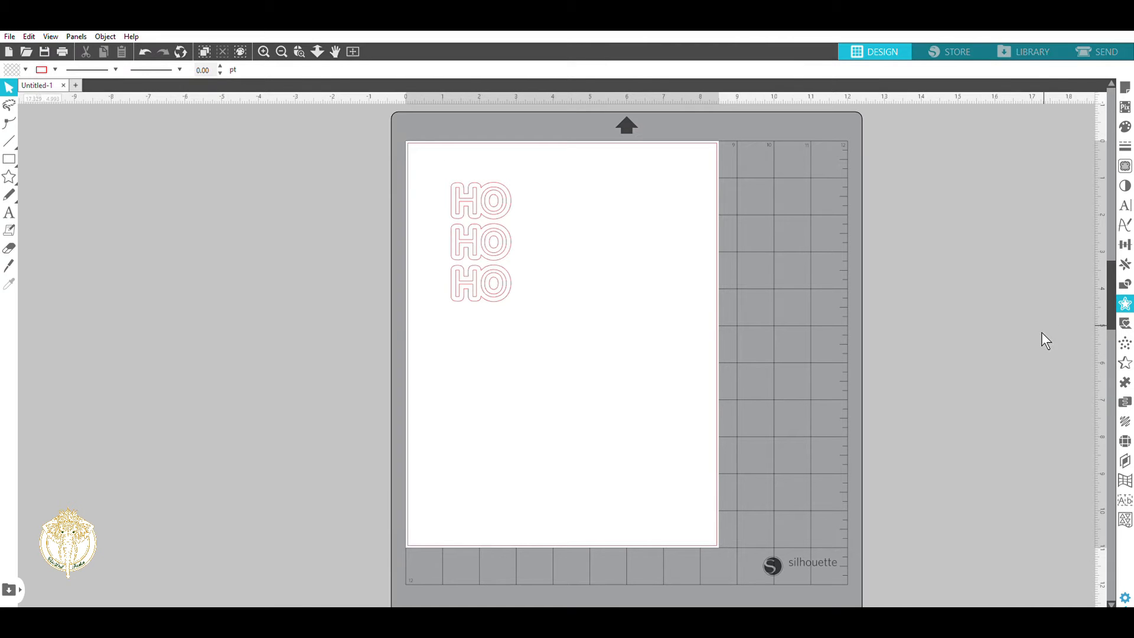
{"action": "mouse_move", "coordinate": [441, 167]}
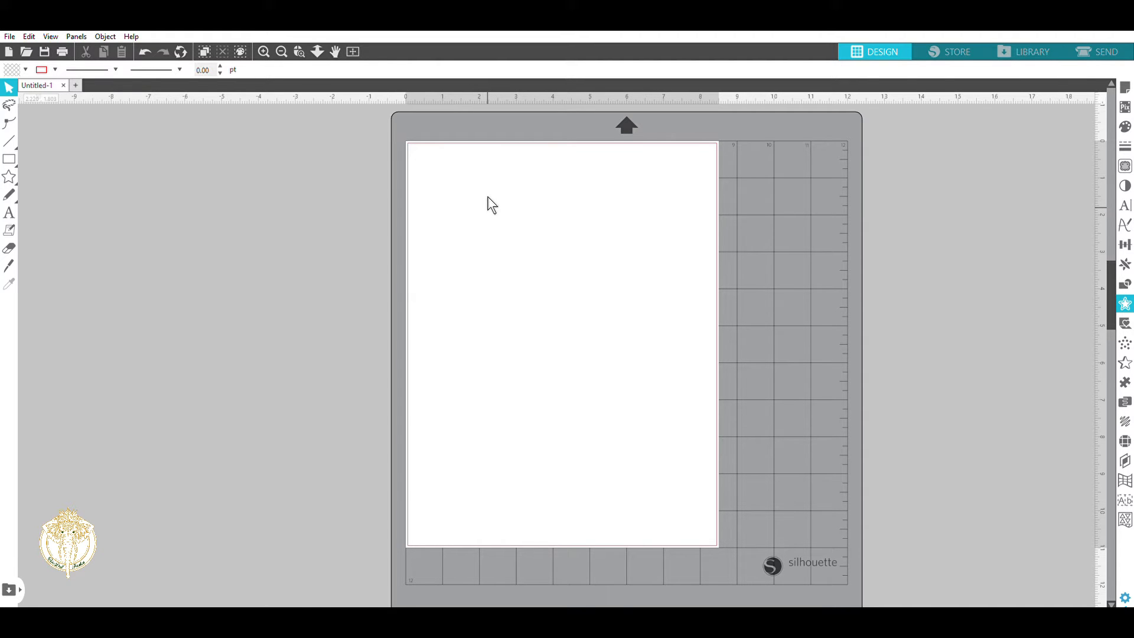
{"action": "mouse_move", "coordinate": [645, 239]}
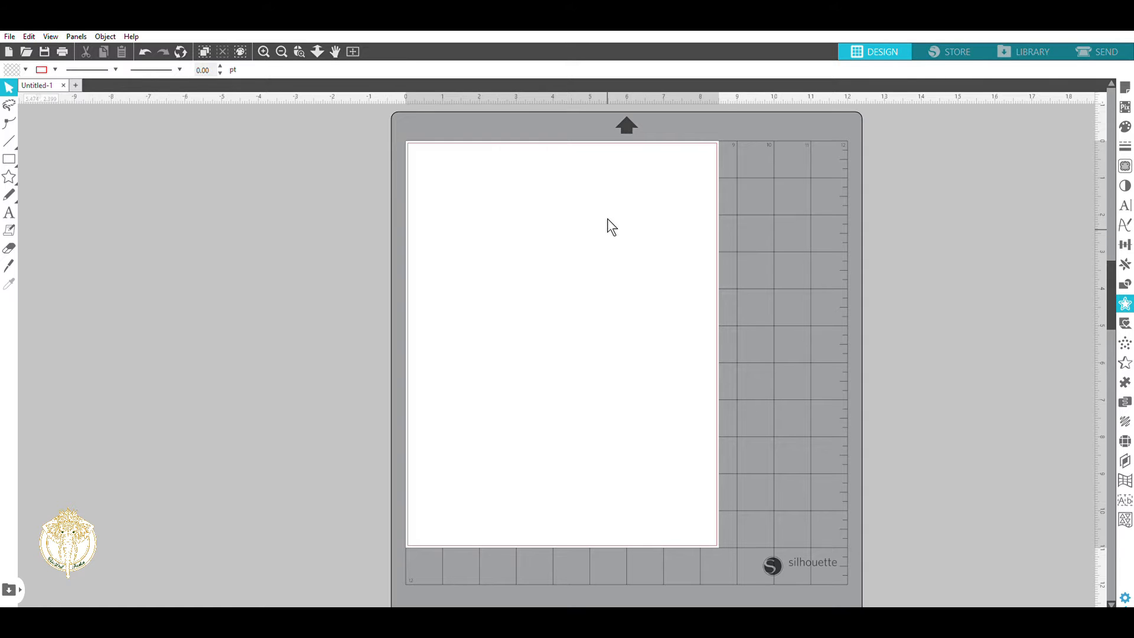
{"action": "mouse_move", "coordinate": [606, 228]}
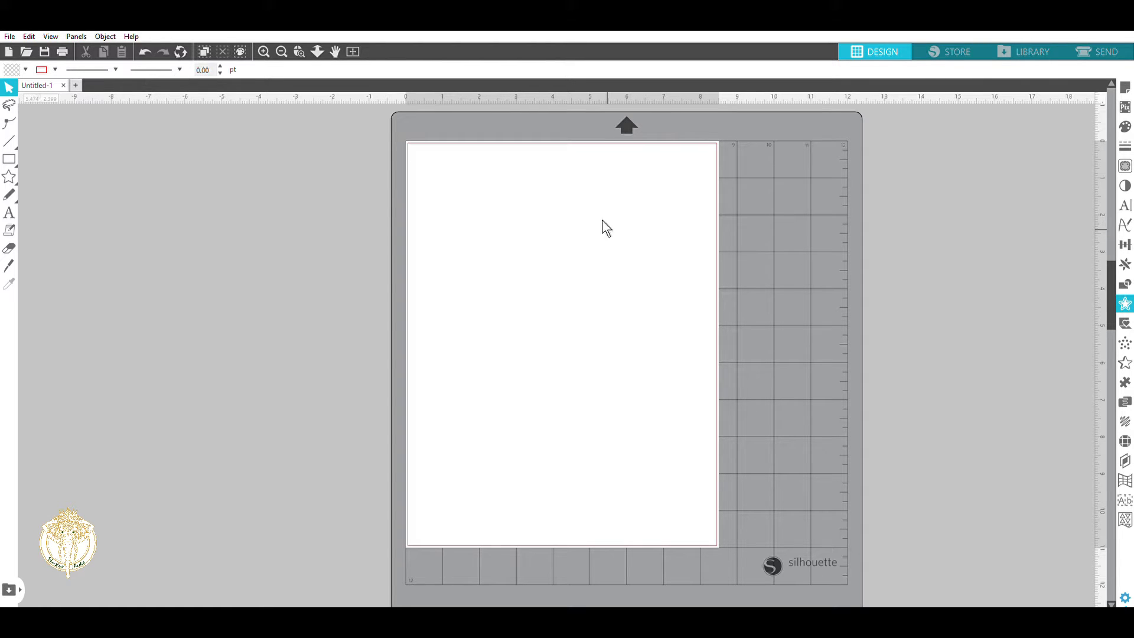
{"action": "mouse_move", "coordinate": [803, 41]}
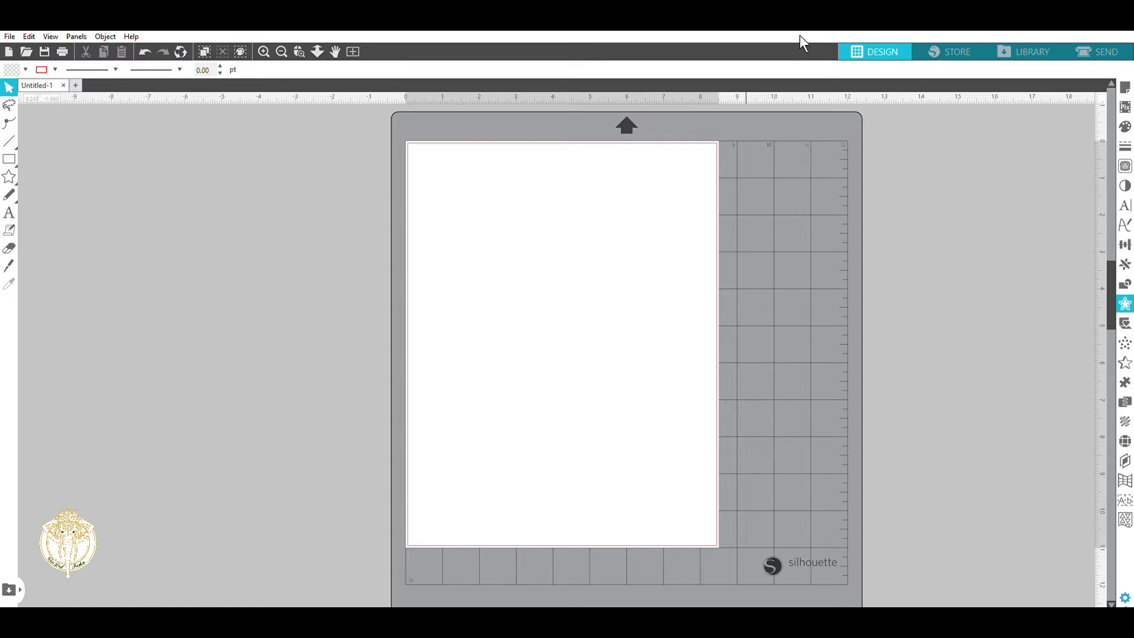
{"action": "mouse_move", "coordinate": [280, 197]}
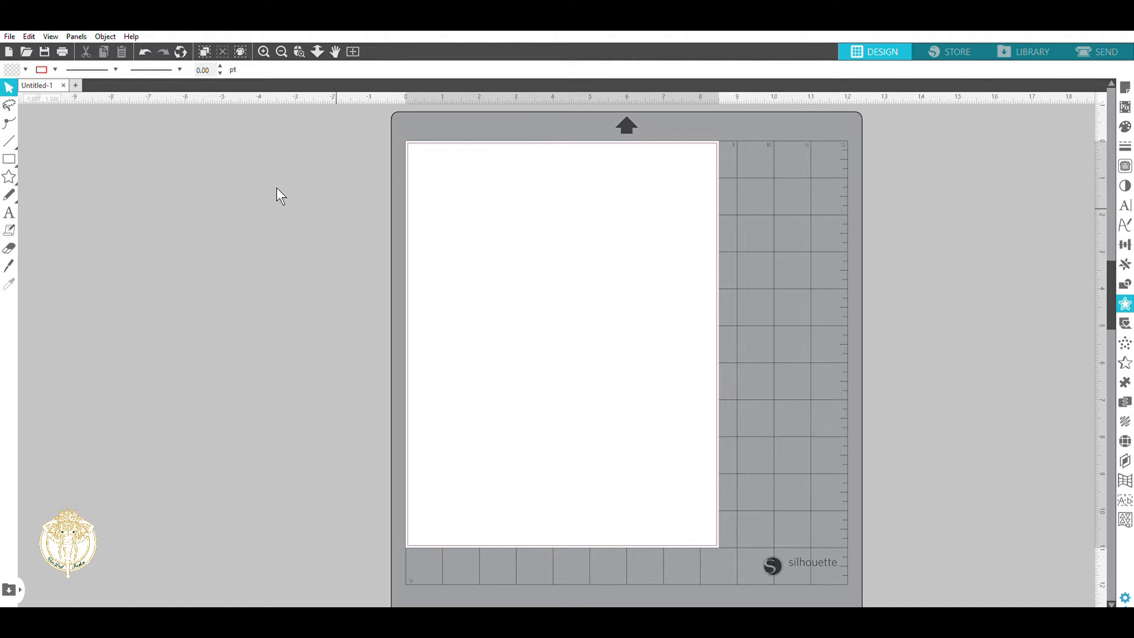
{"action": "mouse_move", "coordinate": [327, 241]}
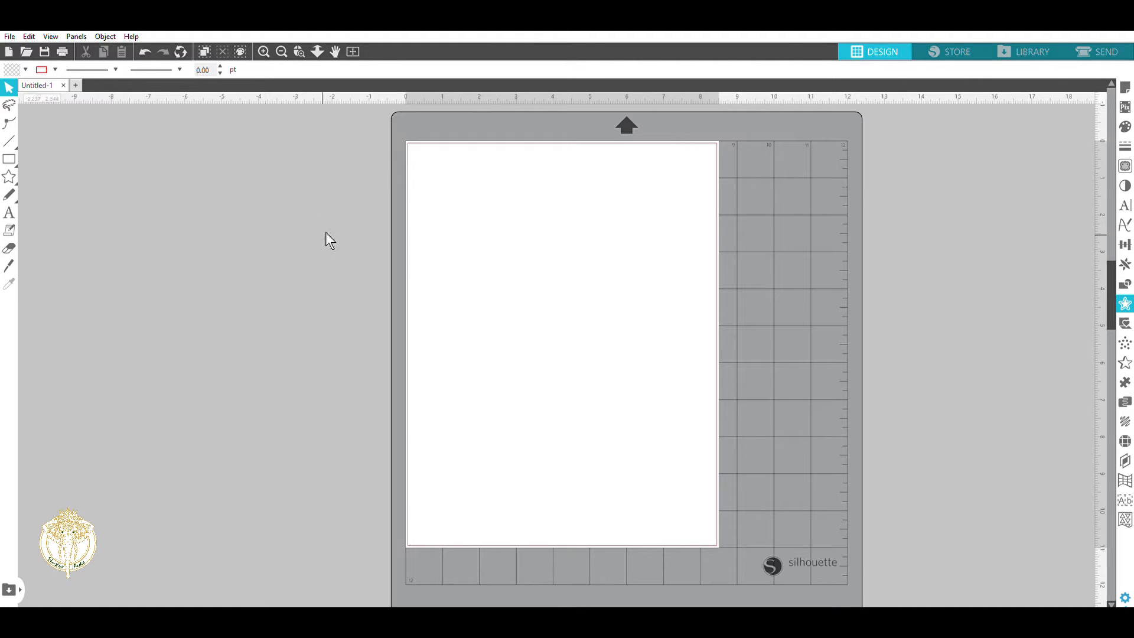
Restore the 1.625 x 3.225 in HO HO HO outline design at the page's top-left
{"action": "left_click", "coordinate": [9, 212]}
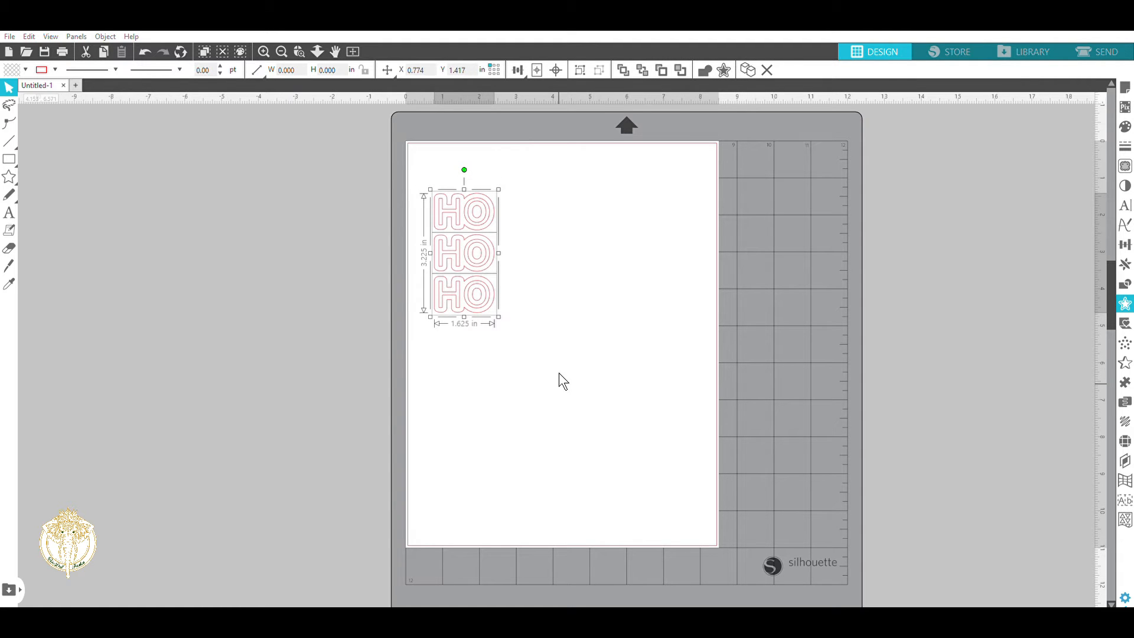
{"action": "mouse_move", "coordinate": [279, 251]}
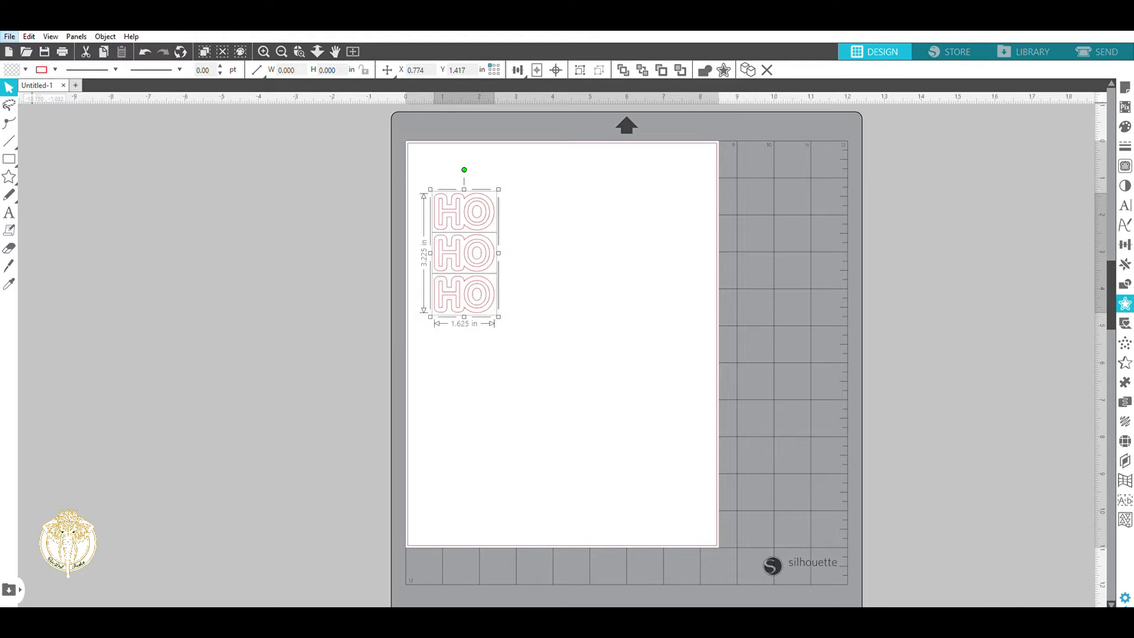
{"action": "mouse_move", "coordinate": [32, 142]}
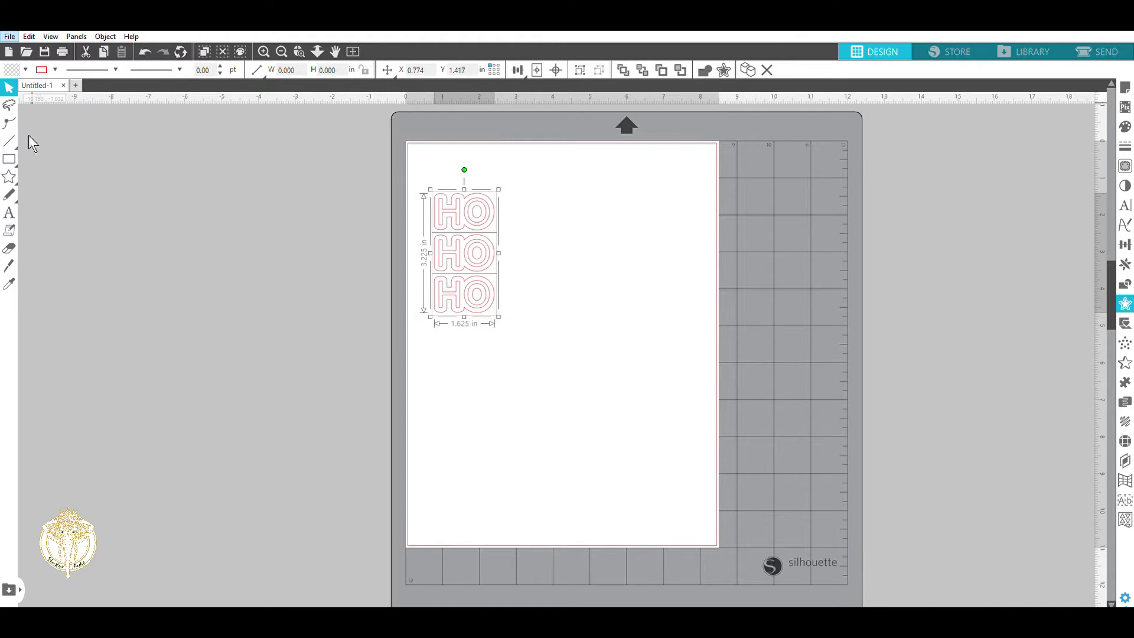
{"action": "mouse_move", "coordinate": [182, 147]}
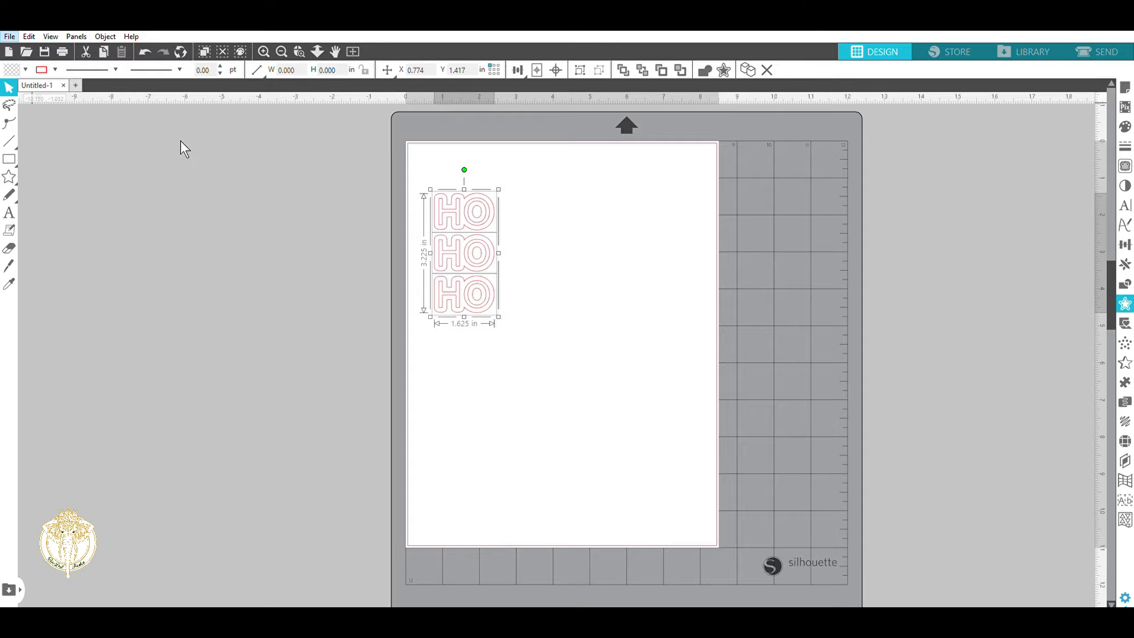
{"action": "mouse_move", "coordinate": [156, 263]}
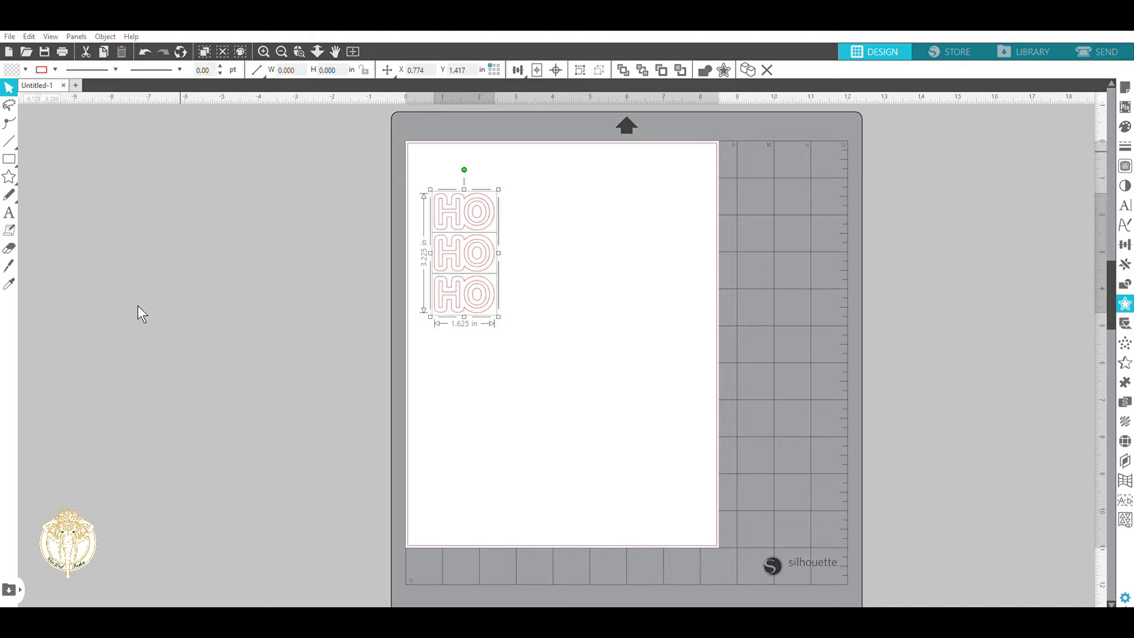
{"action": "mouse_move", "coordinate": [129, 353]}
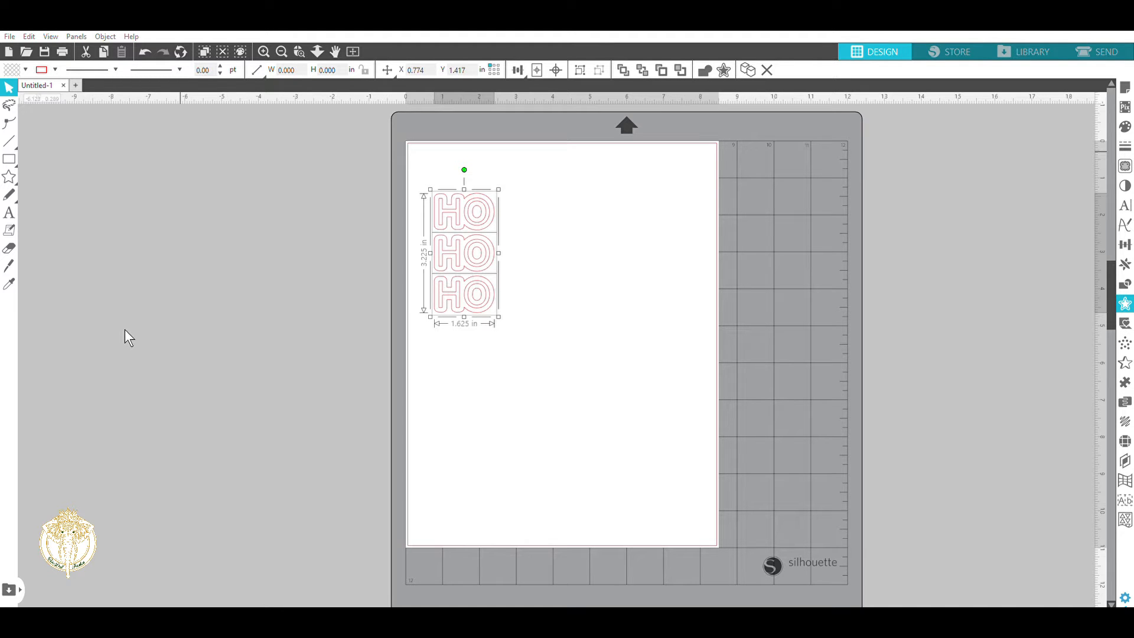
{"action": "mouse_move", "coordinate": [144, 296]}
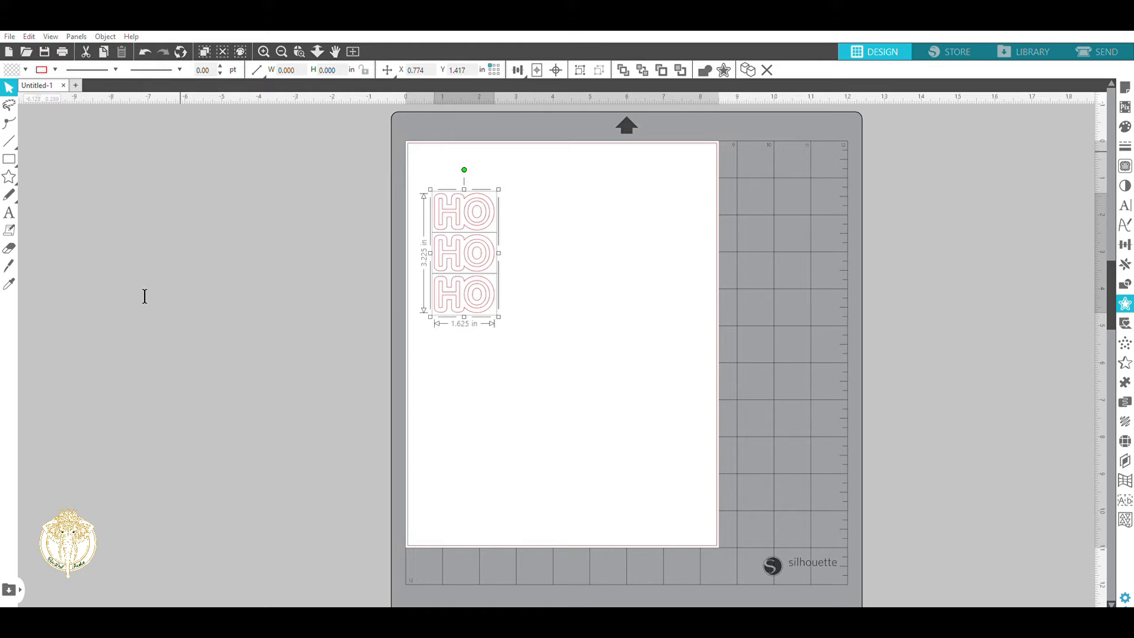
{"action": "mouse_move", "coordinate": [140, 295]}
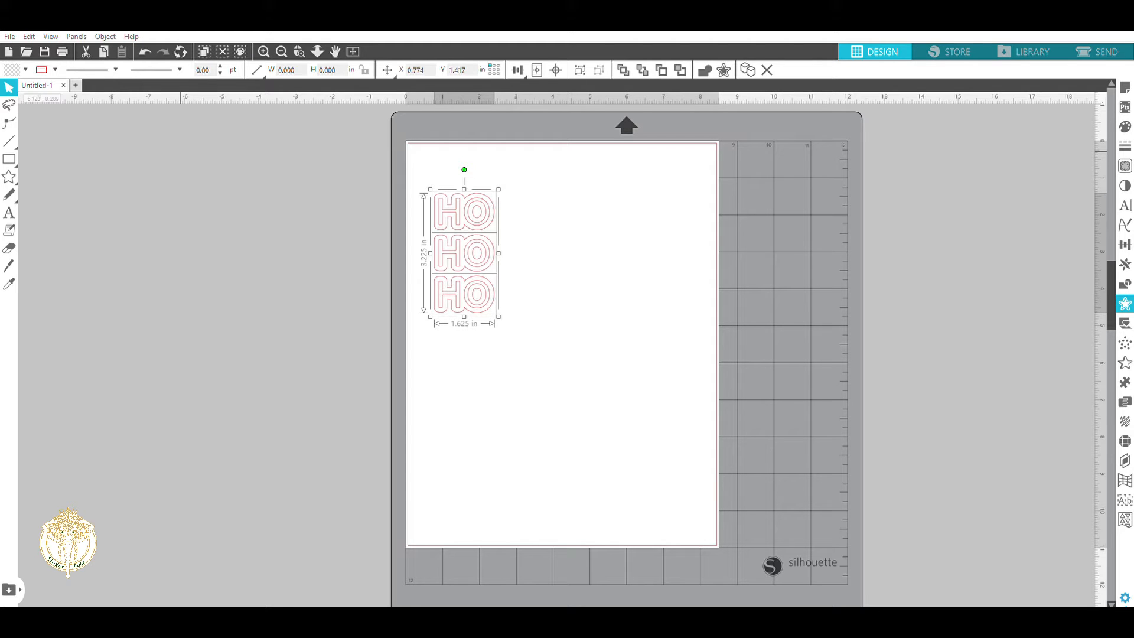
{"action": "mouse_move", "coordinate": [67, 433]}
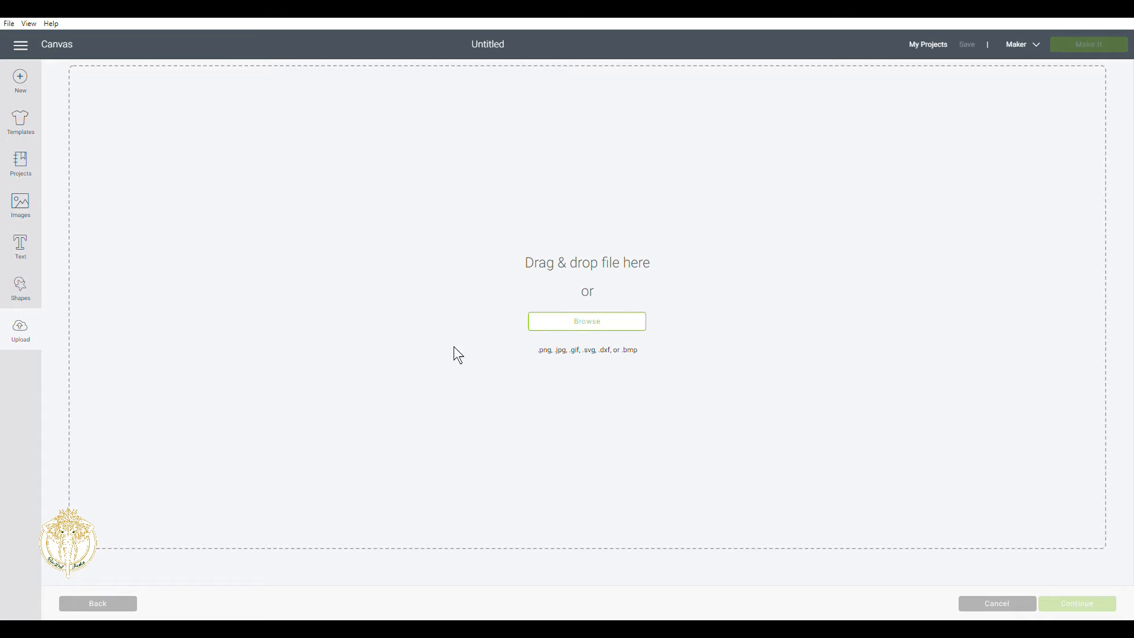
{"action": "mouse_move", "coordinate": [583, 365]}
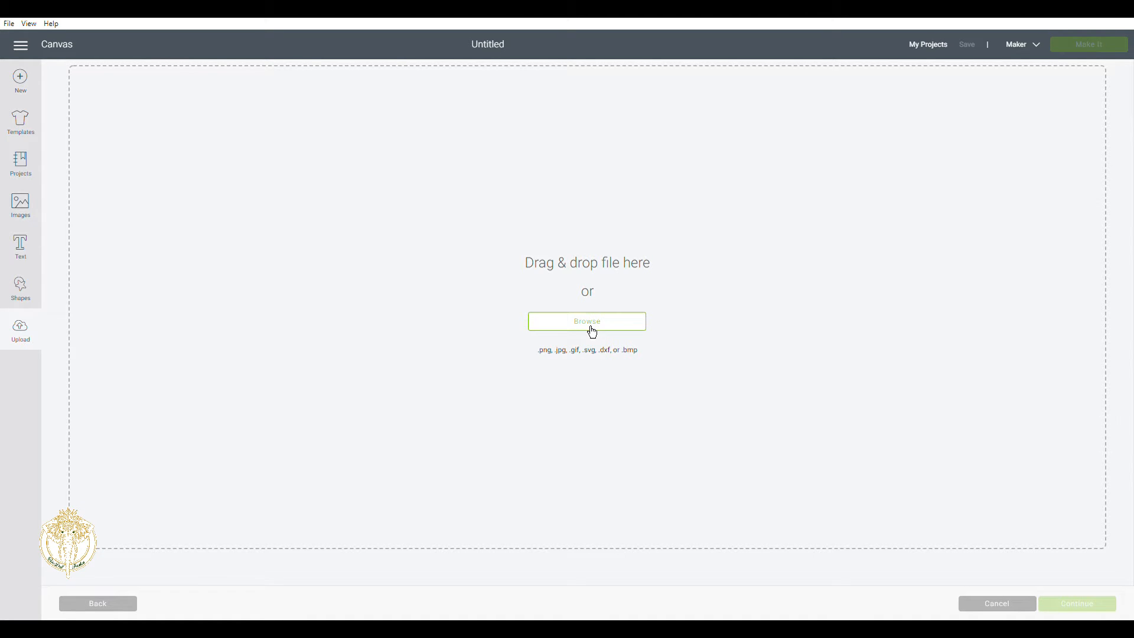
{"action": "mouse_move", "coordinate": [561, 316]}
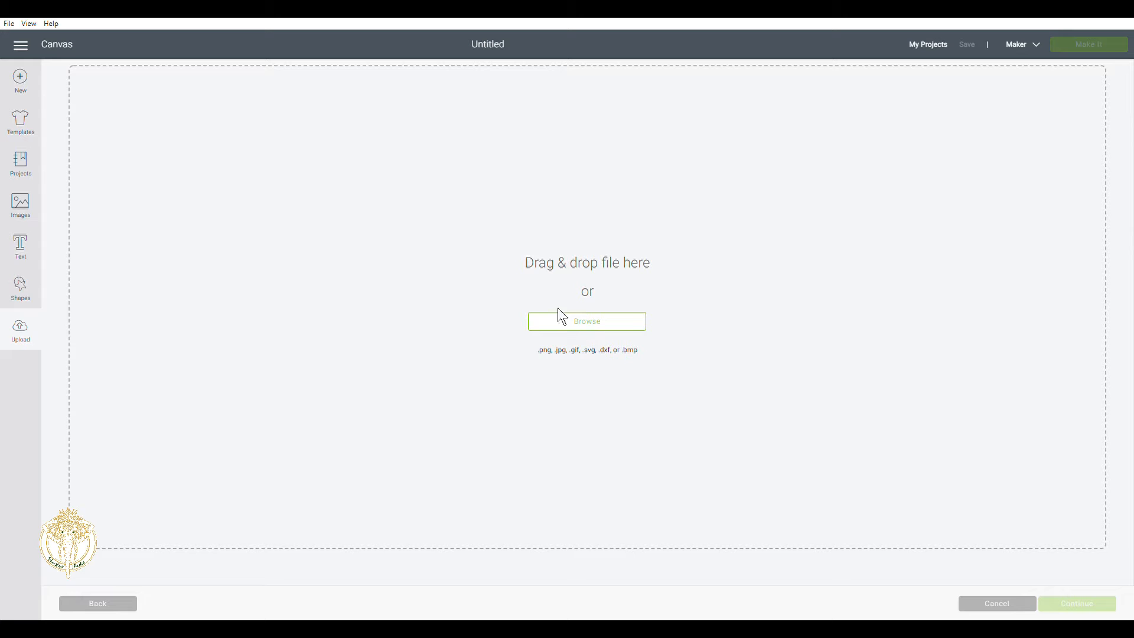
{"action": "mouse_move", "coordinate": [469, 318]}
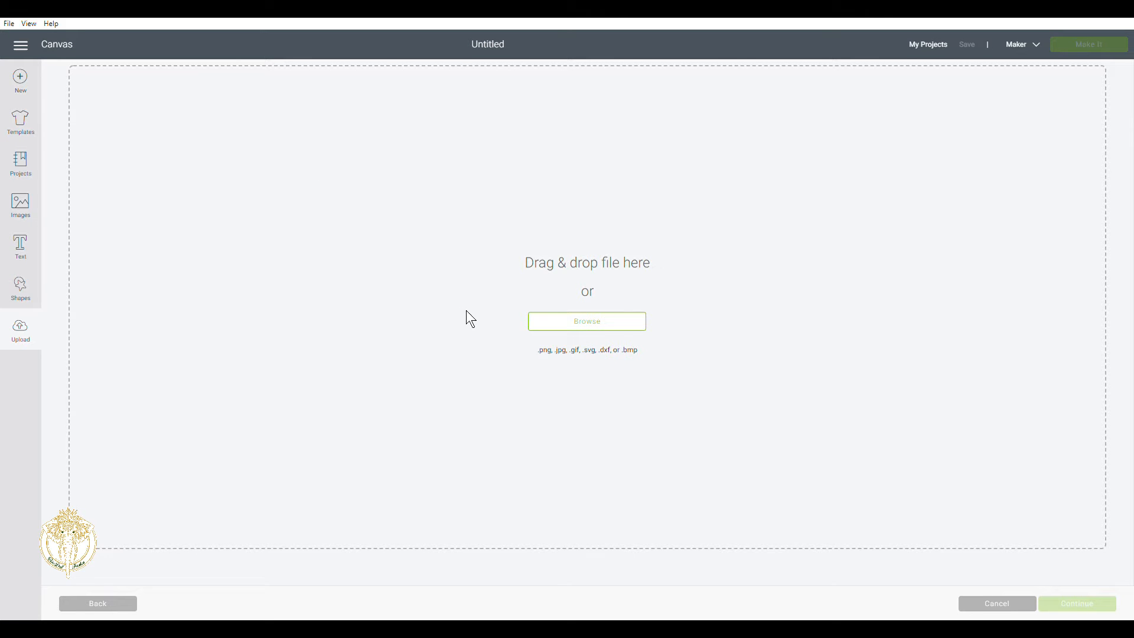
Upload the HO HO HO file and save it as 'HOHOHO-OFFSET SILHOUETTE'
{"action": "left_click", "coordinate": [586, 321]}
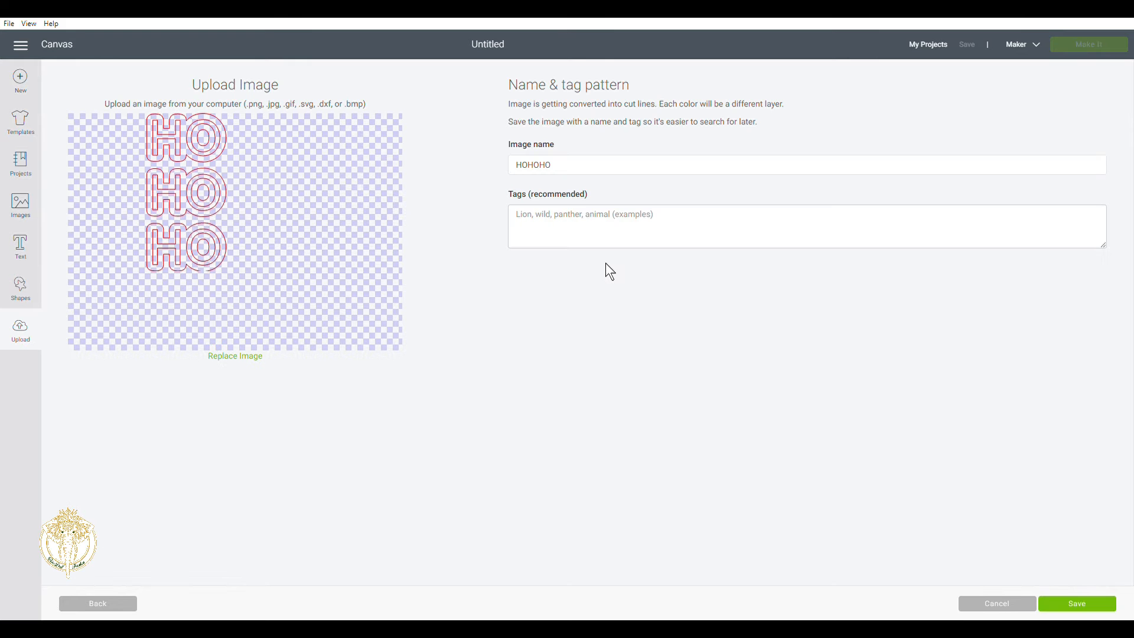
{"action": "mouse_move", "coordinate": [116, 260]}
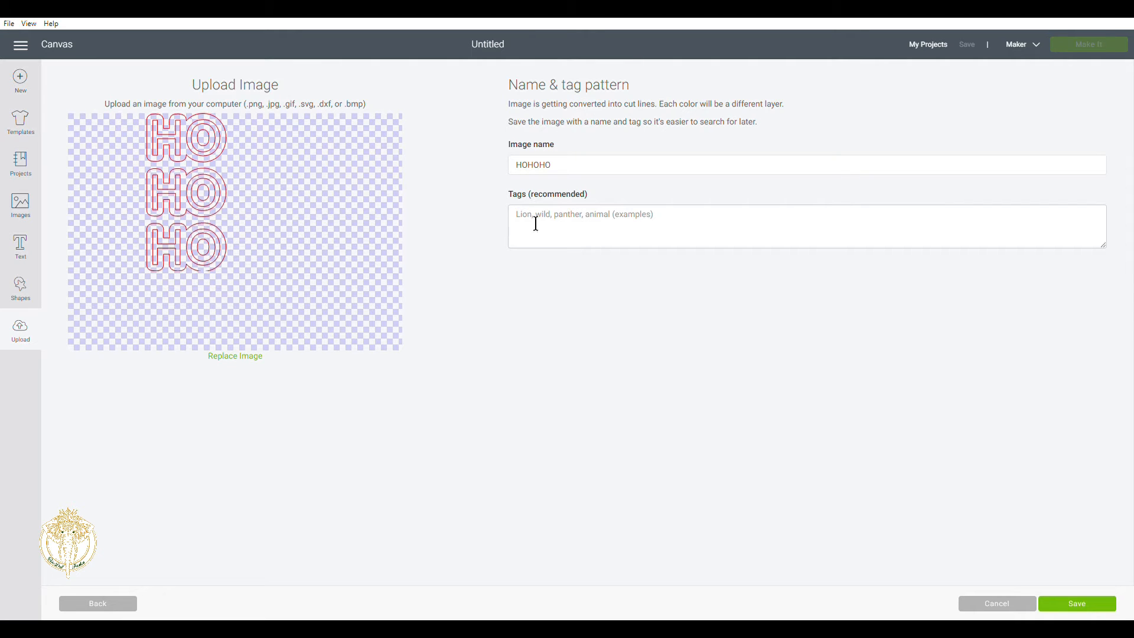
{"action": "type", "text": "HOH"}
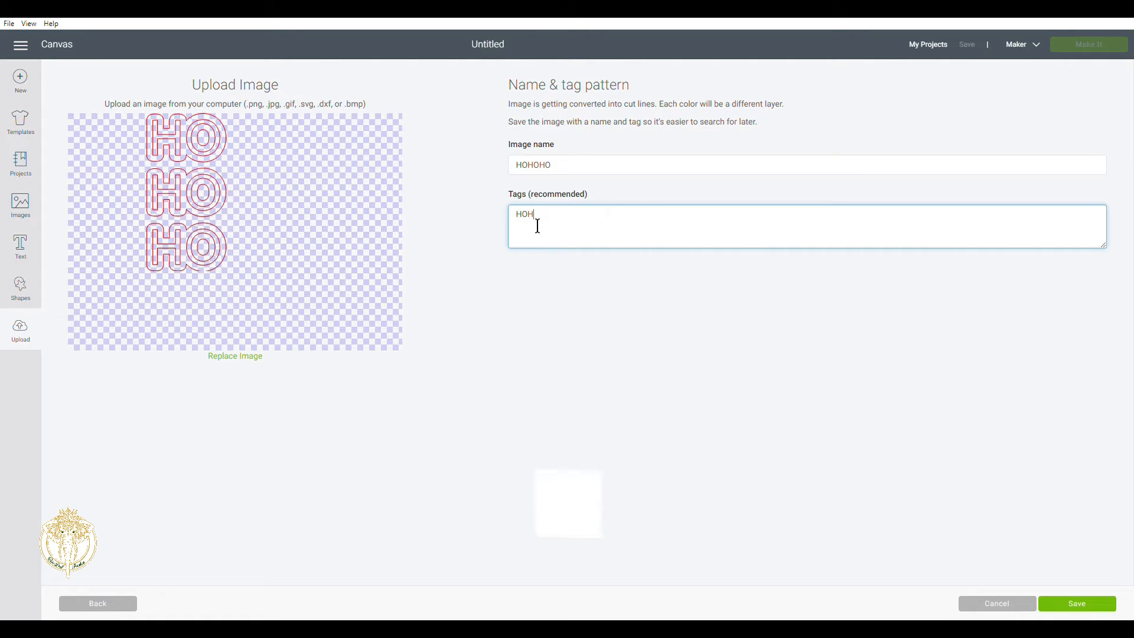
{"action": "type", "text": "OHO OFFE"}
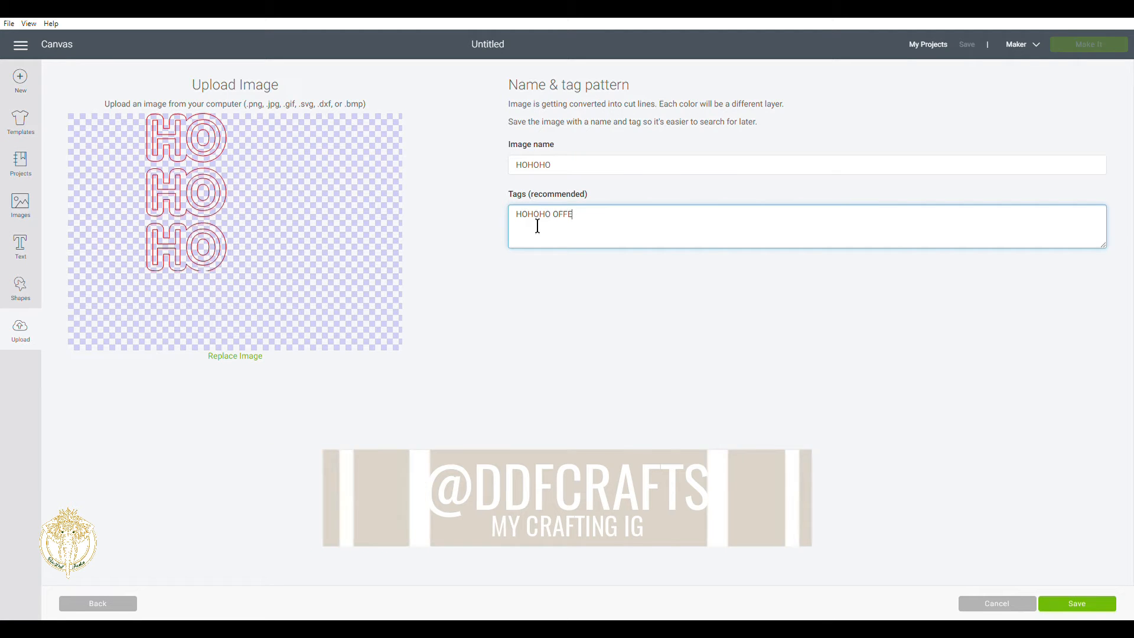
{"action": "type", "text": "SET,"}
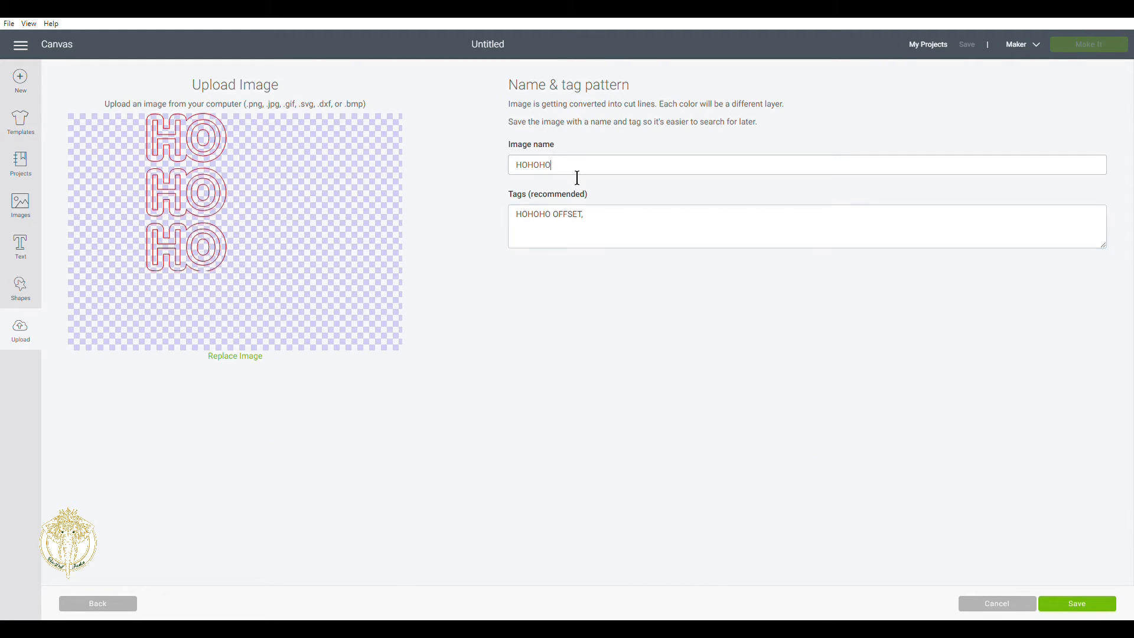
{"action": "type", "text": "-OFF"}
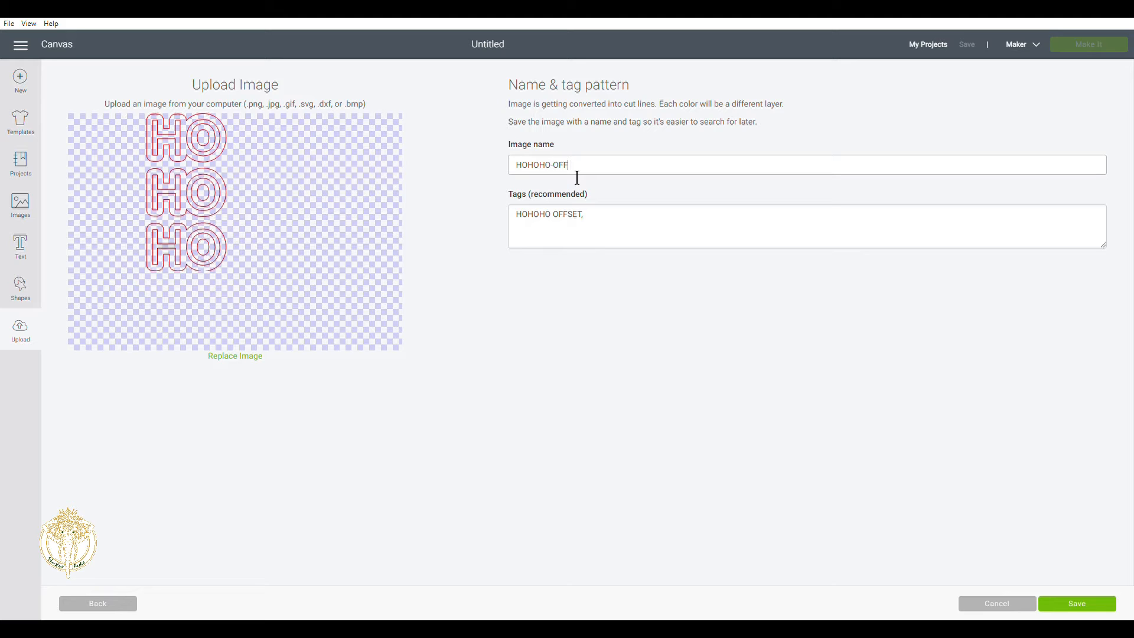
{"action": "type", "text": "SET"}
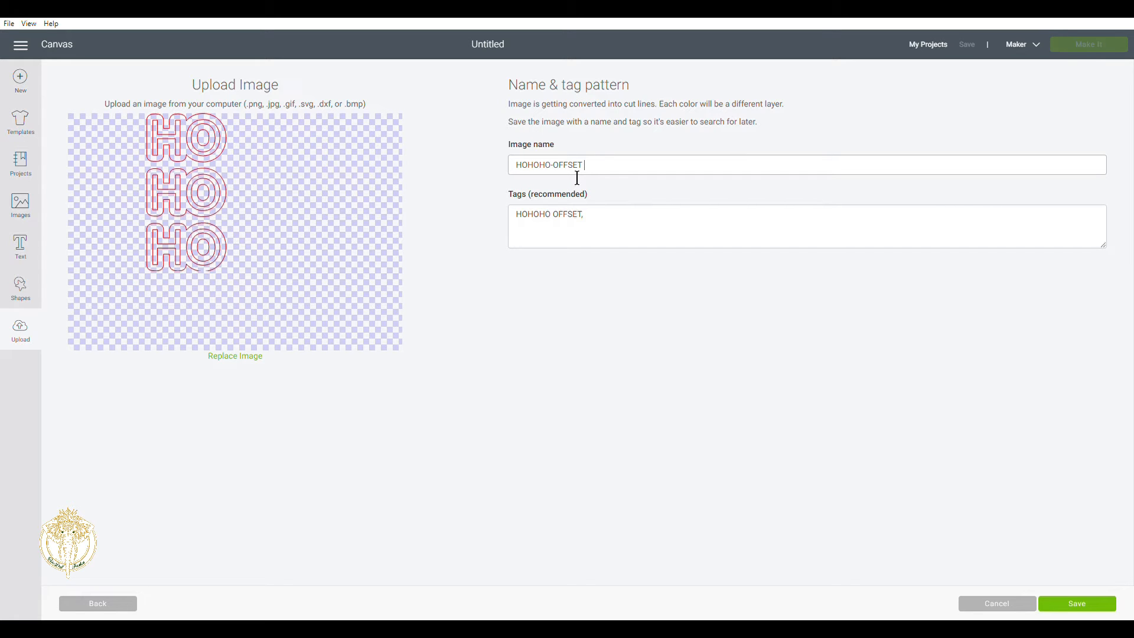
{"action": "type", "text": "SILHOUETTE"}
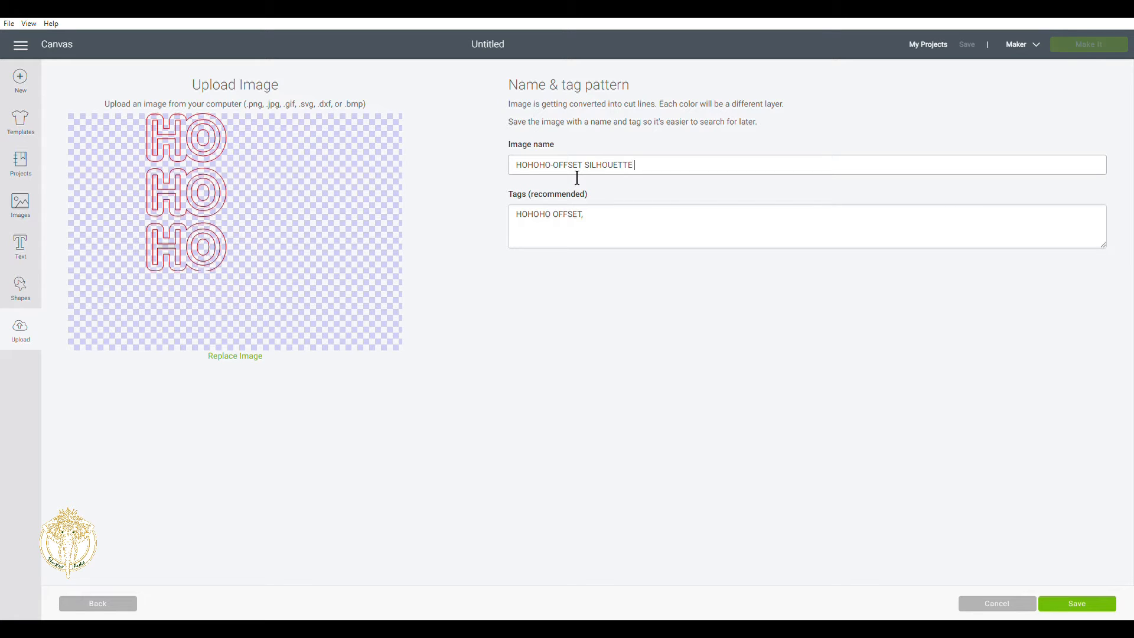
{"action": "mouse_move", "coordinate": [694, 195]}
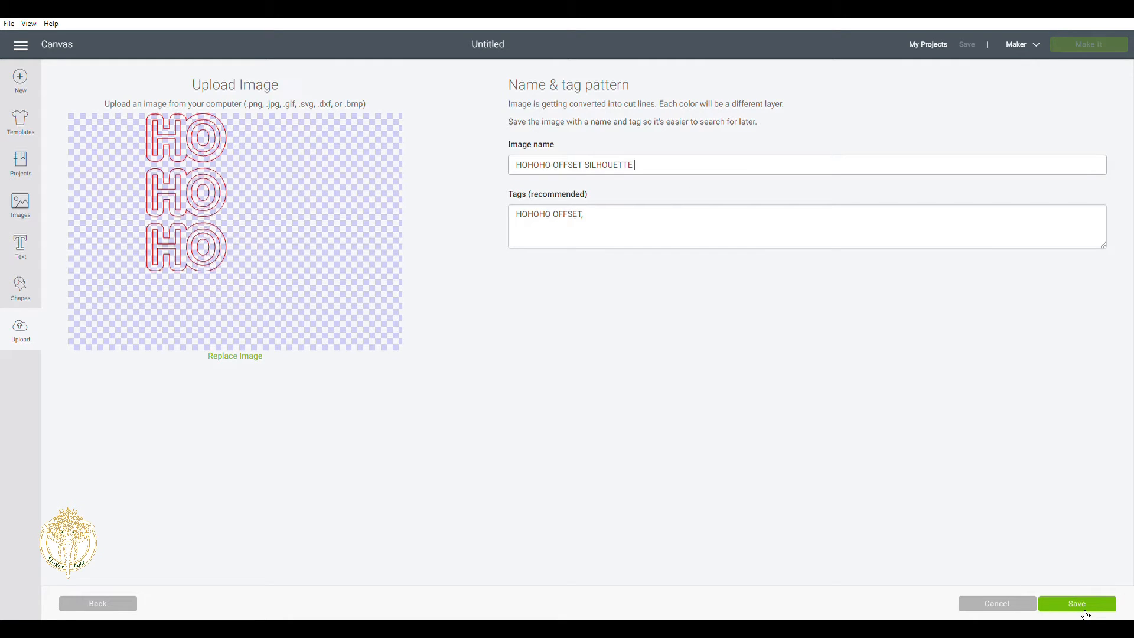
{"action": "left_click", "coordinate": [1076, 603]}
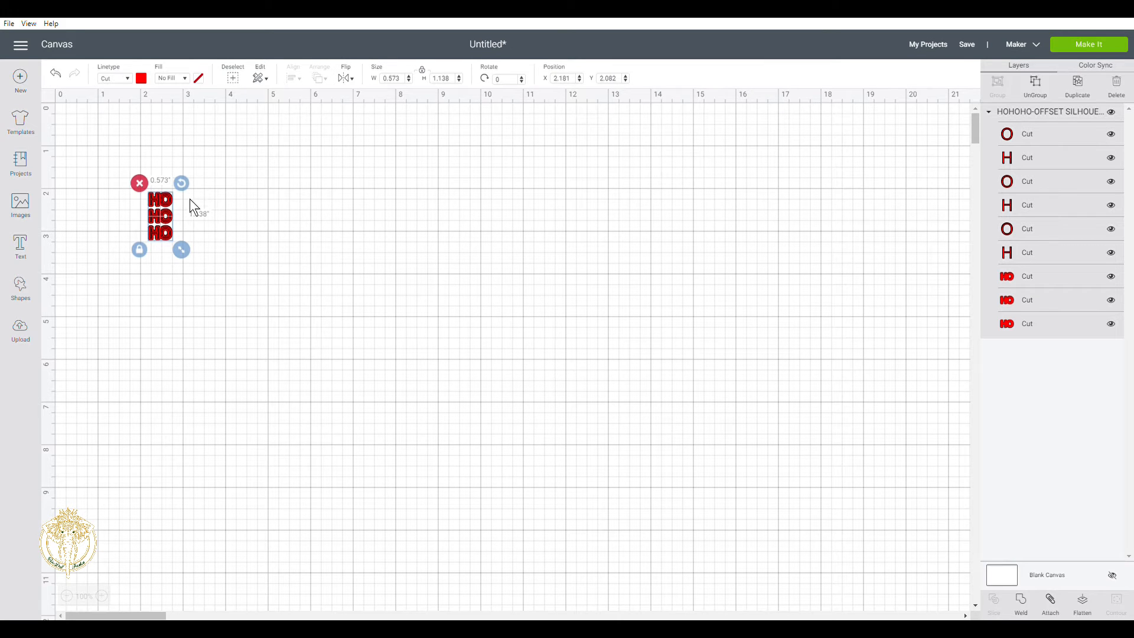
Select the 0.573 x 1.138 in HO HO HO design and shift it right toward the mat centre
{"action": "left_click", "coordinate": [328, 224]}
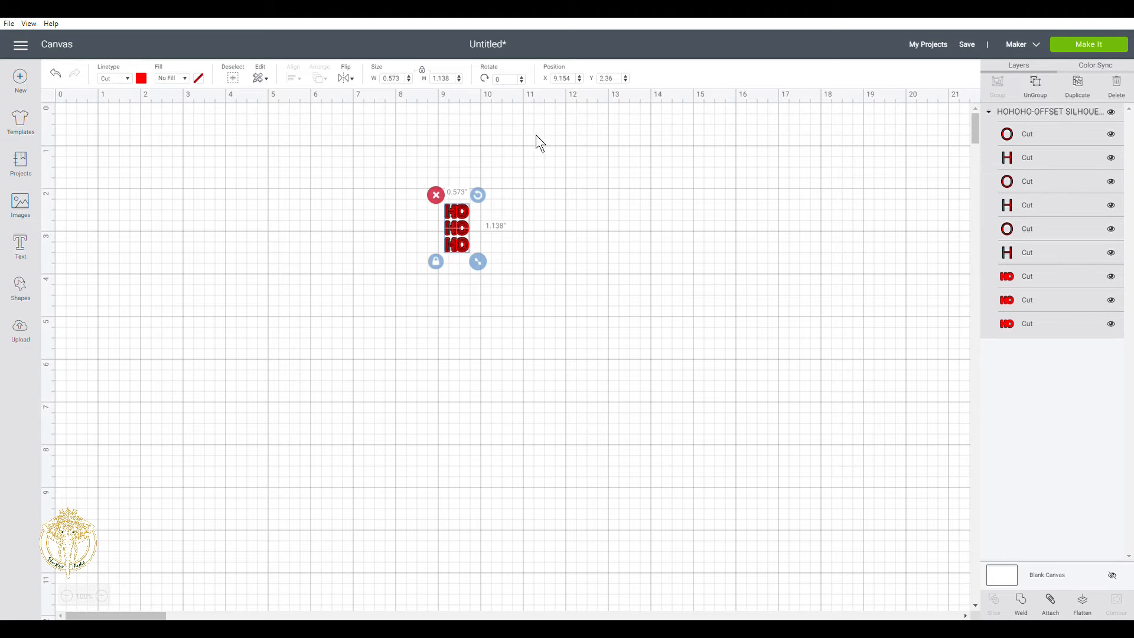
{"action": "mouse_move", "coordinate": [466, 238]}
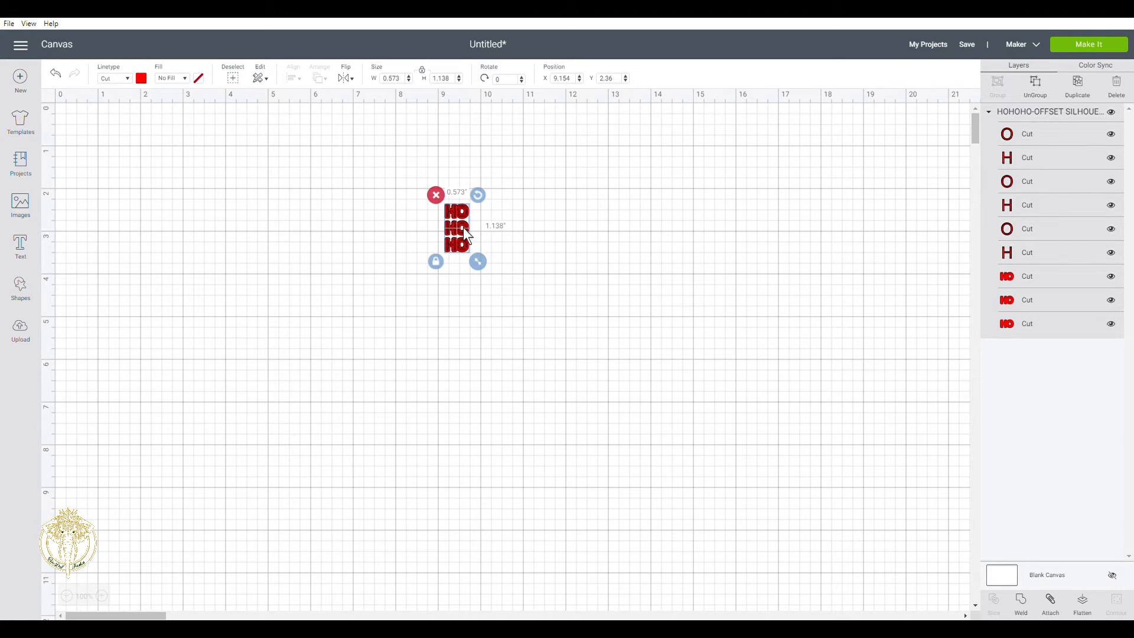
{"action": "mouse_move", "coordinate": [518, 474]}
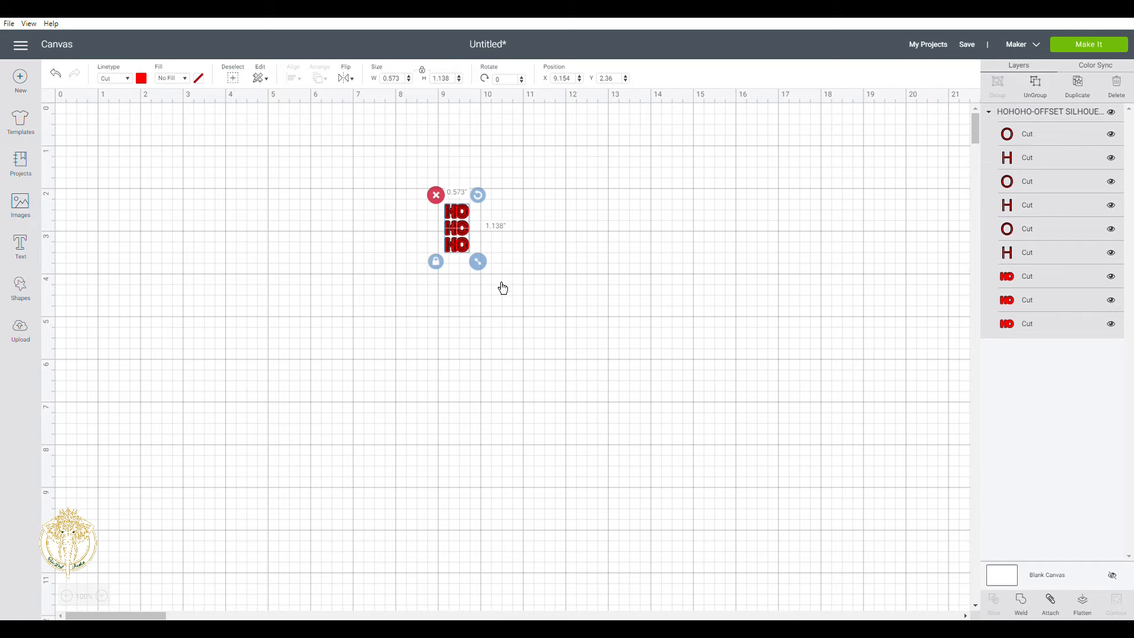
{"action": "mouse_move", "coordinate": [503, 336]}
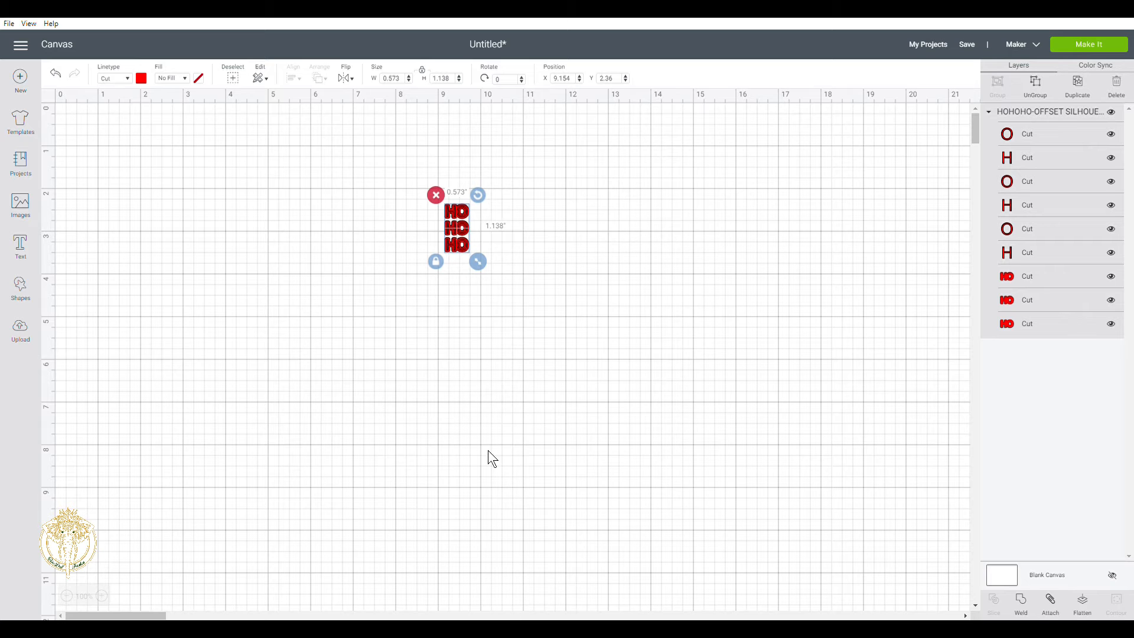
{"action": "left_click", "coordinate": [391, 78]}
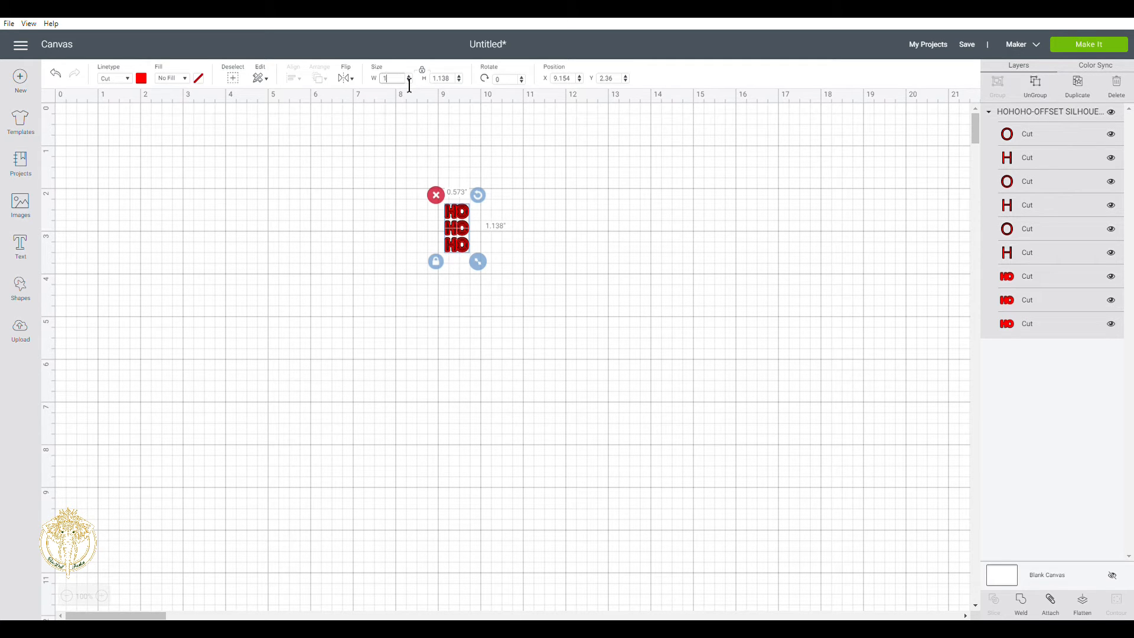
Set the HO HO HO design width to 1.626 in, giving 3.226 in height
{"action": "type", "text": "1.626"}
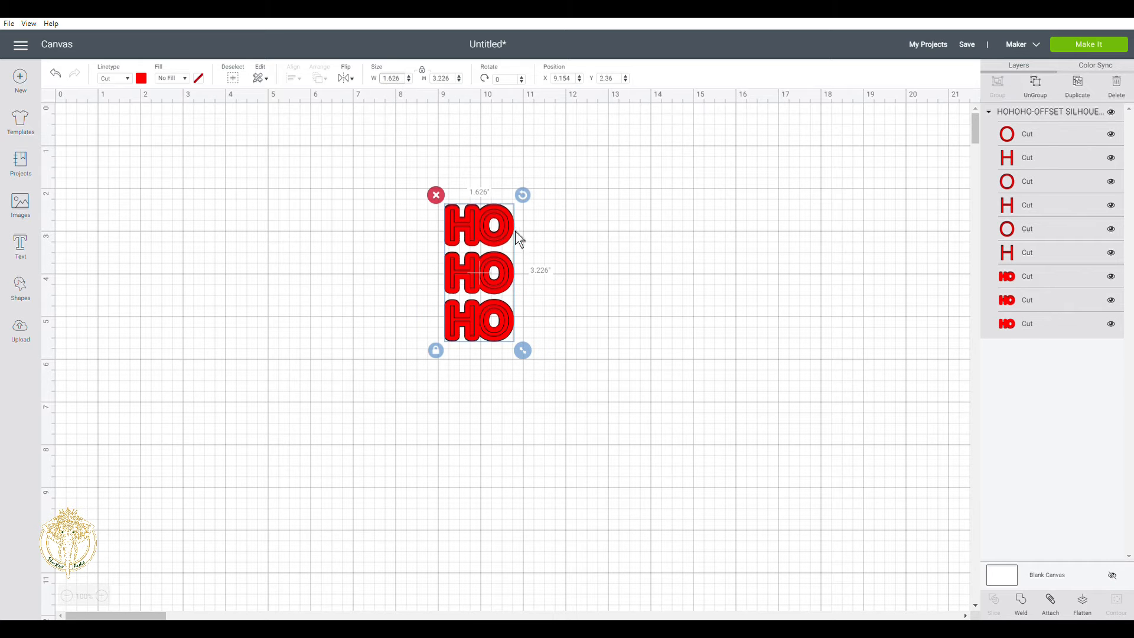
{"action": "mouse_move", "coordinate": [488, 606]}
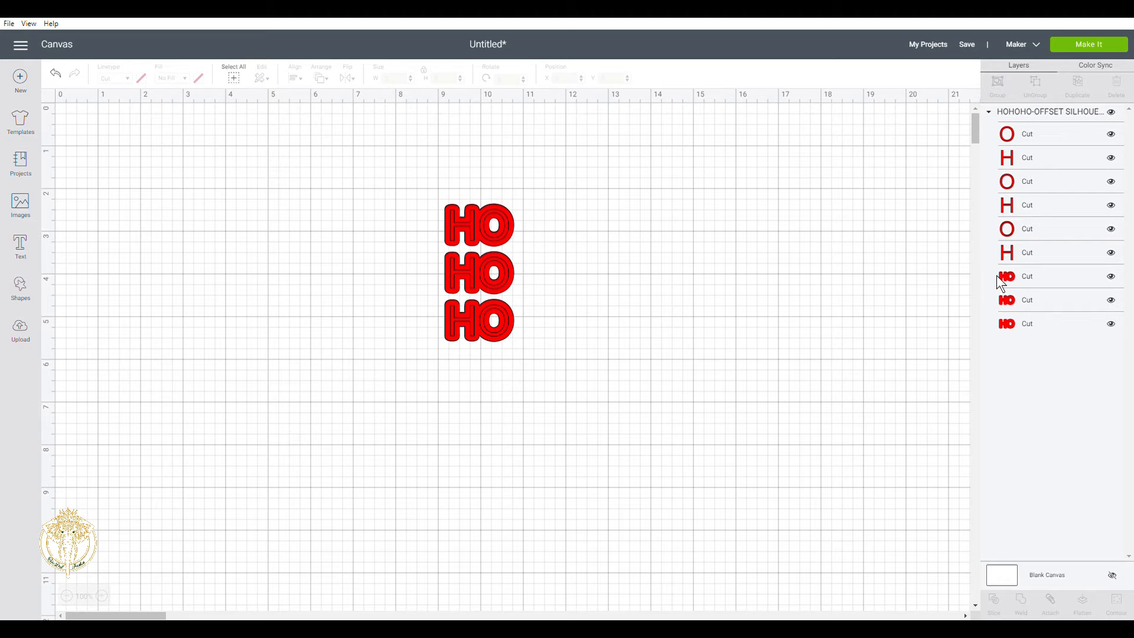
Ungroup the HO HO HO image into nine separate letter and offset layers
{"action": "left_click", "coordinate": [1026, 276]}
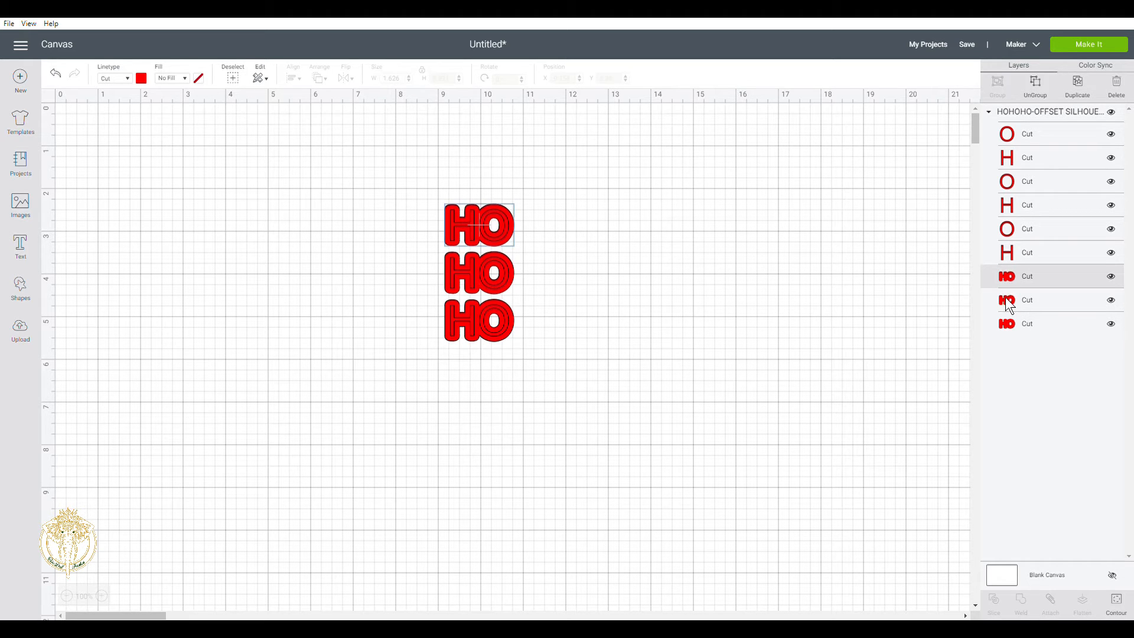
{"action": "left_click", "coordinate": [1049, 323]}
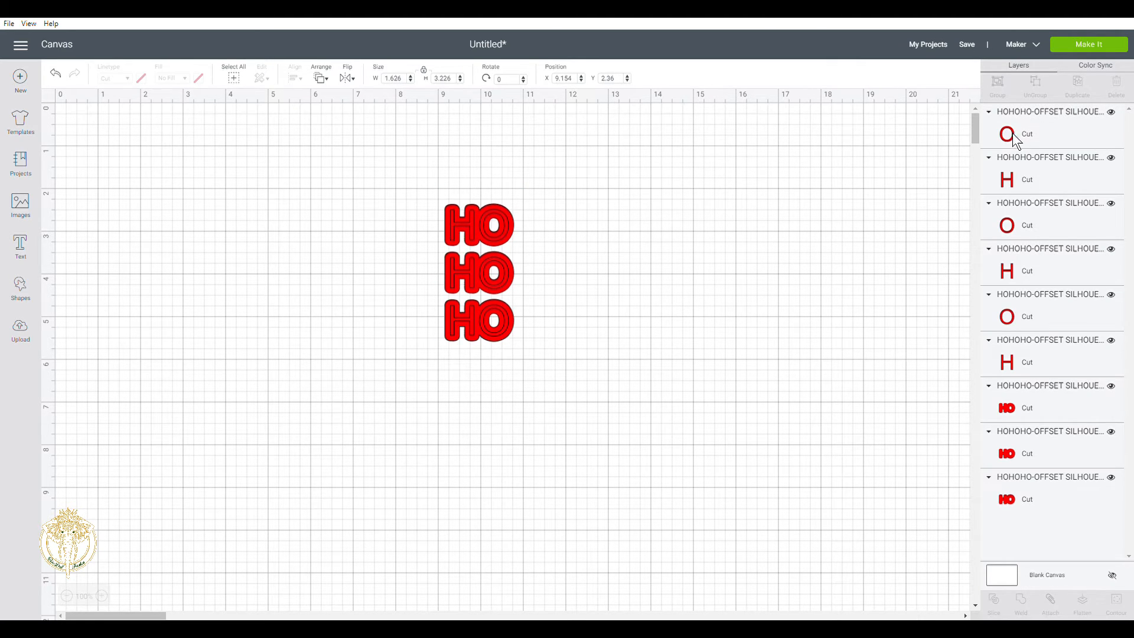
{"action": "left_click", "coordinate": [1006, 134]}
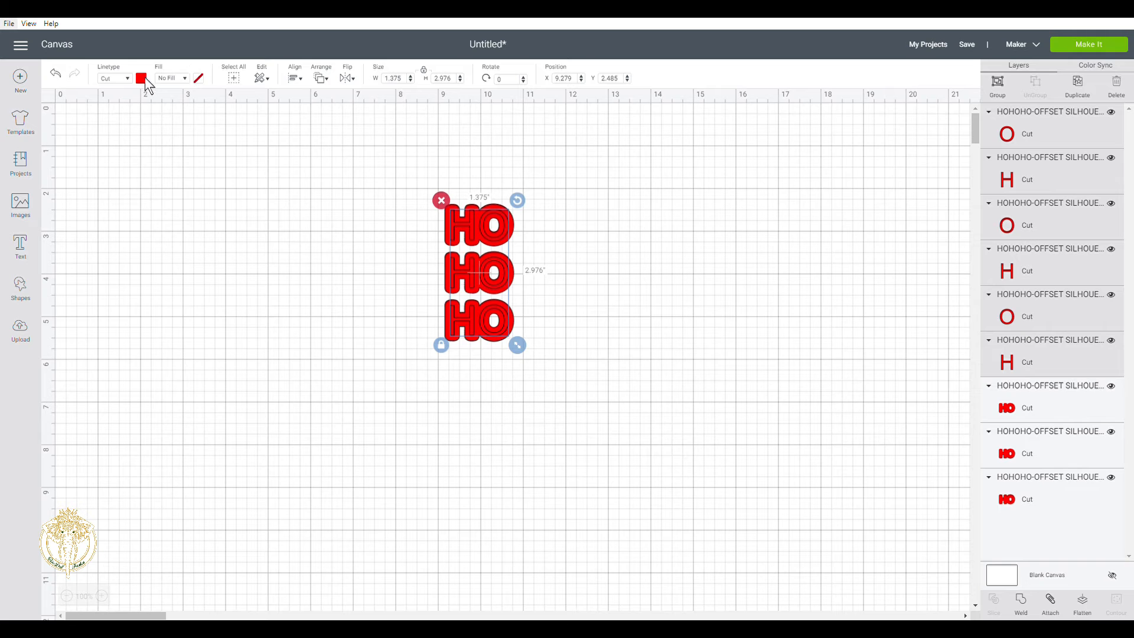
Recolour the six H and O letter layers yellow from Material colors
{"action": "left_click", "coordinate": [141, 78]}
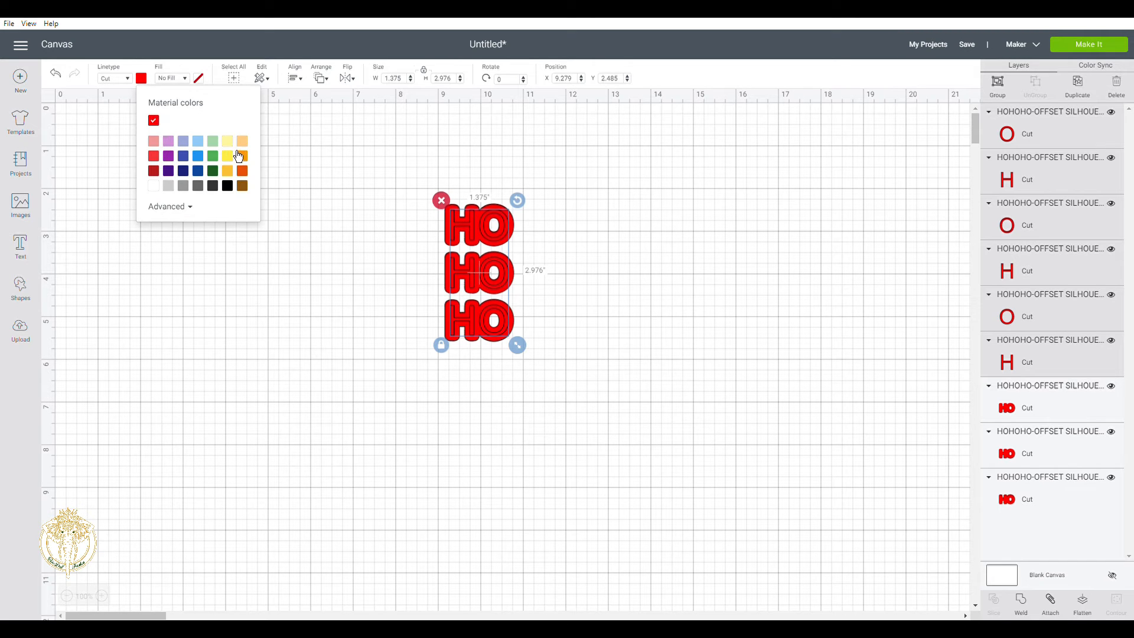
{"action": "left_click", "coordinate": [227, 156]}
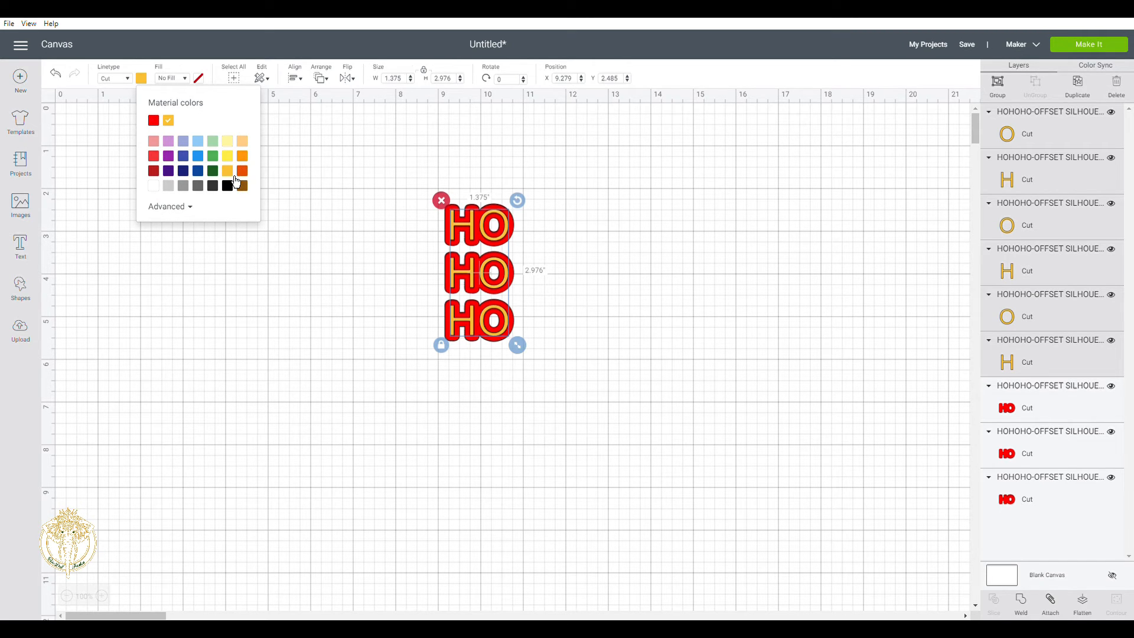
{"action": "mouse_move", "coordinate": [422, 262]}
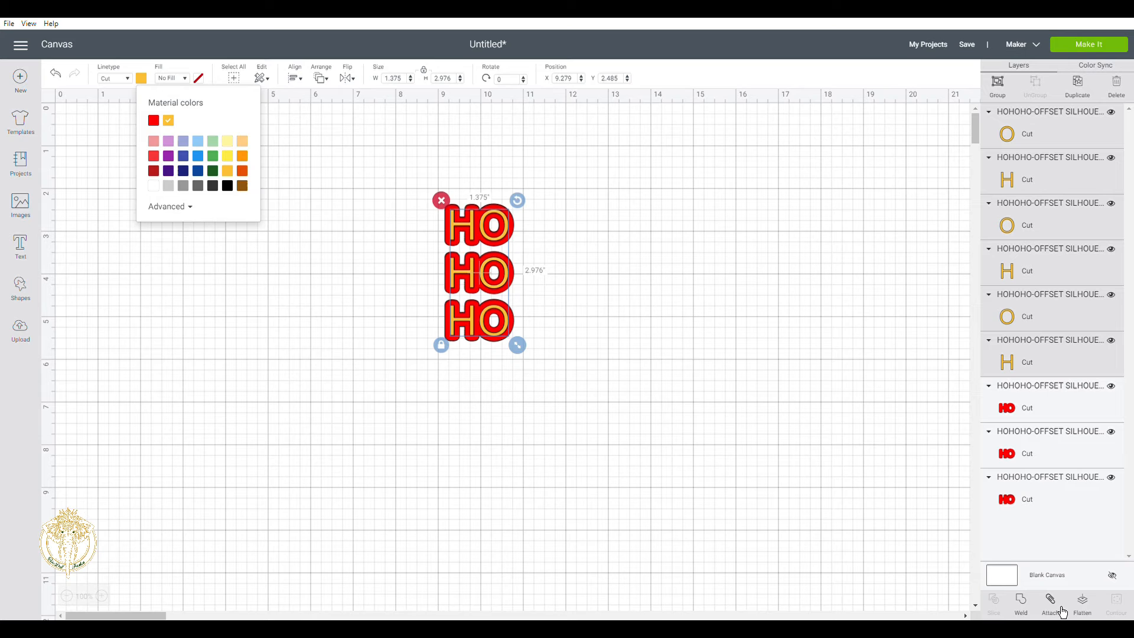
{"action": "mouse_move", "coordinate": [795, 551]}
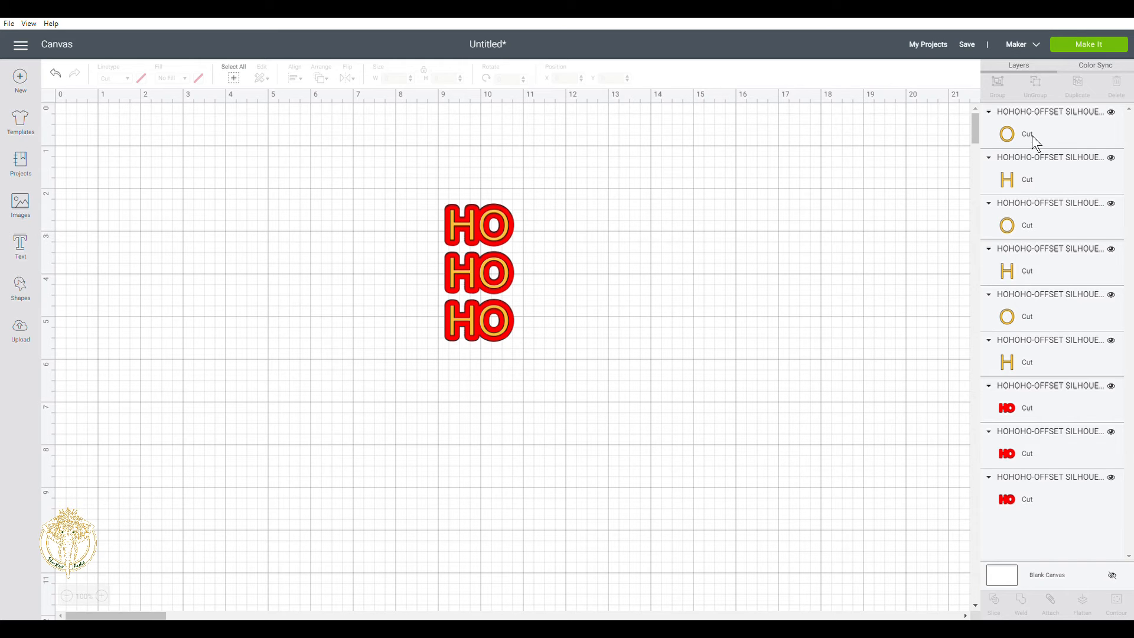
Group the six yellow letters and reposition the top red HO offset
{"action": "left_click", "coordinate": [1027, 134]}
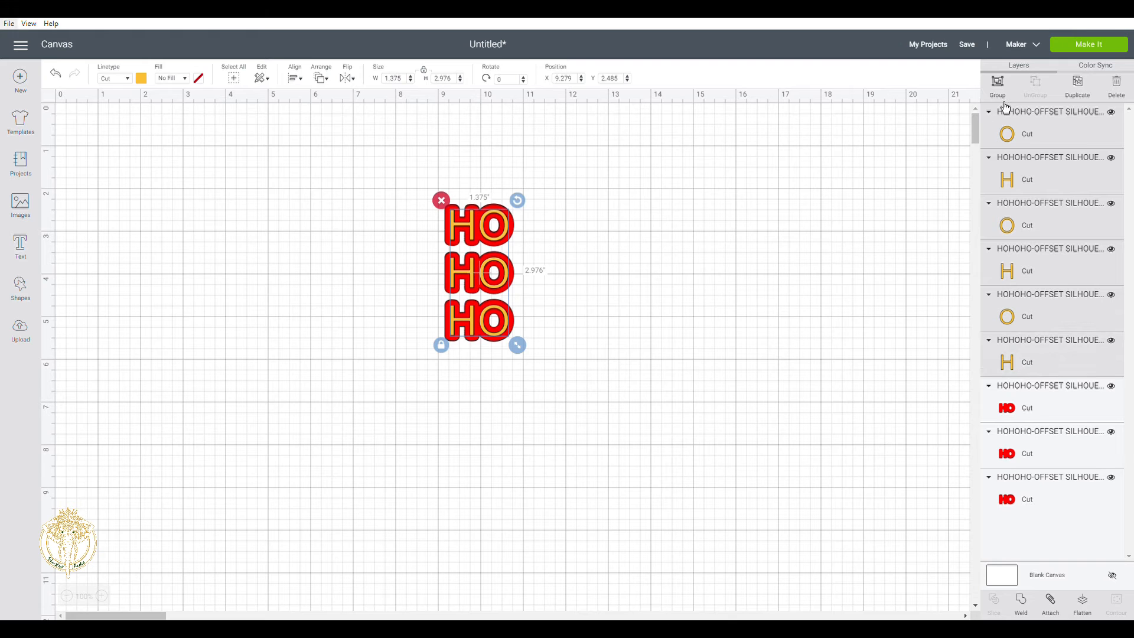
{"action": "left_click", "coordinate": [998, 85]}
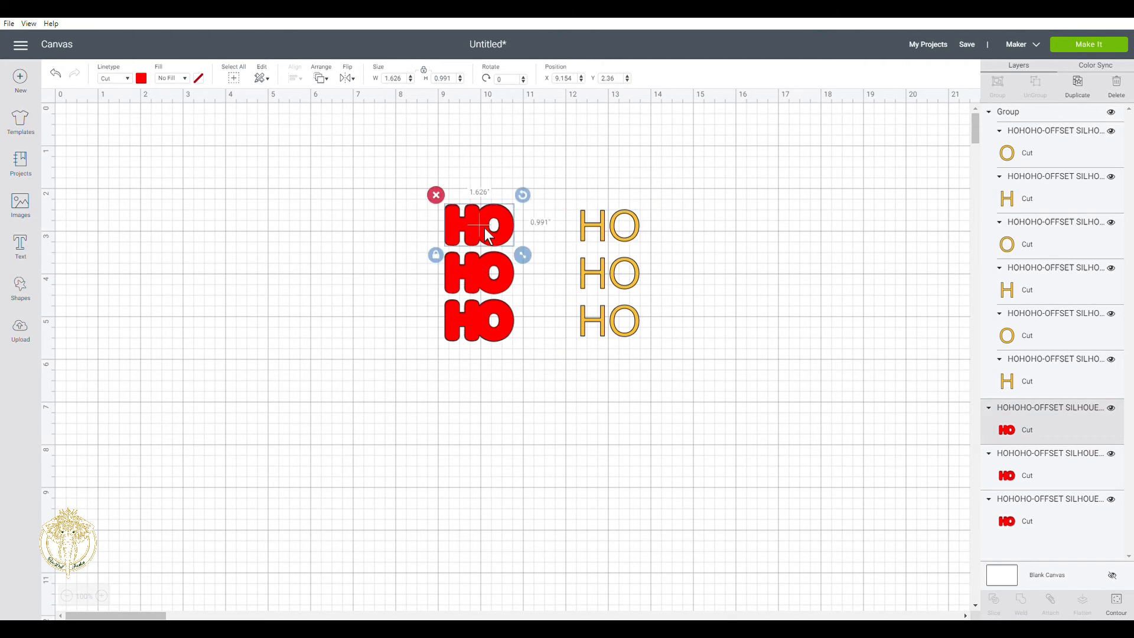
{"action": "left_click_drag", "start_coordinate": [479, 224], "coordinate": [532, 210]}
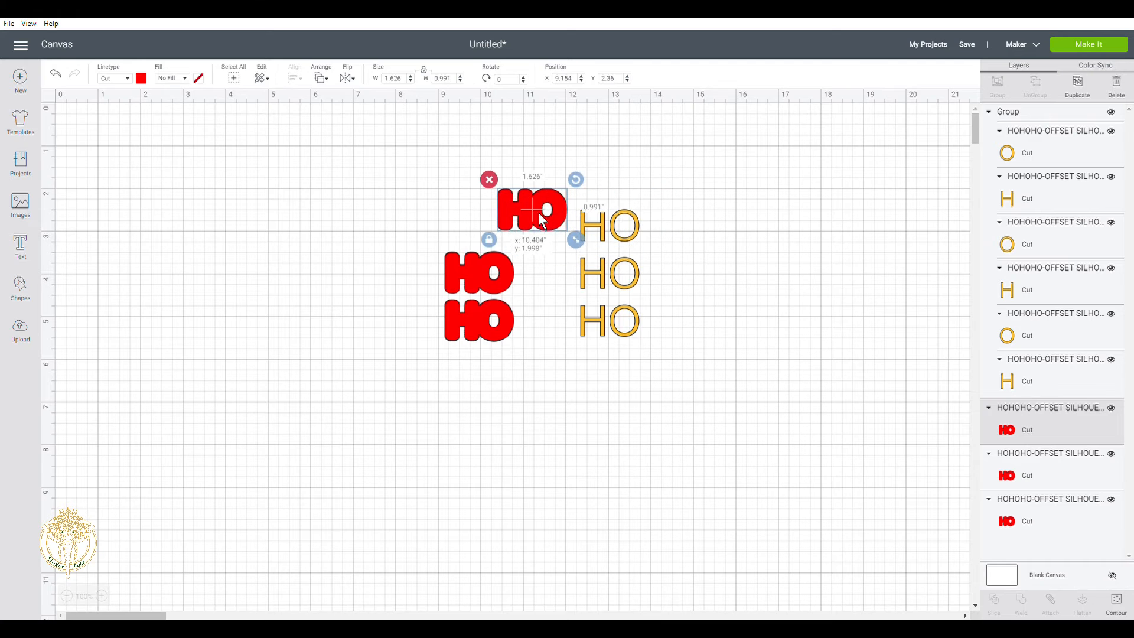
{"action": "left_click_drag", "start_coordinate": [535, 209], "coordinate": [477, 220]}
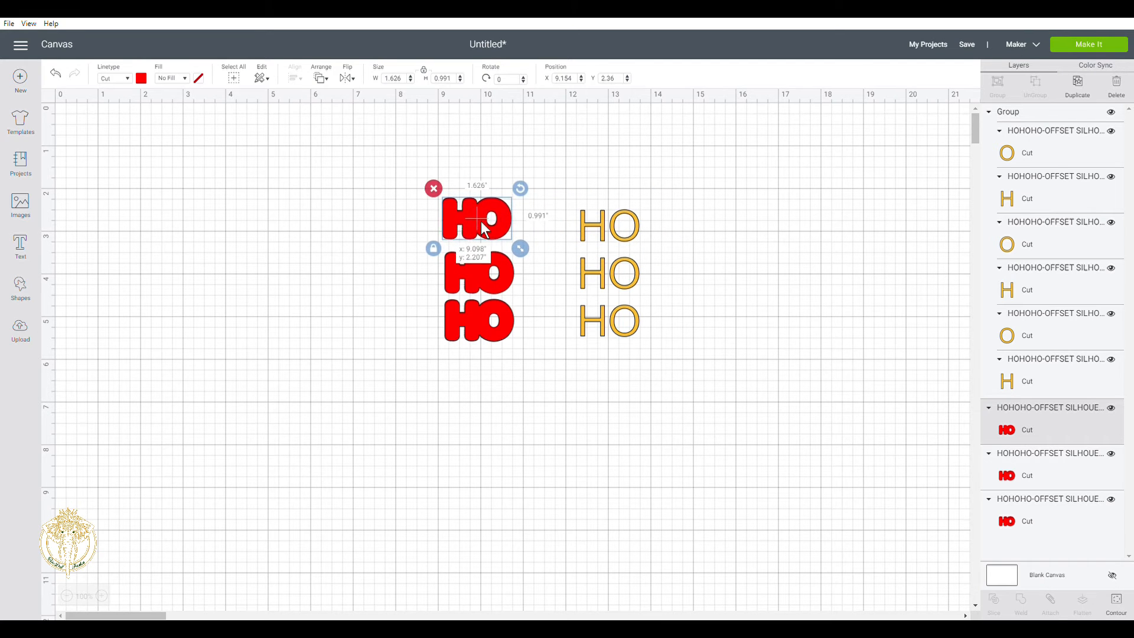
{"action": "left_click_drag", "start_coordinate": [476, 216], "coordinate": [481, 322]}
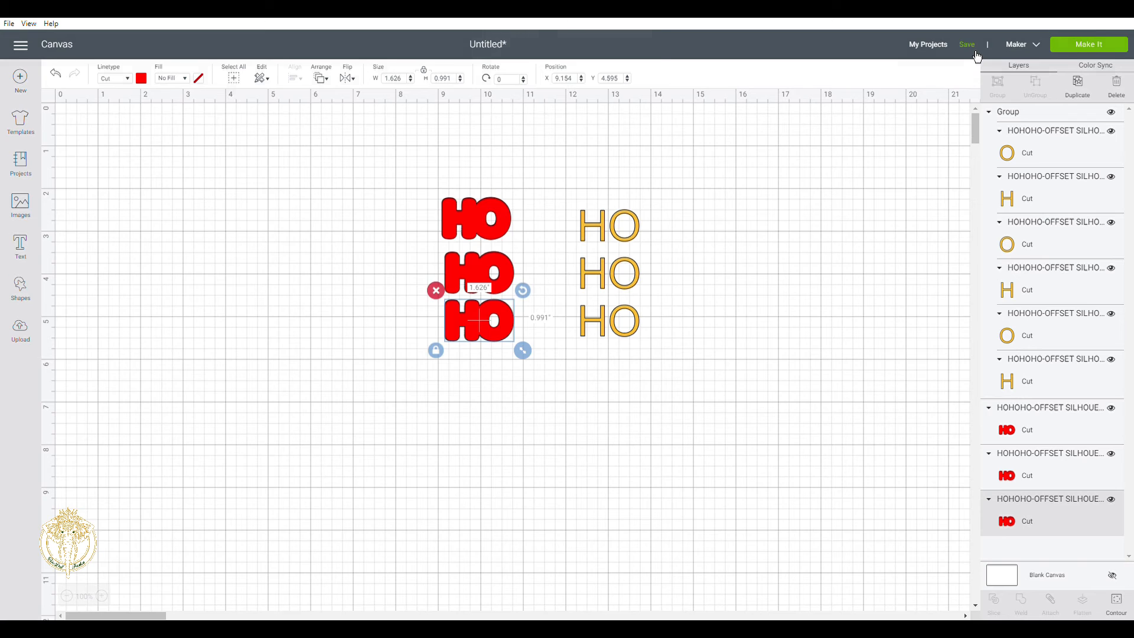
Save the Cricut project with the title 'HO HO HO OFFSET'
{"action": "left_click", "coordinate": [965, 45]}
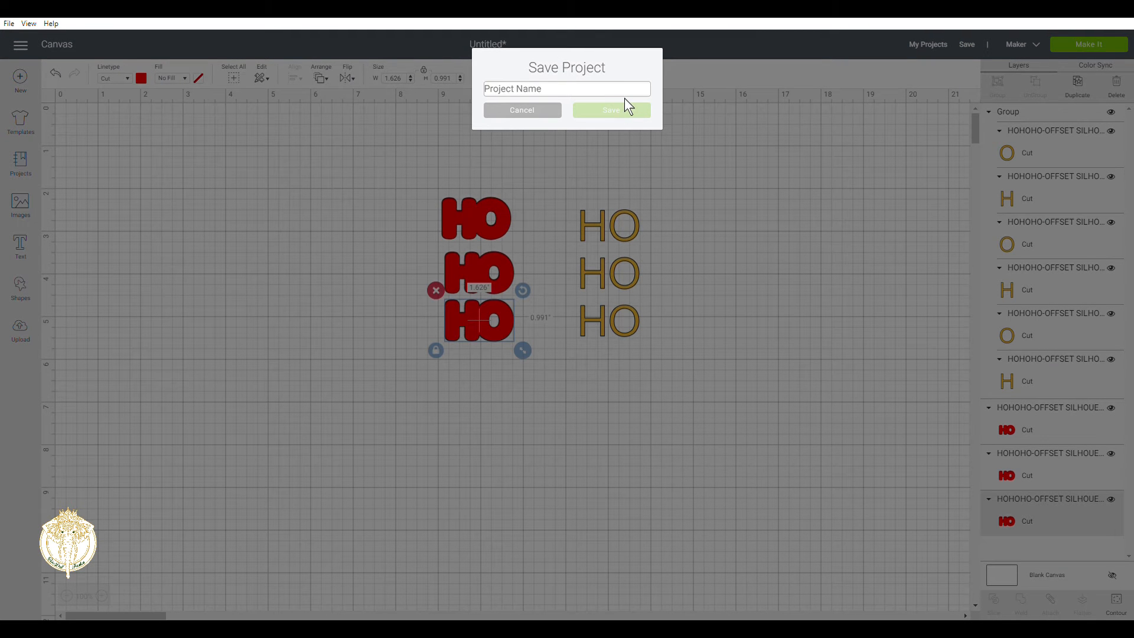
{"action": "type", "text": "HO HO HO"}
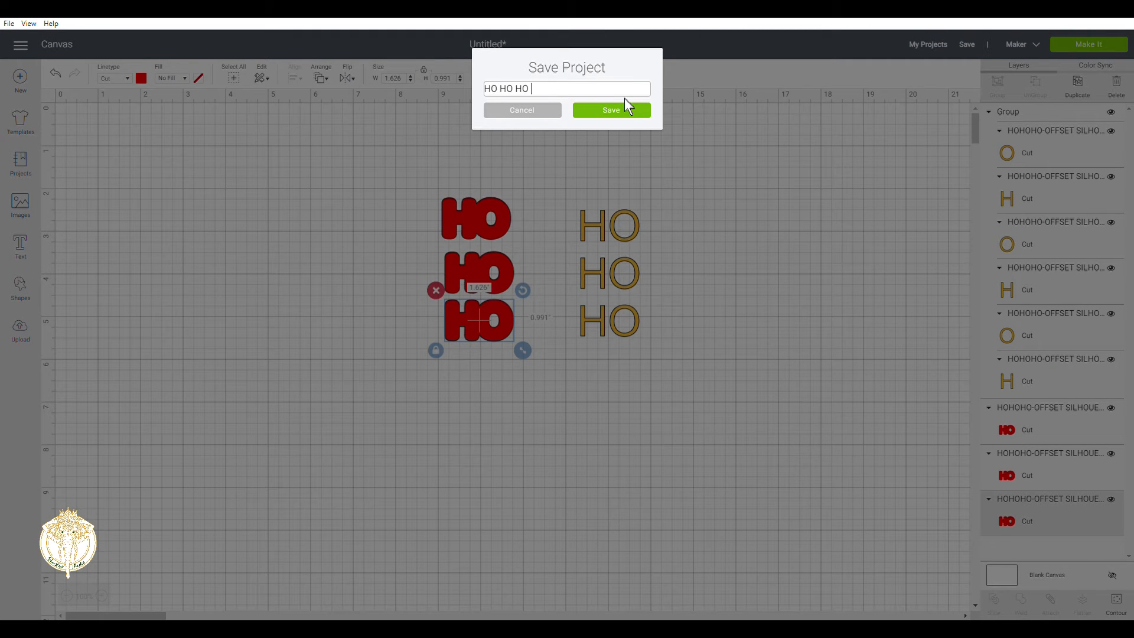
{"action": "type", "text": "OFF"}
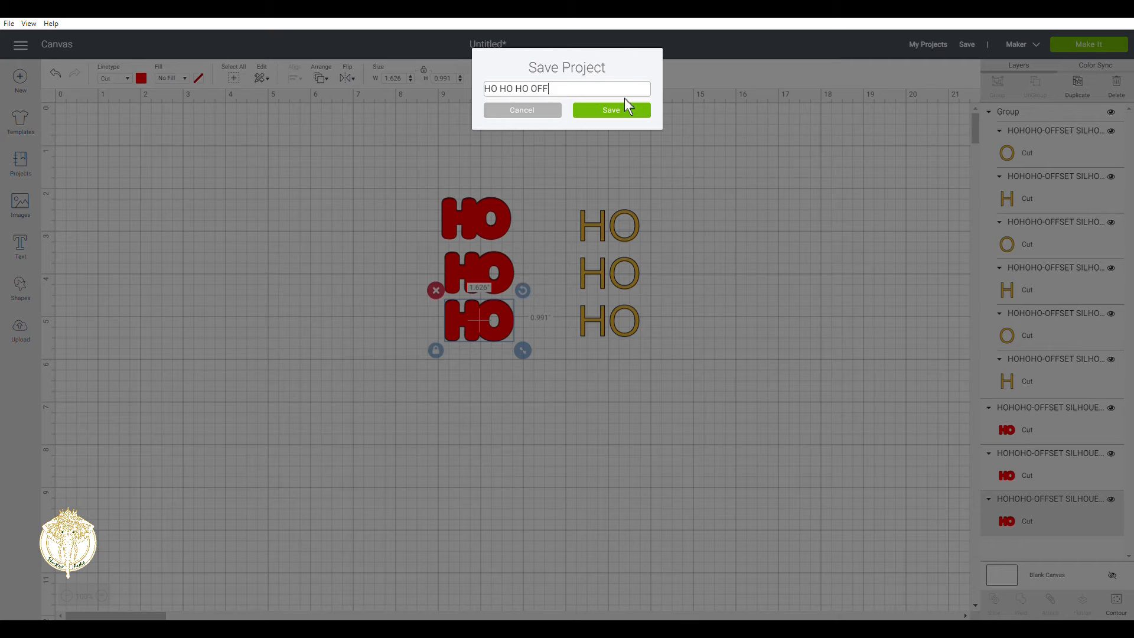
{"action": "type", "text": "SET"}
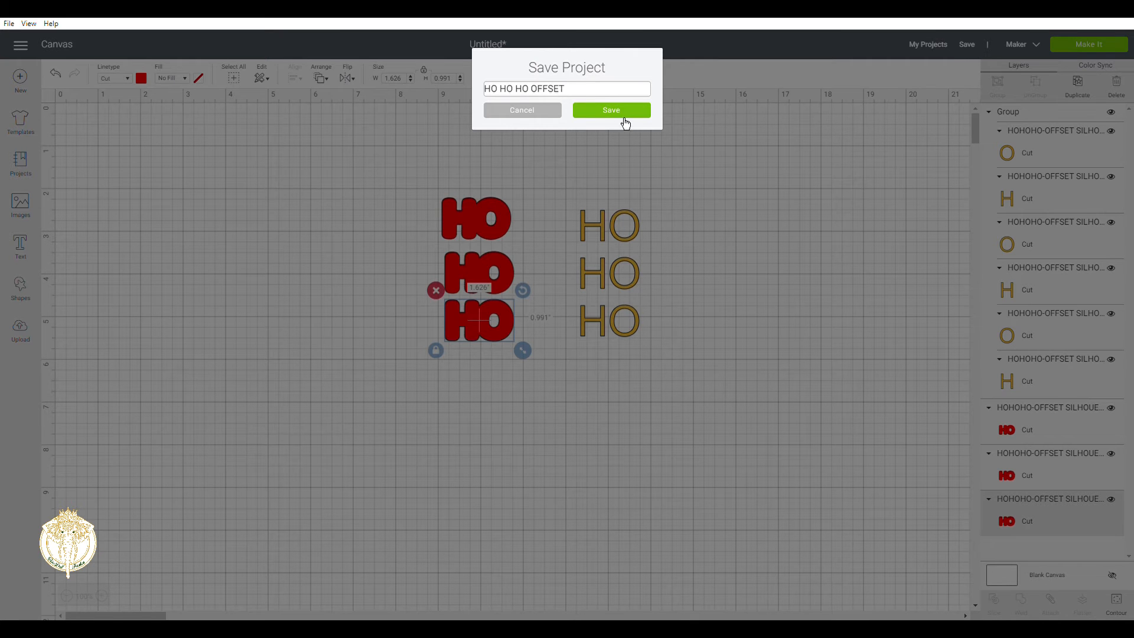
{"action": "left_click", "coordinate": [610, 109]}
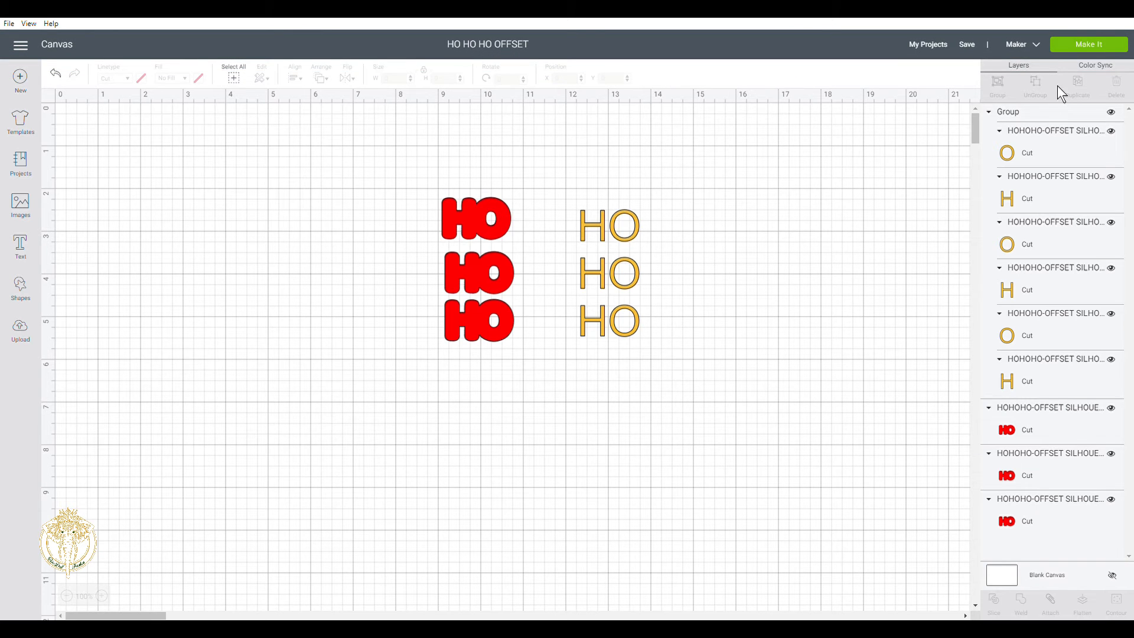
Open the Make It preview with separate red and yellow mats
{"action": "left_click", "coordinate": [1088, 44]}
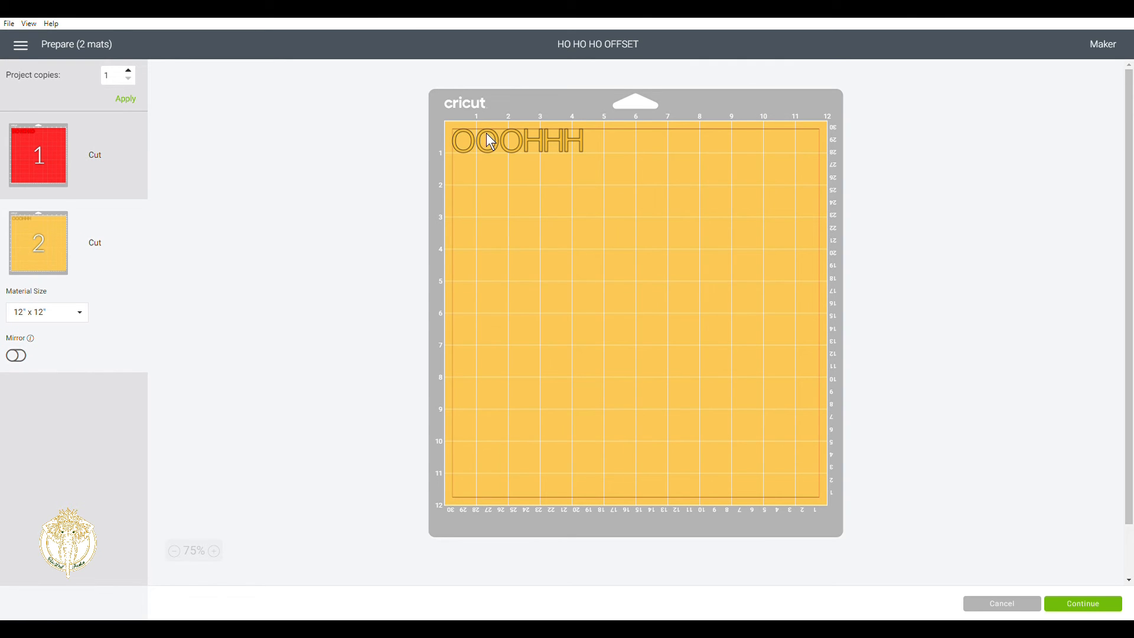
{"action": "mouse_move", "coordinate": [460, 159]}
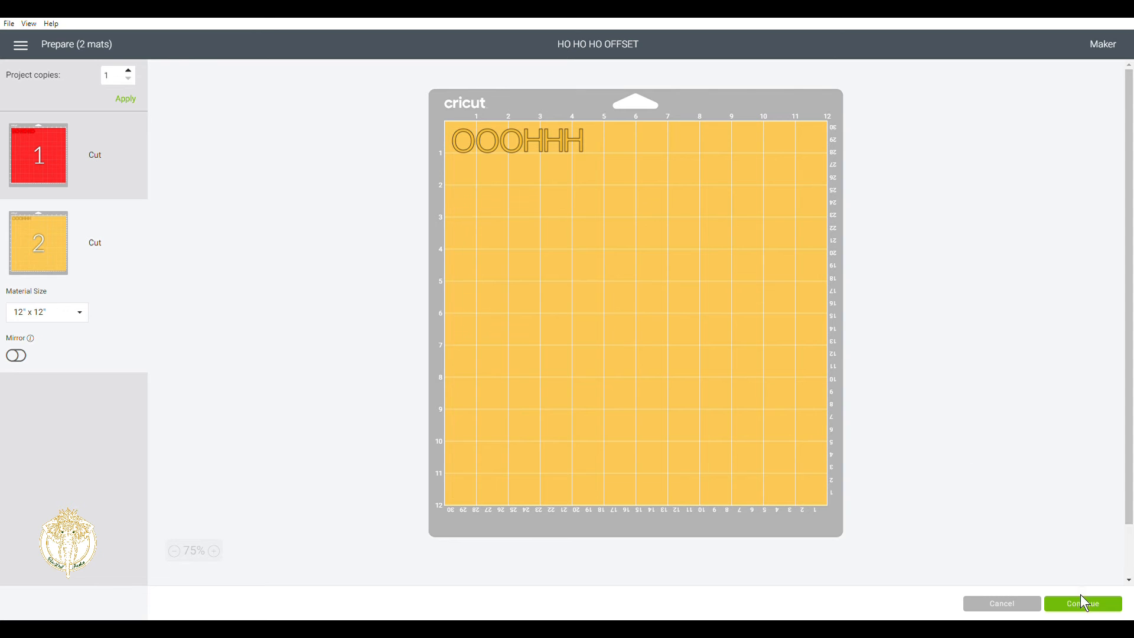
{"action": "mouse_move", "coordinate": [1033, 614]}
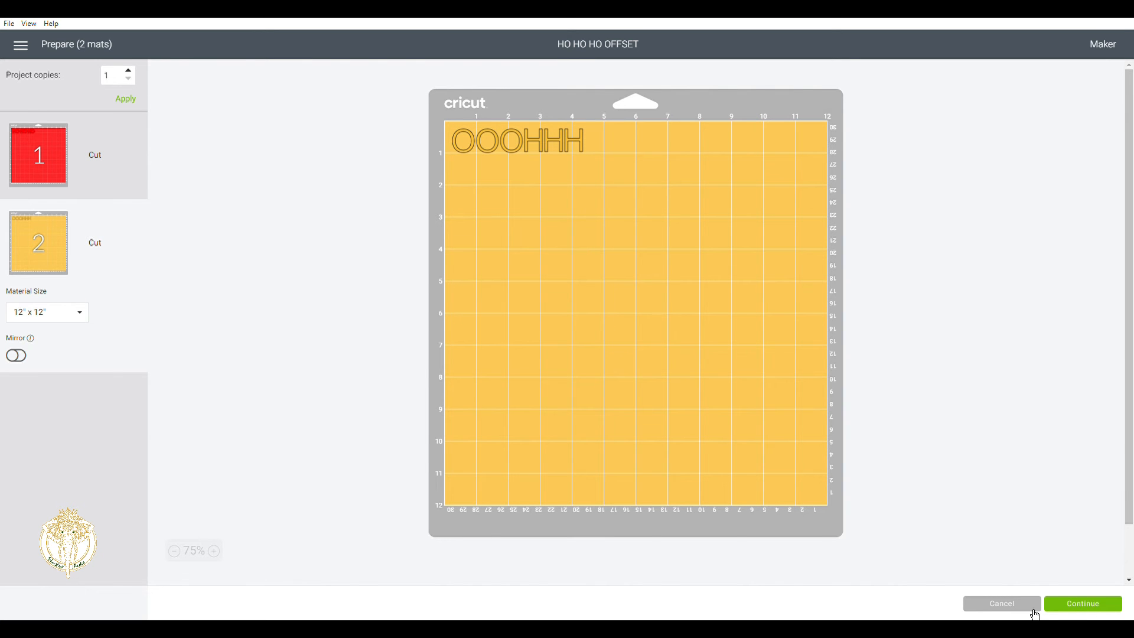
Return to the canvas and drag the red HO offsets behind the yellow HOs
{"action": "left_click", "coordinate": [1001, 602]}
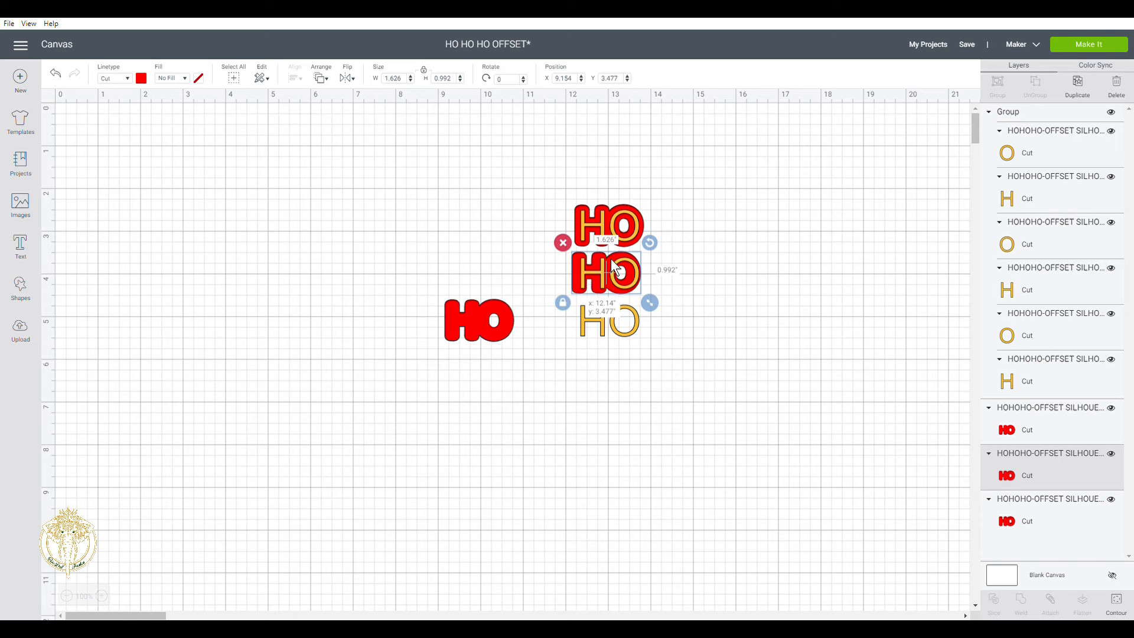
{"action": "left_click_drag", "start_coordinate": [607, 271], "coordinate": [612, 274]}
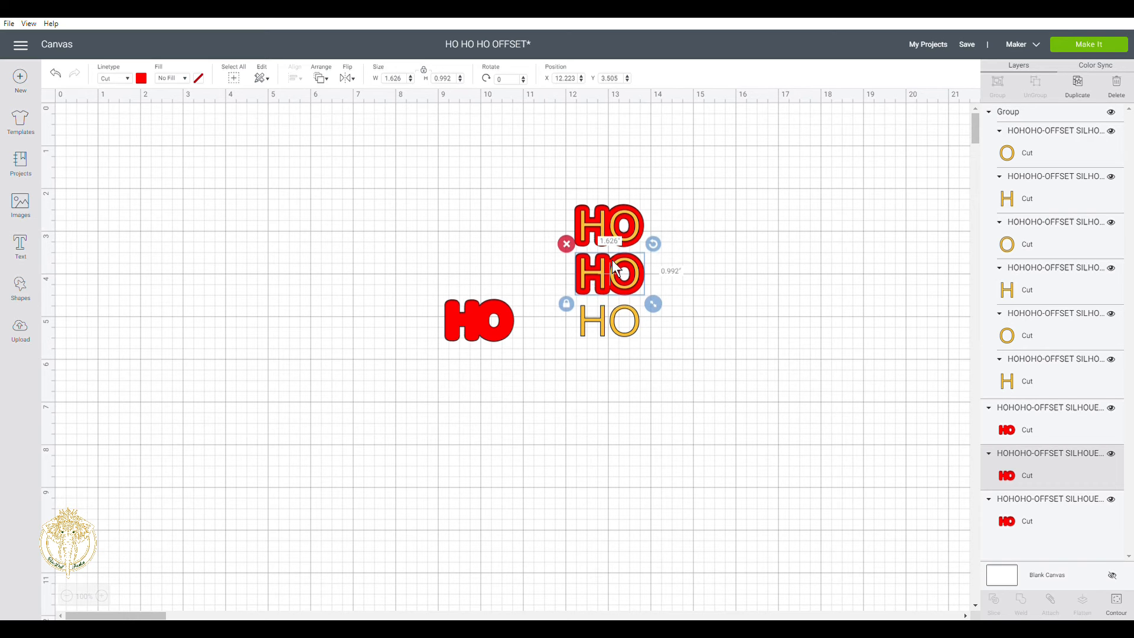
{"action": "left_click_drag", "start_coordinate": [609, 271], "coordinate": [610, 321]}
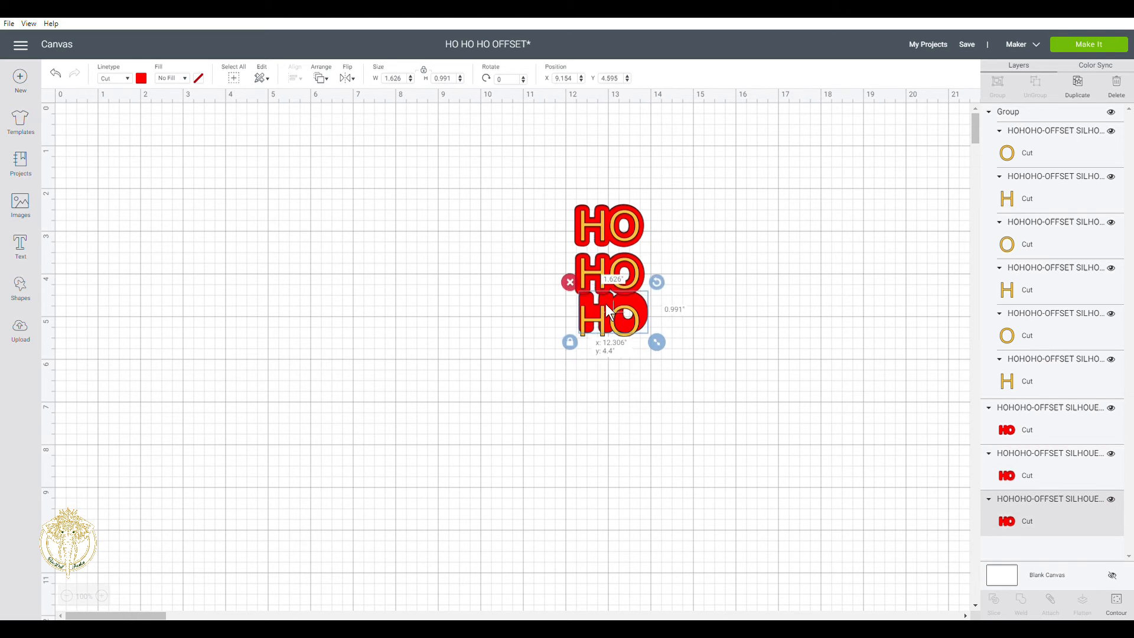
{"action": "left_click_drag", "start_coordinate": [611, 315], "coordinate": [607, 322]}
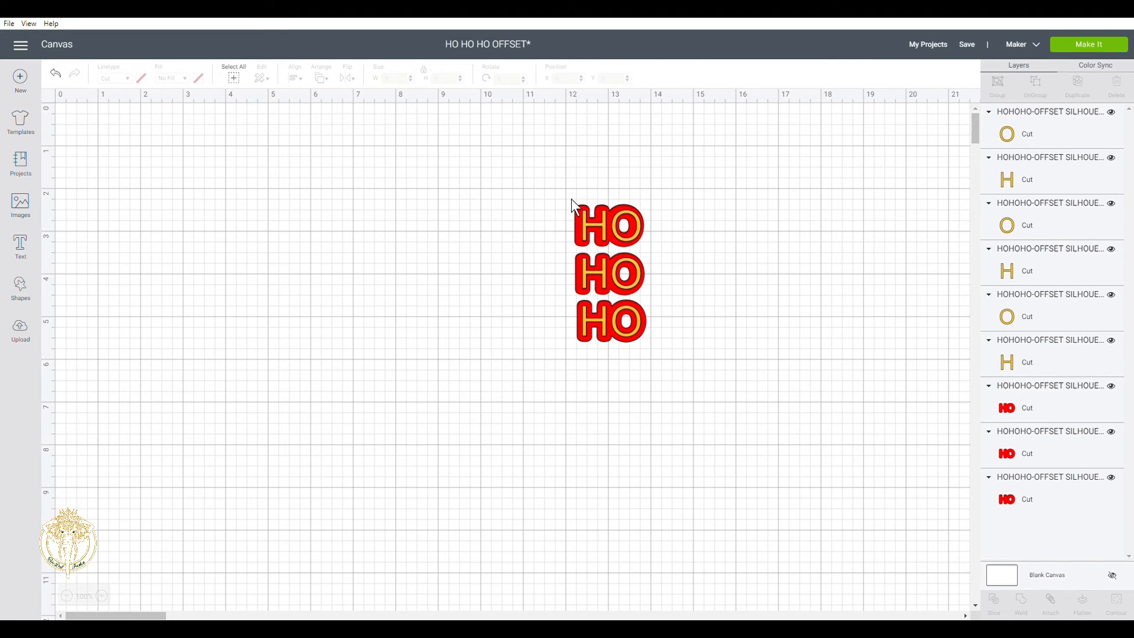
Move the top HO left, undo a mistaken center-align, and attach its yellow H and O
{"action": "left_click", "coordinate": [609, 224]}
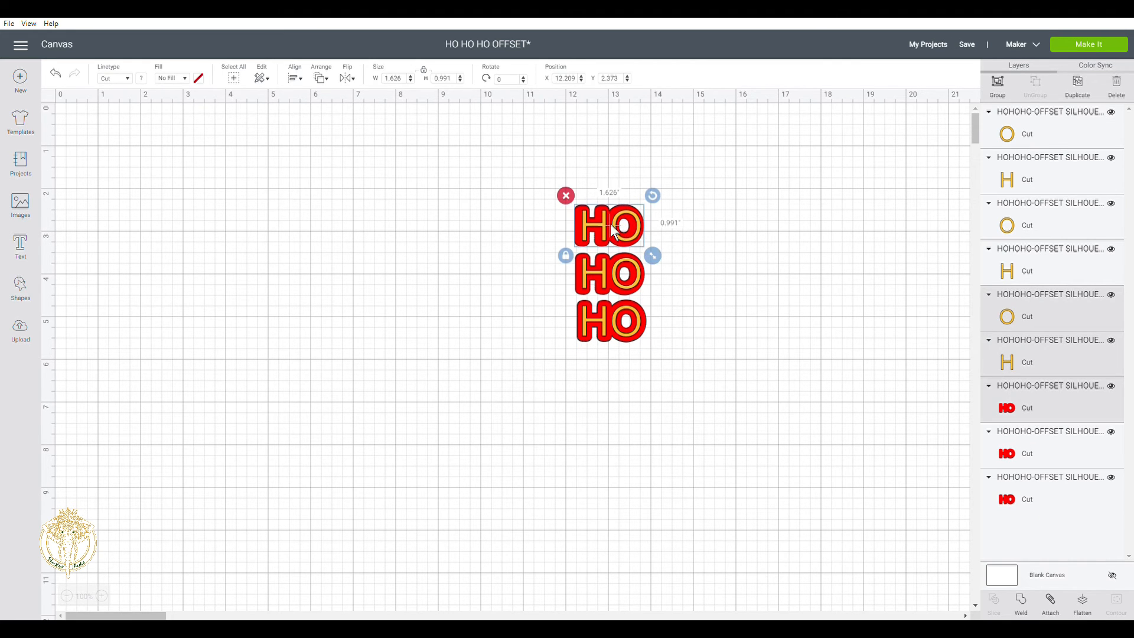
{"action": "left_click_drag", "start_coordinate": [608, 228], "coordinate": [463, 228]}
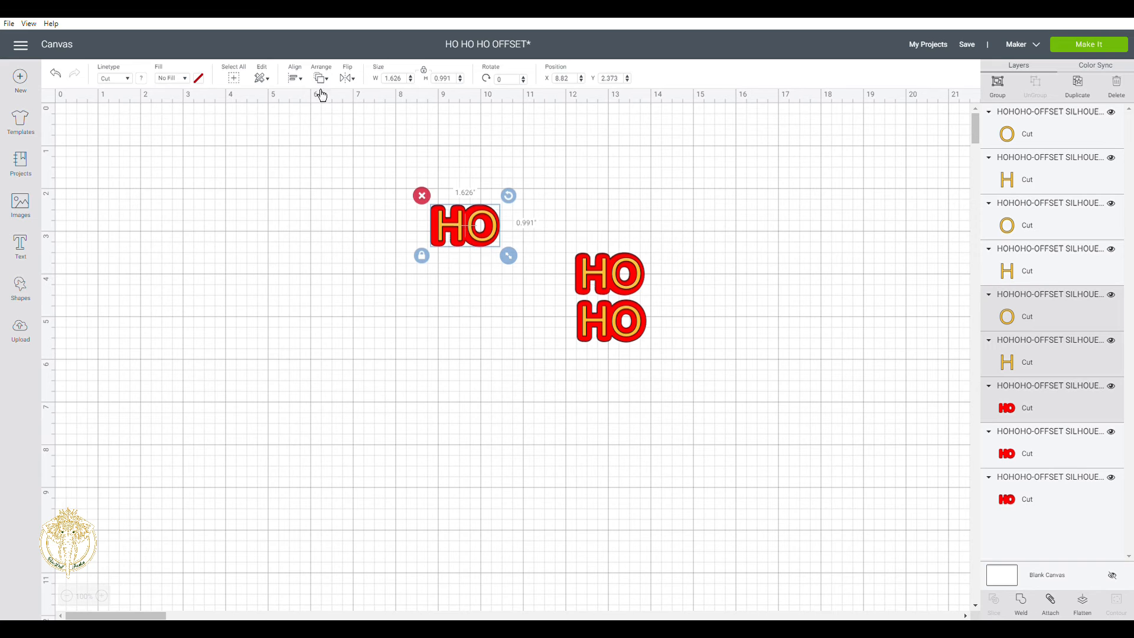
{"action": "left_click", "coordinate": [294, 72]}
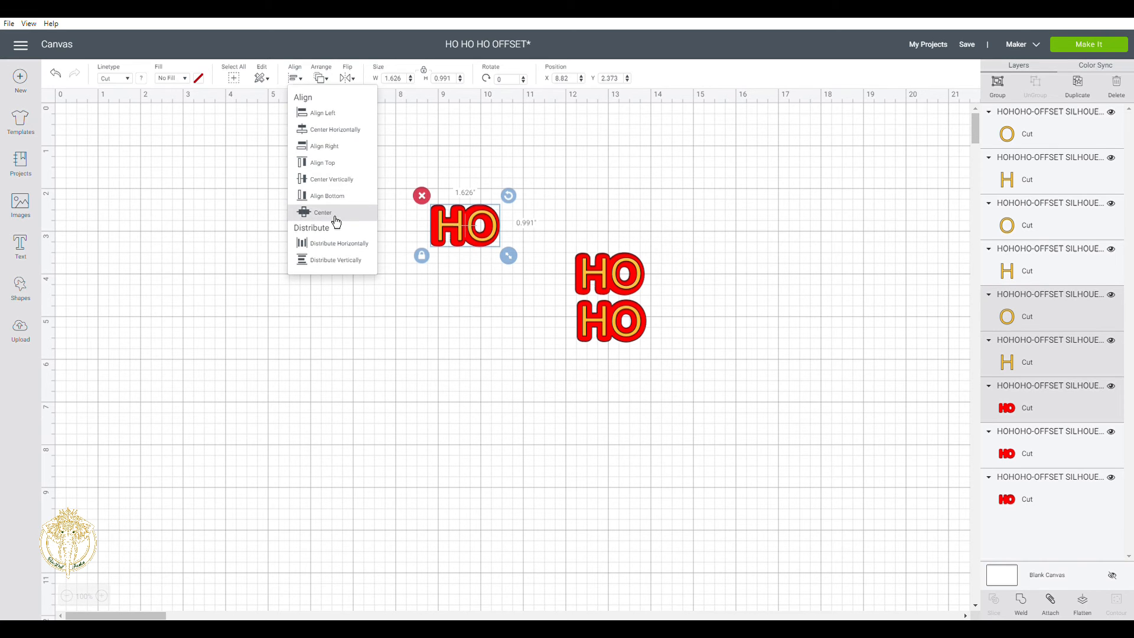
{"action": "left_click", "coordinate": [323, 212]}
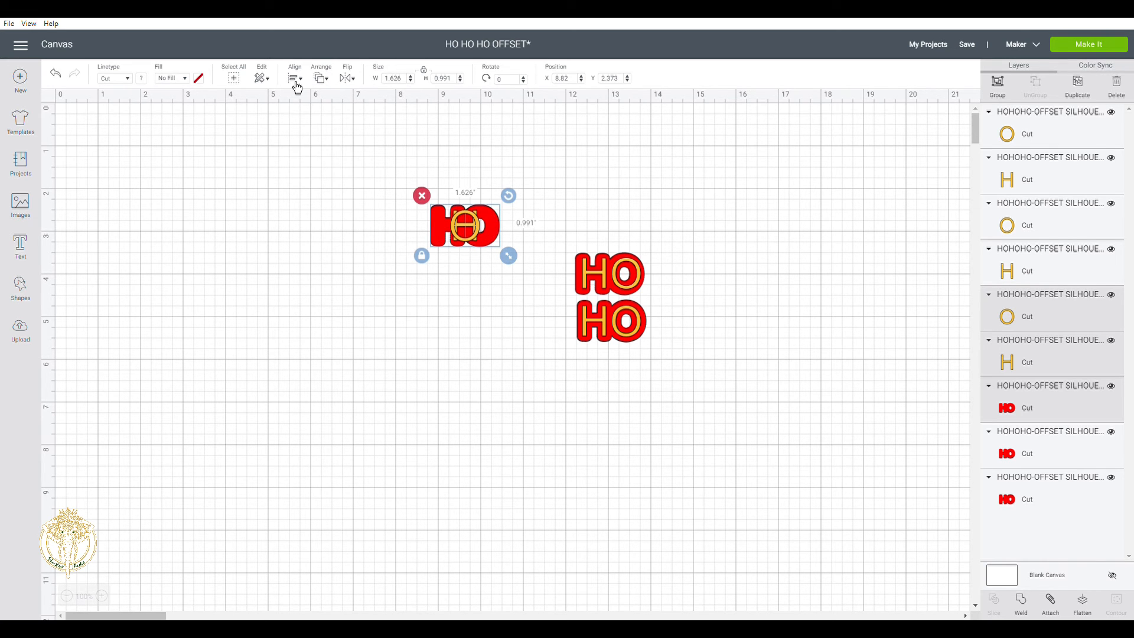
{"action": "left_click", "coordinate": [294, 78]}
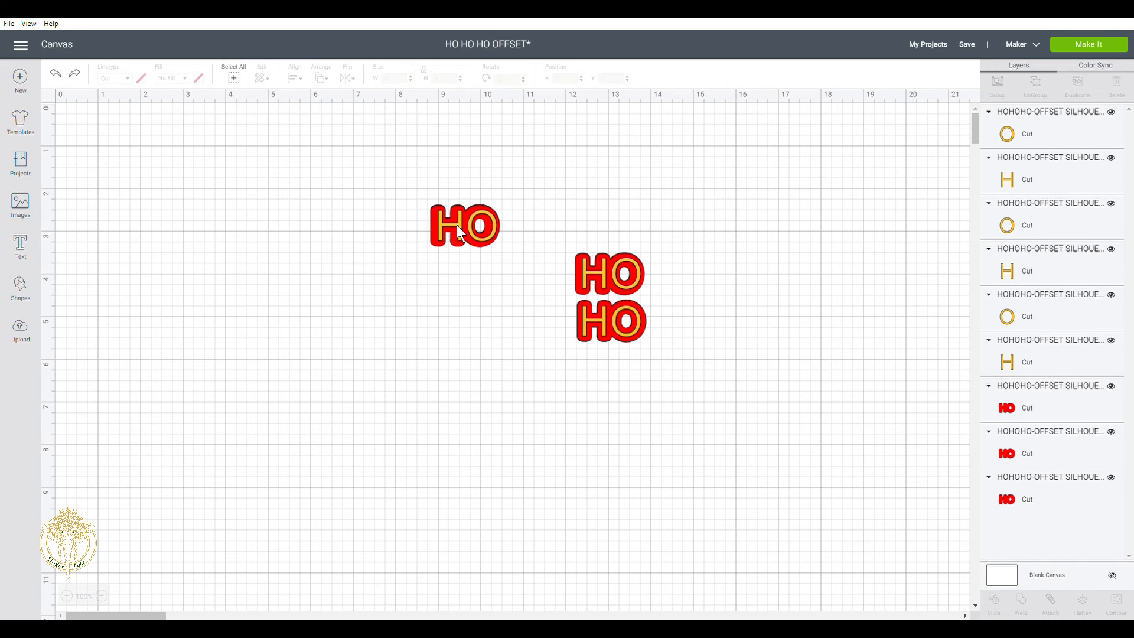
{"action": "left_click", "coordinate": [464, 226]}
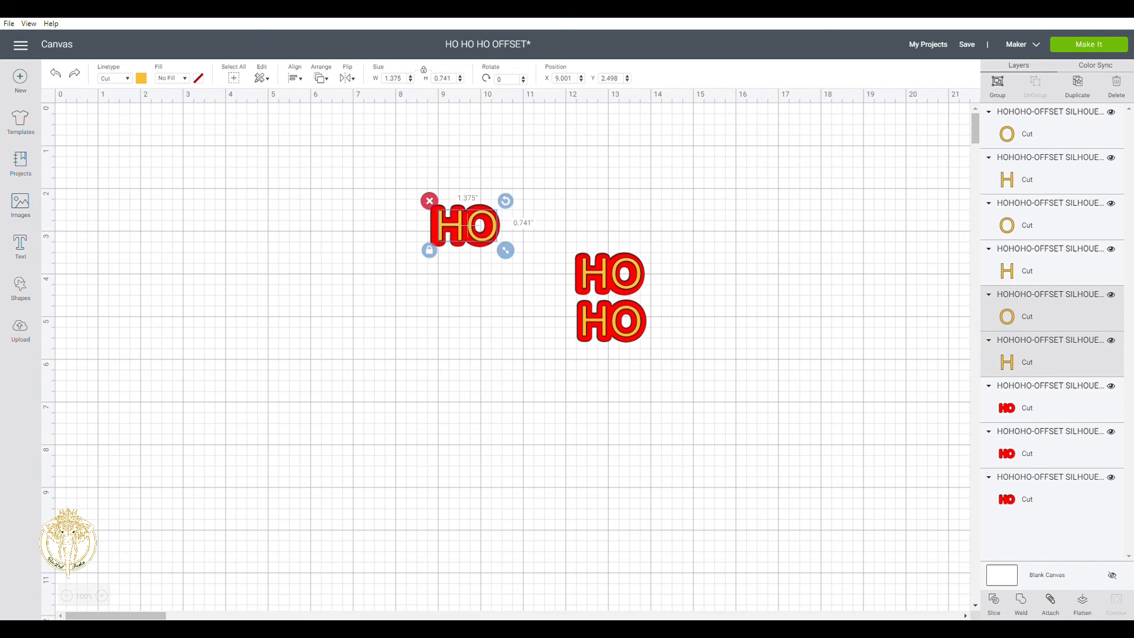
{"action": "left_click", "coordinate": [1049, 605]}
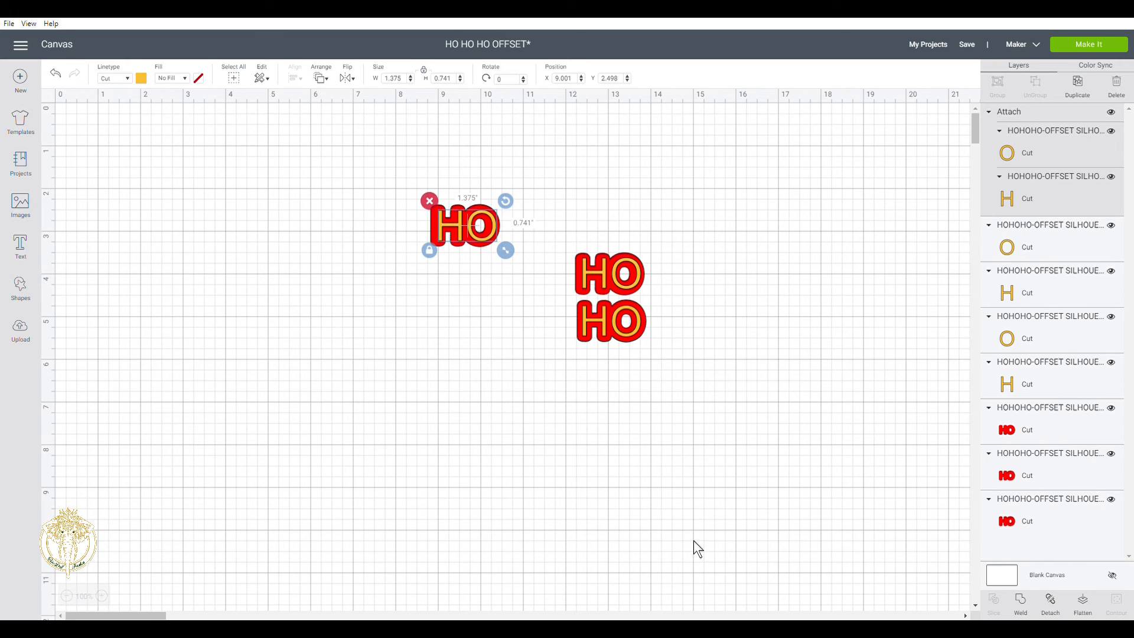
Drag the attached yellow HO below its red offset, then attach the upper-right HO's yellow letters
{"action": "left_click", "coordinate": [695, 547]}
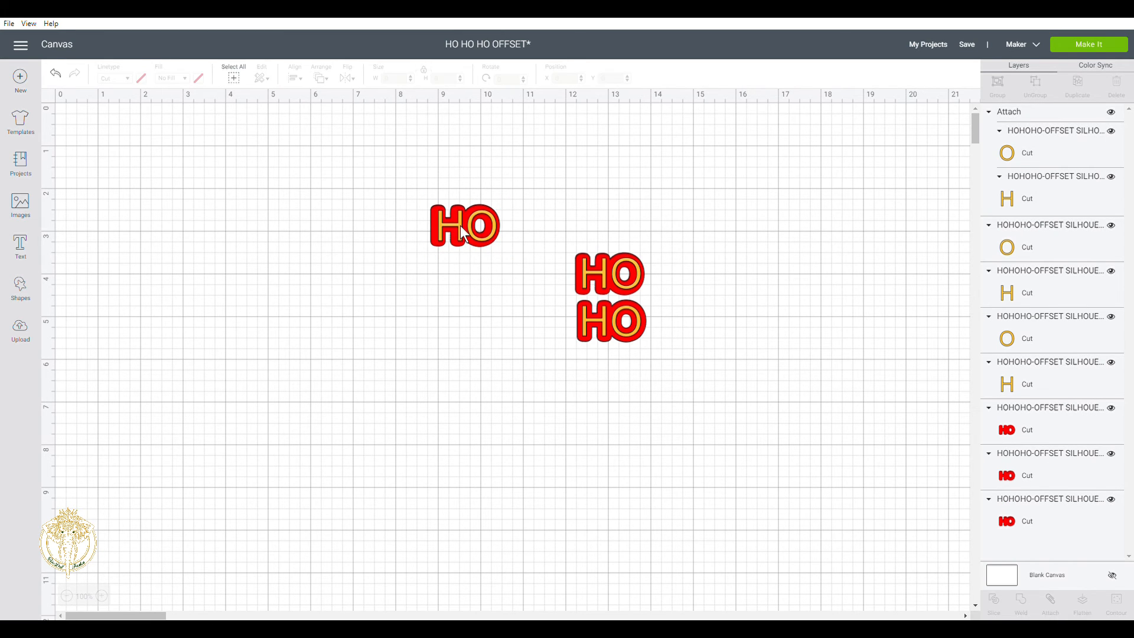
{"action": "left_click", "coordinate": [464, 225]}
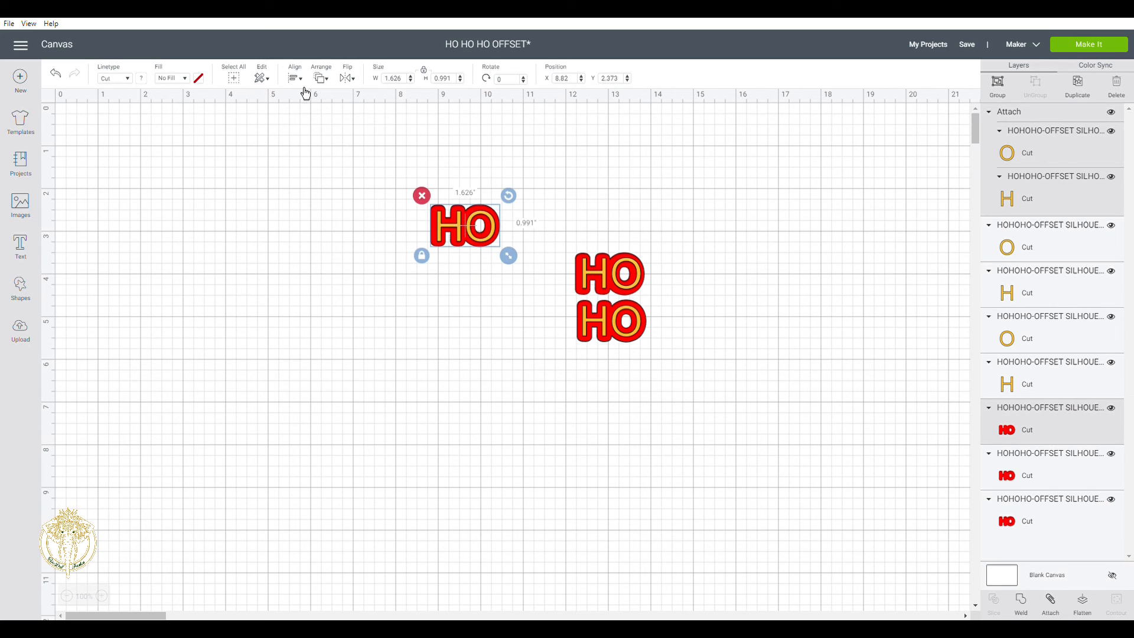
{"action": "mouse_move", "coordinate": [322, 252]}
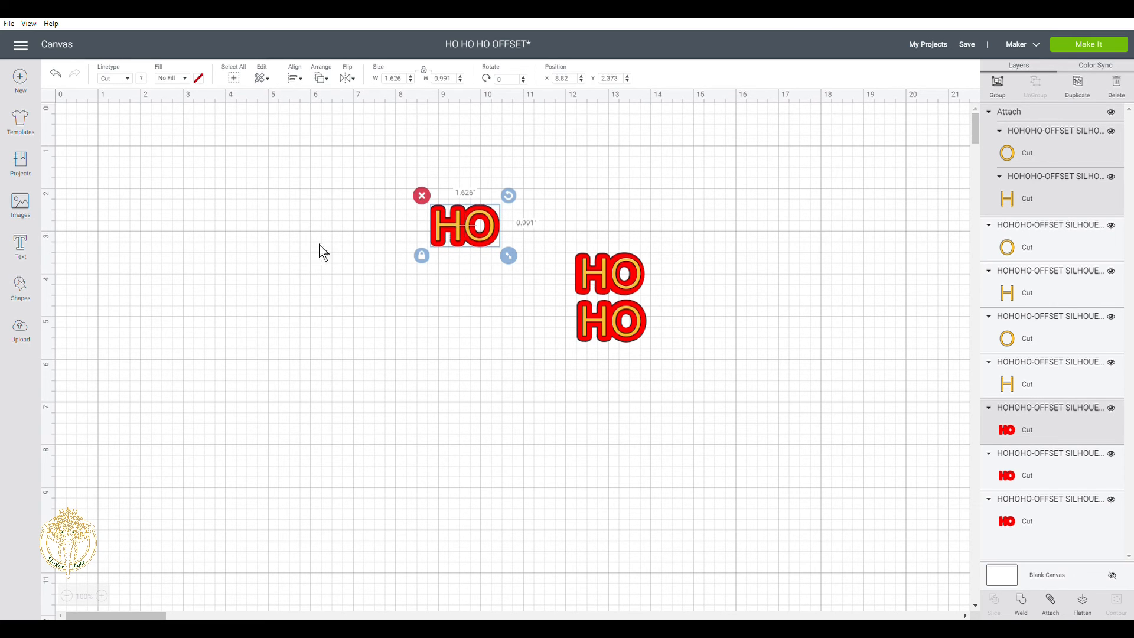
{"action": "left_click", "coordinate": [322, 251]}
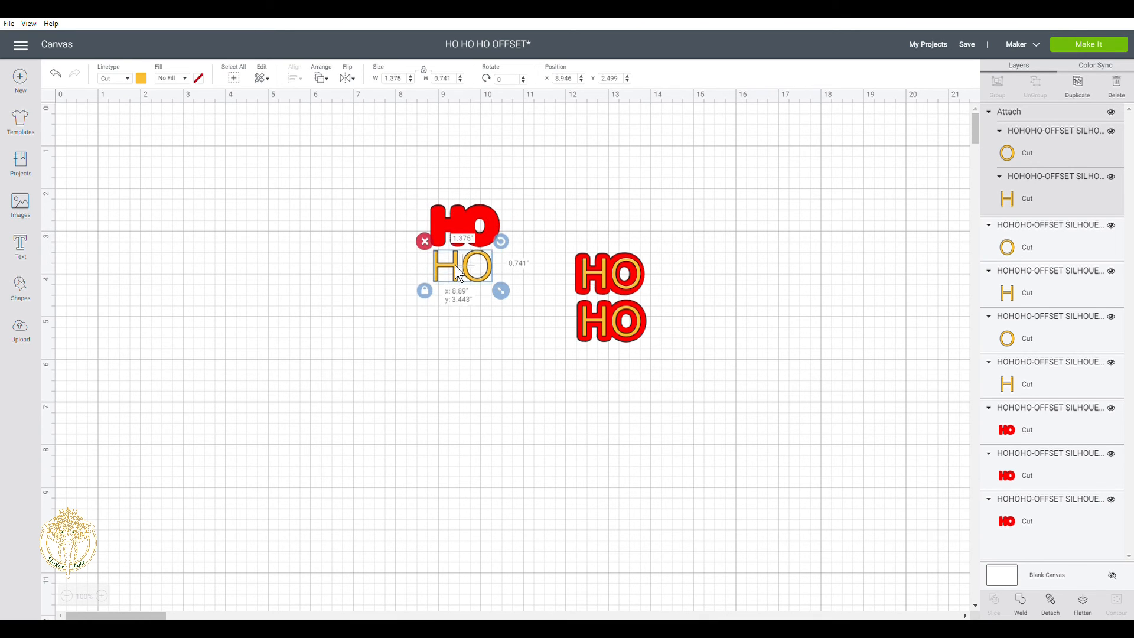
{"action": "left_click_drag", "start_coordinate": [463, 267], "coordinate": [600, 270]}
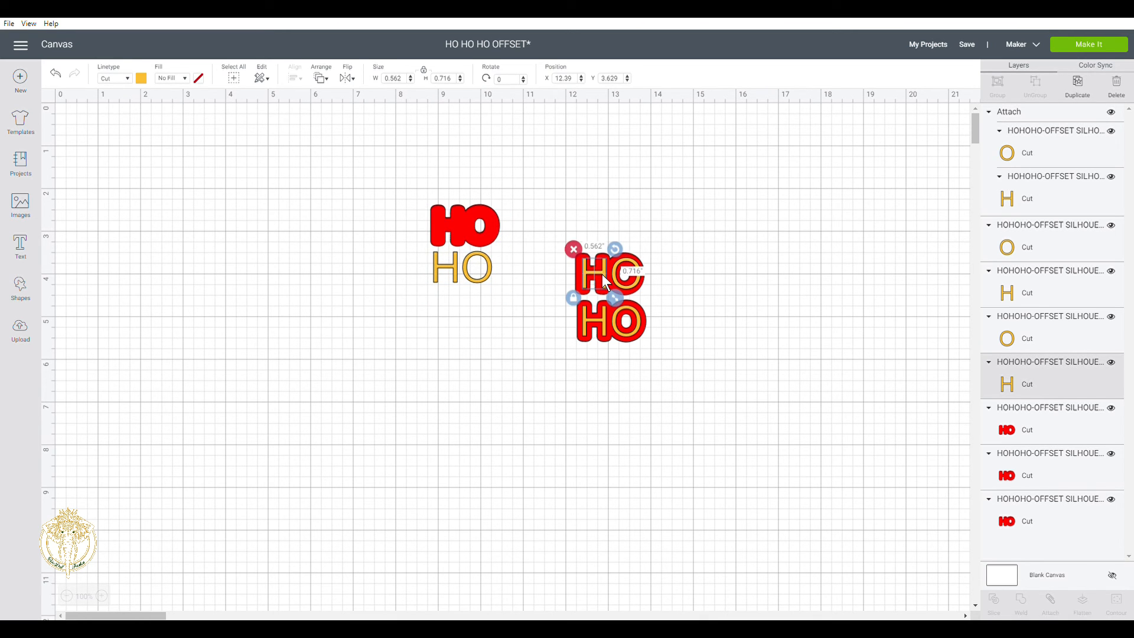
{"action": "mouse_move", "coordinate": [867, 322]}
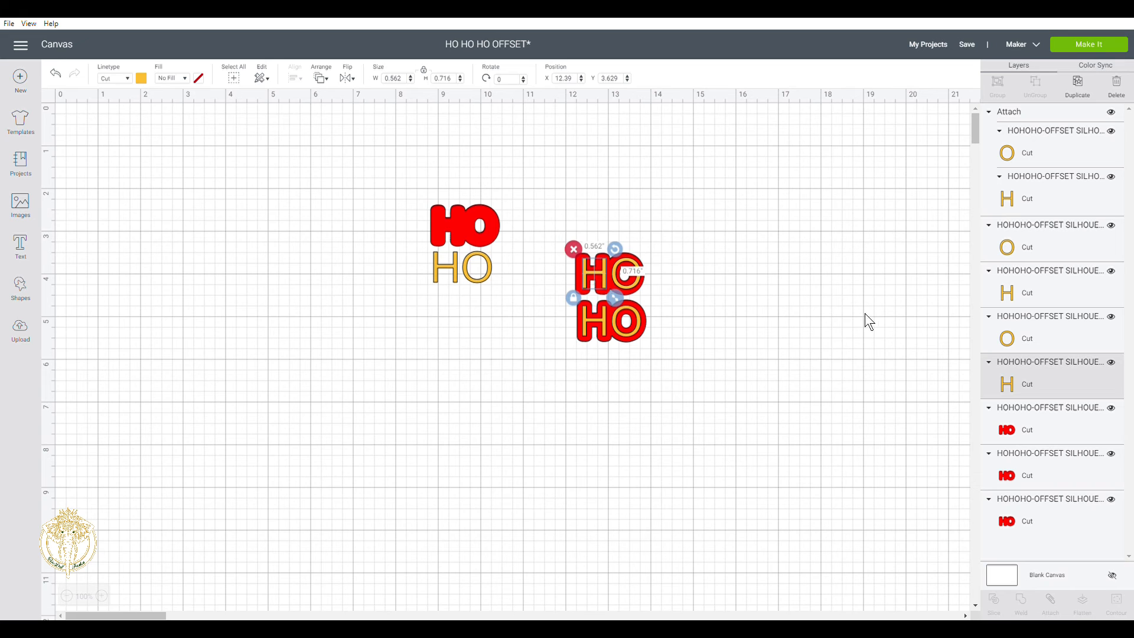
{"action": "mouse_move", "coordinate": [1020, 338]}
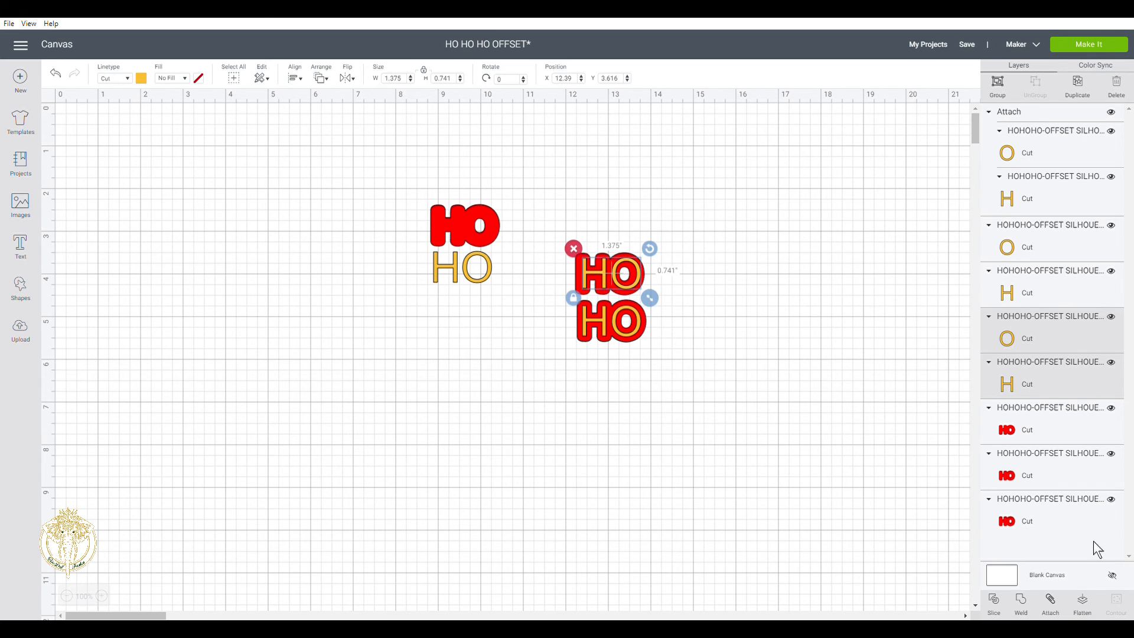
{"action": "mouse_move", "coordinate": [1052, 608]}
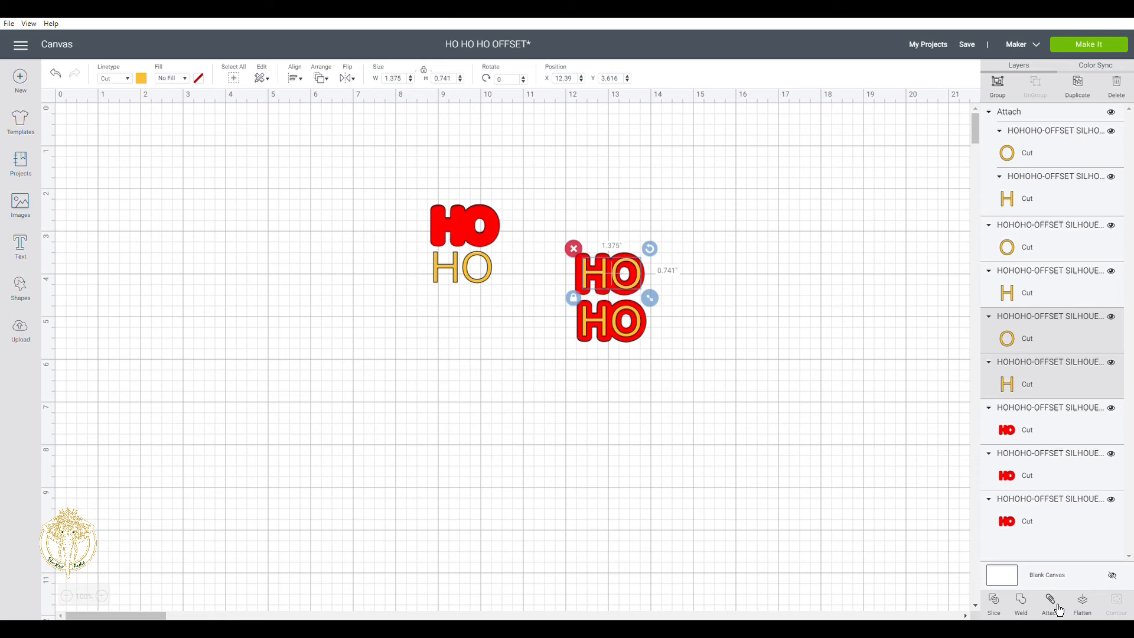
{"action": "left_click", "coordinate": [1049, 600]}
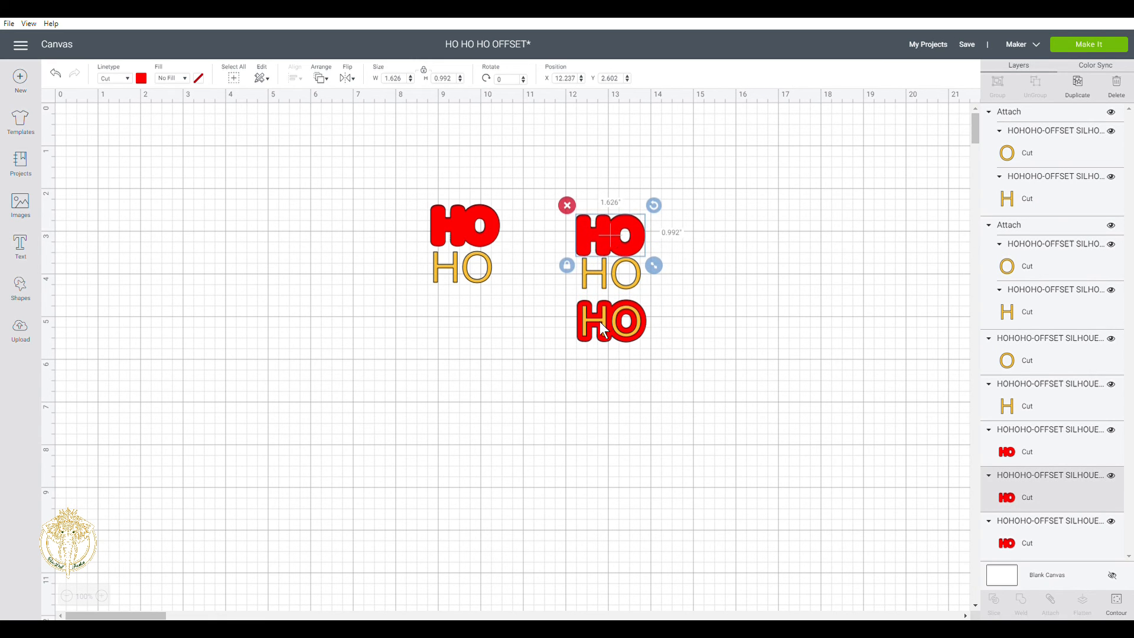
{"action": "mouse_move", "coordinate": [599, 327]}
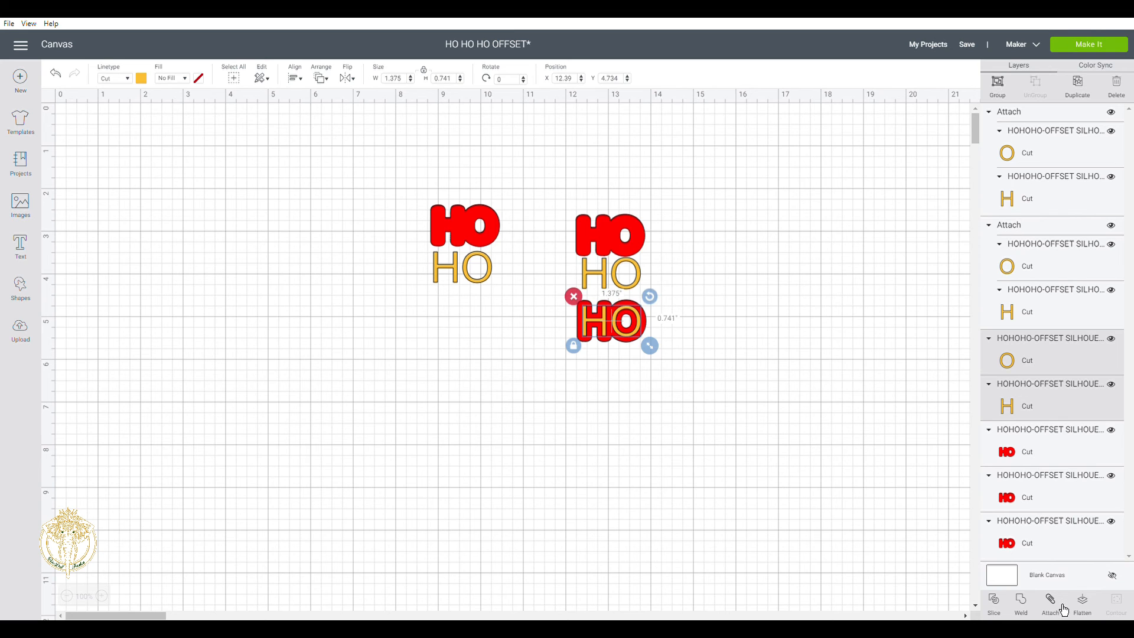
Attach the bottom HO's yellow H and O, then reselect it with its red offset
{"action": "left_click", "coordinate": [615, 374]}
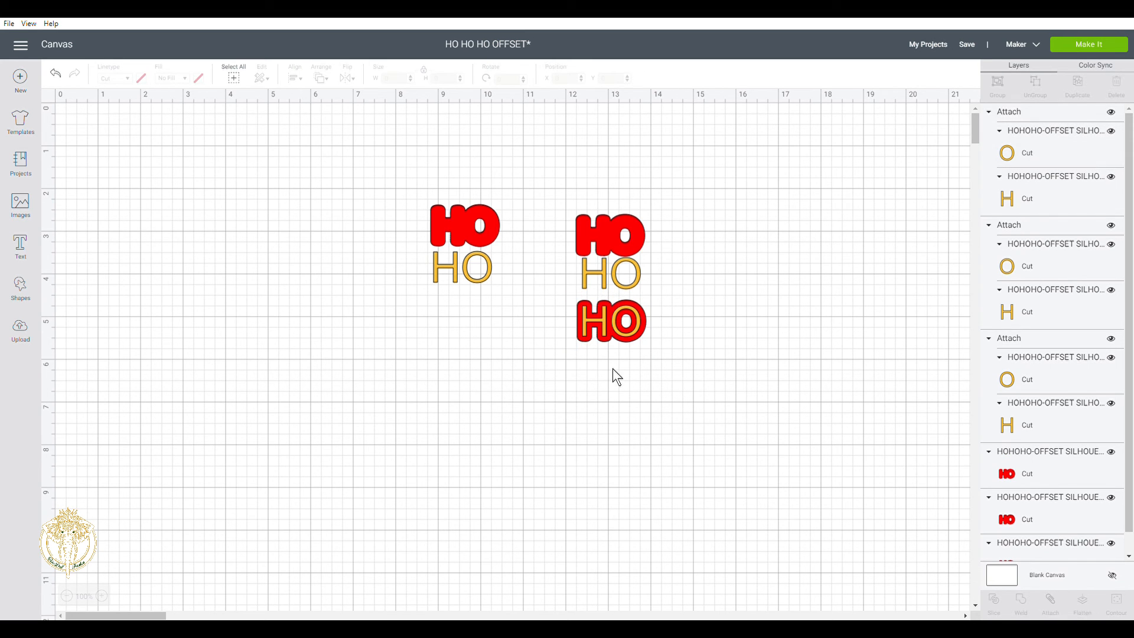
{"action": "left_click", "coordinate": [610, 321]}
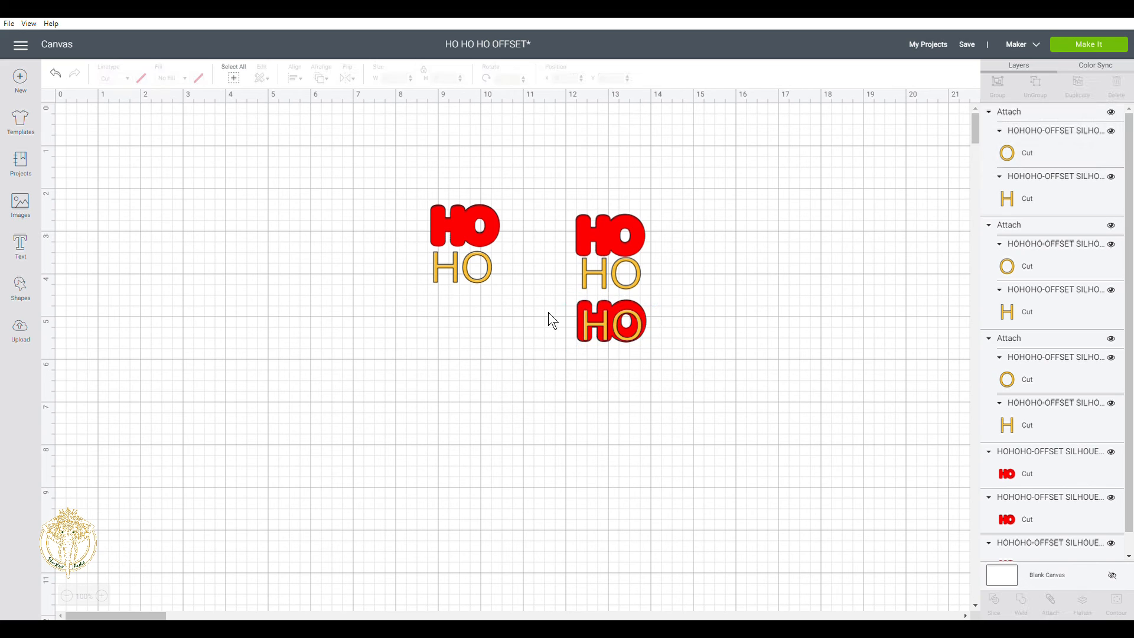
{"action": "left_click", "coordinate": [610, 323]}
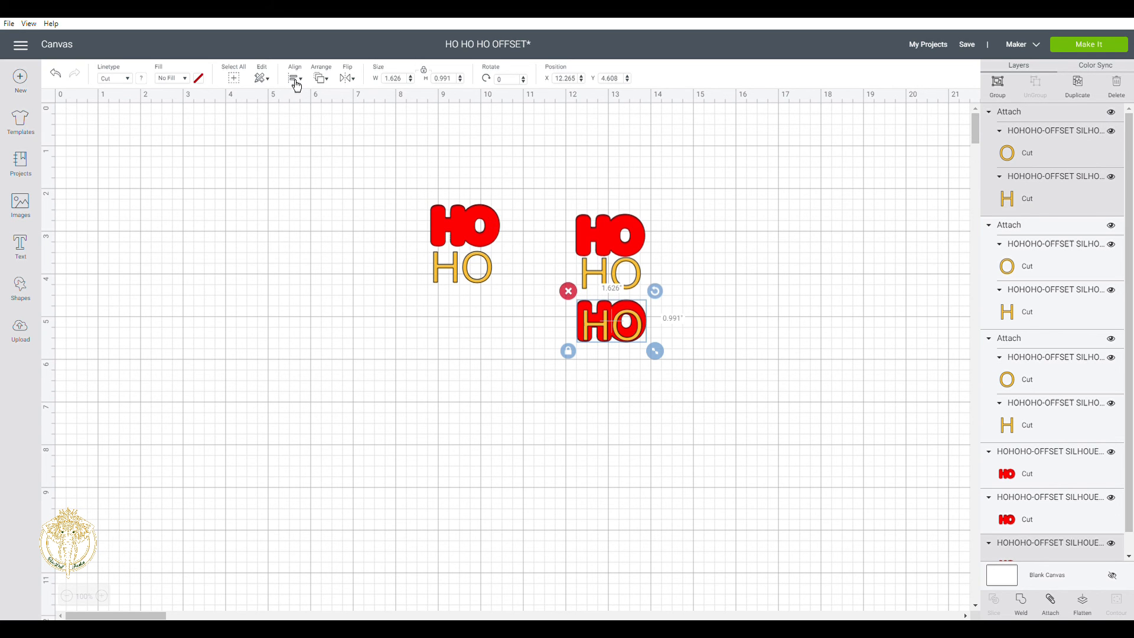
Center the yellow letters on their red offset and nudge the left yellow HO into place
{"action": "left_click", "coordinate": [293, 78]}
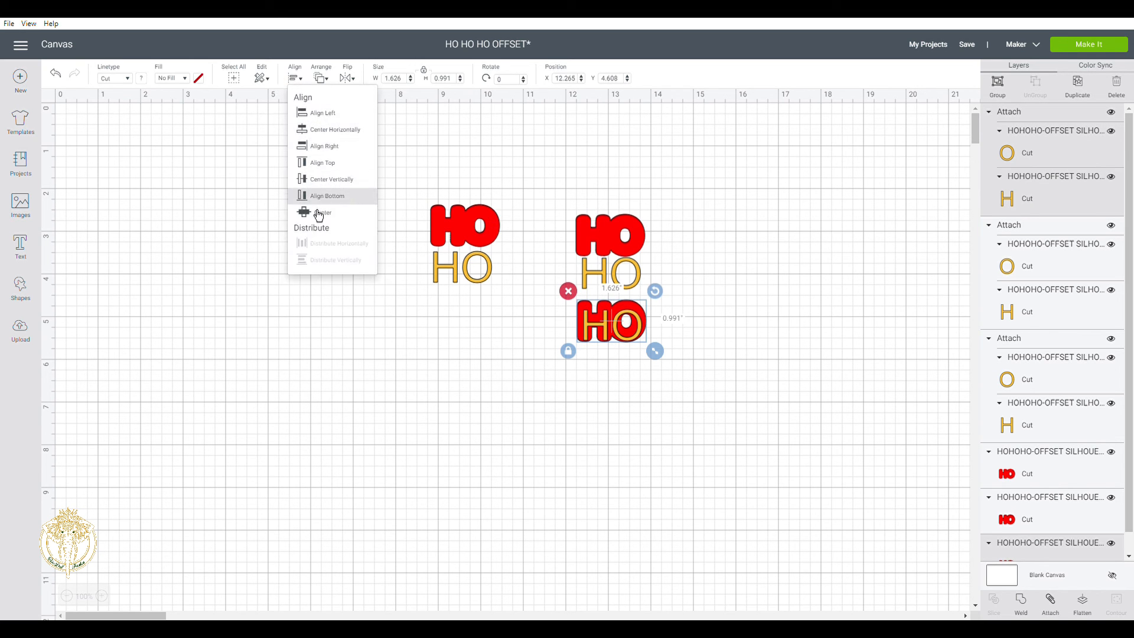
{"action": "left_click", "coordinate": [322, 212]}
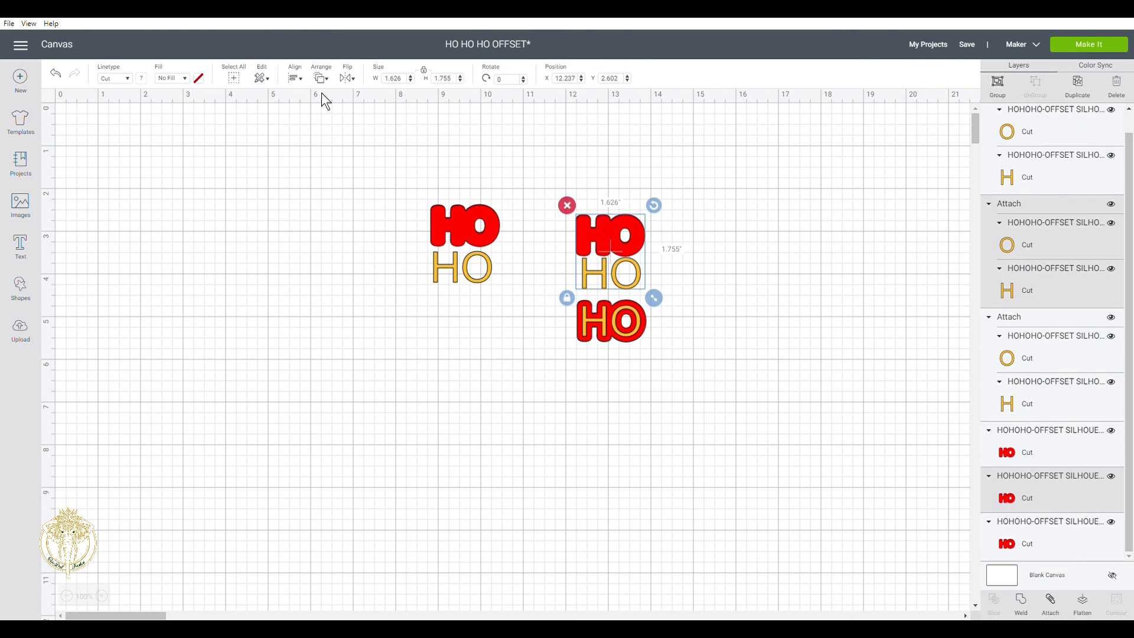
{"action": "mouse_move", "coordinate": [331, 219]}
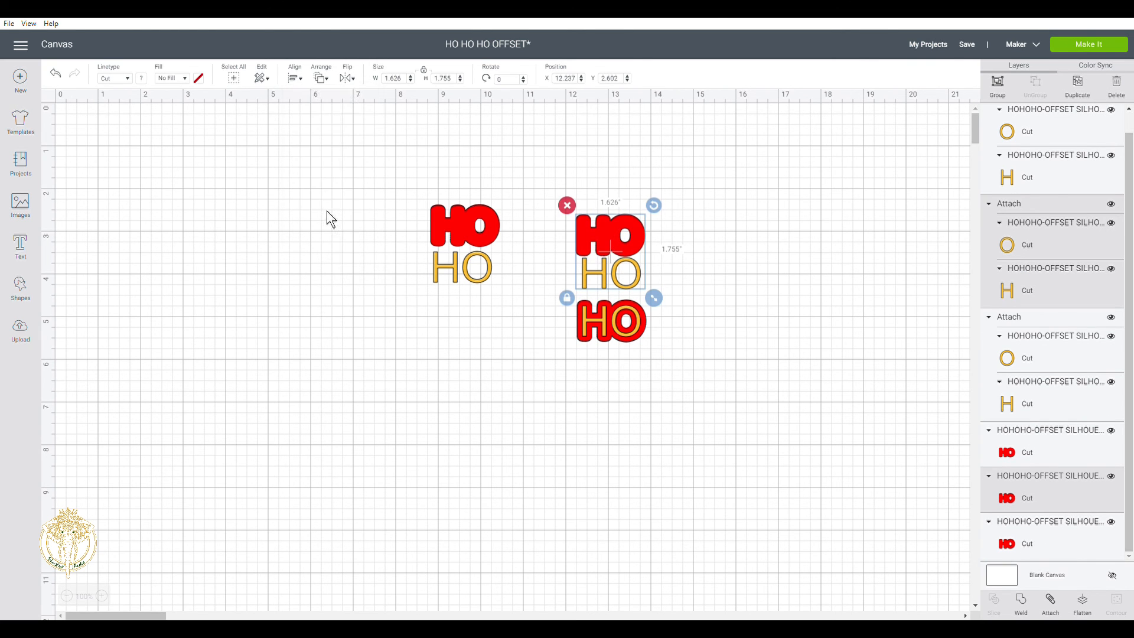
{"action": "left_click_drag", "start_coordinate": [653, 297], "coordinate": [653, 281]}
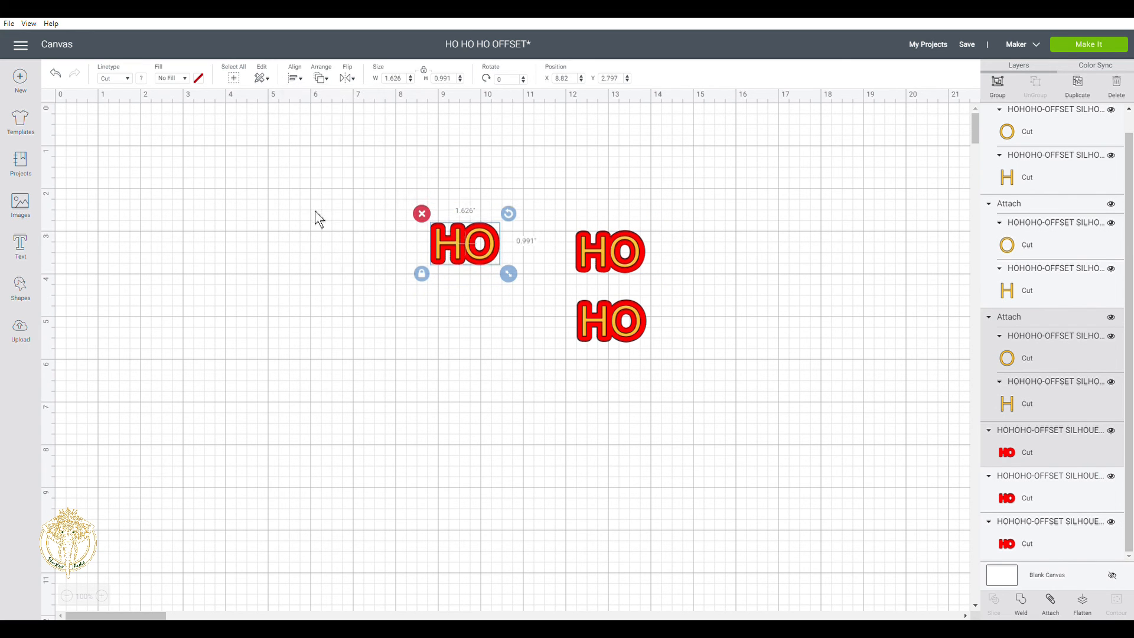
Select the upper-right red offset and drag it away from its yellow letters
{"action": "left_click", "coordinate": [618, 250]}
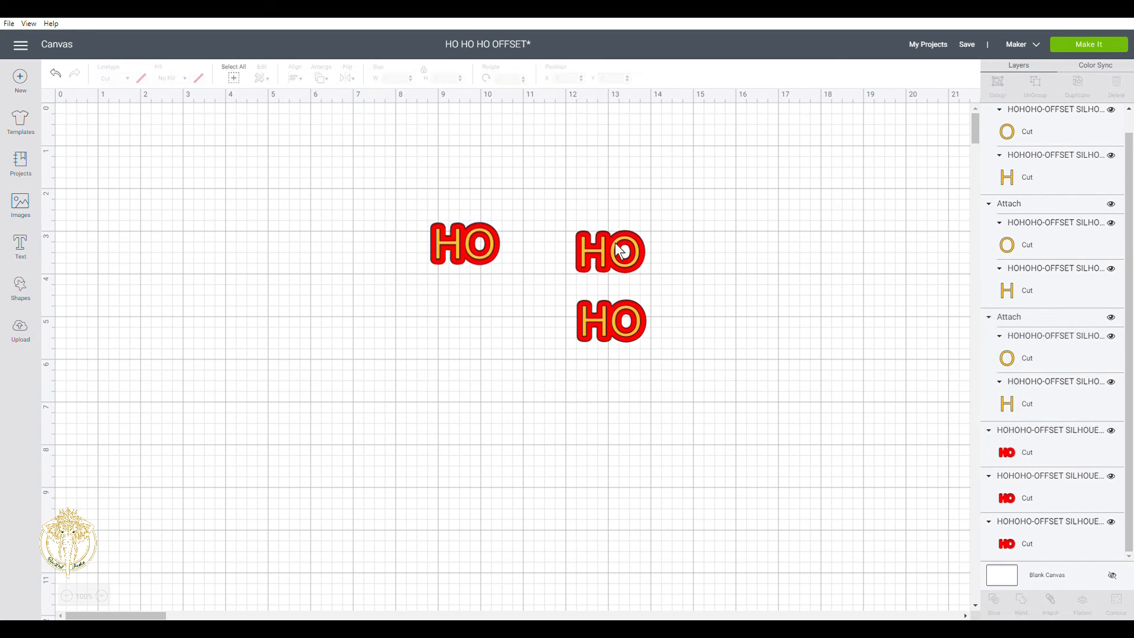
{"action": "left_click", "coordinate": [609, 251]}
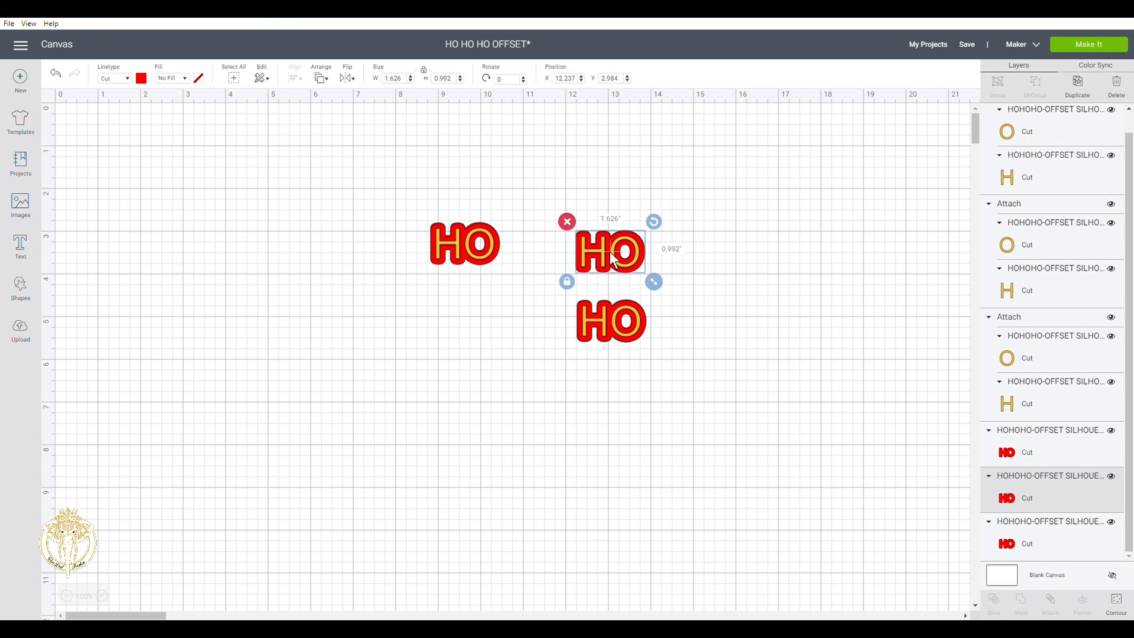
{"action": "left_click_drag", "start_coordinate": [611, 249], "coordinate": [546, 222]}
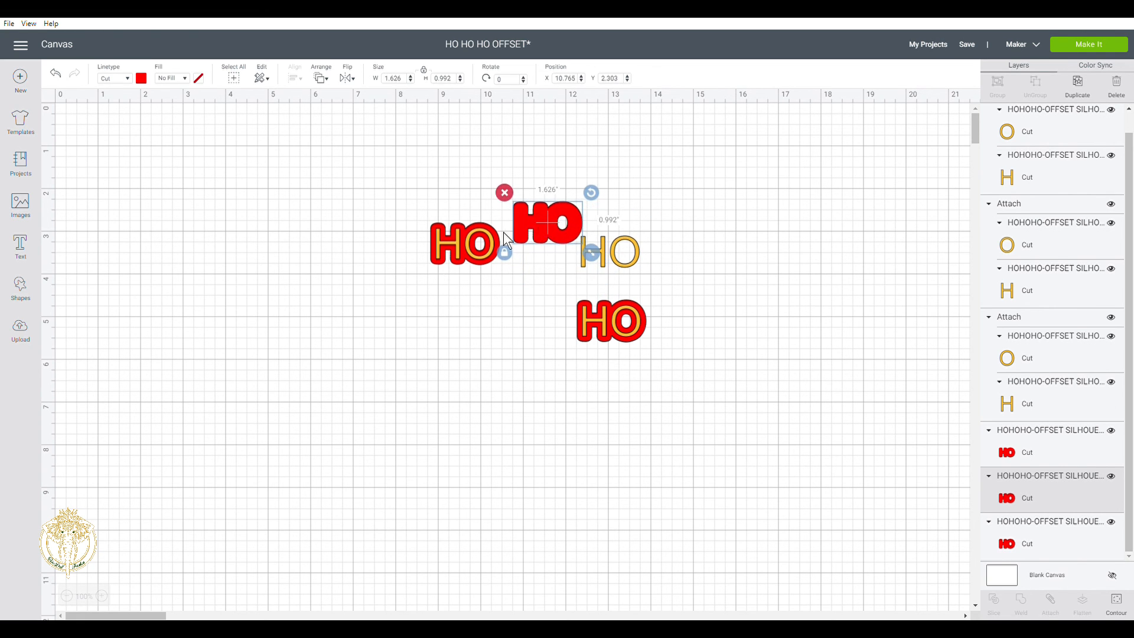
Move the yellow letters off the offsets and center one yellow HO on the top red offset
{"action": "left_click_drag", "start_coordinate": [546, 220], "coordinate": [564, 271]}
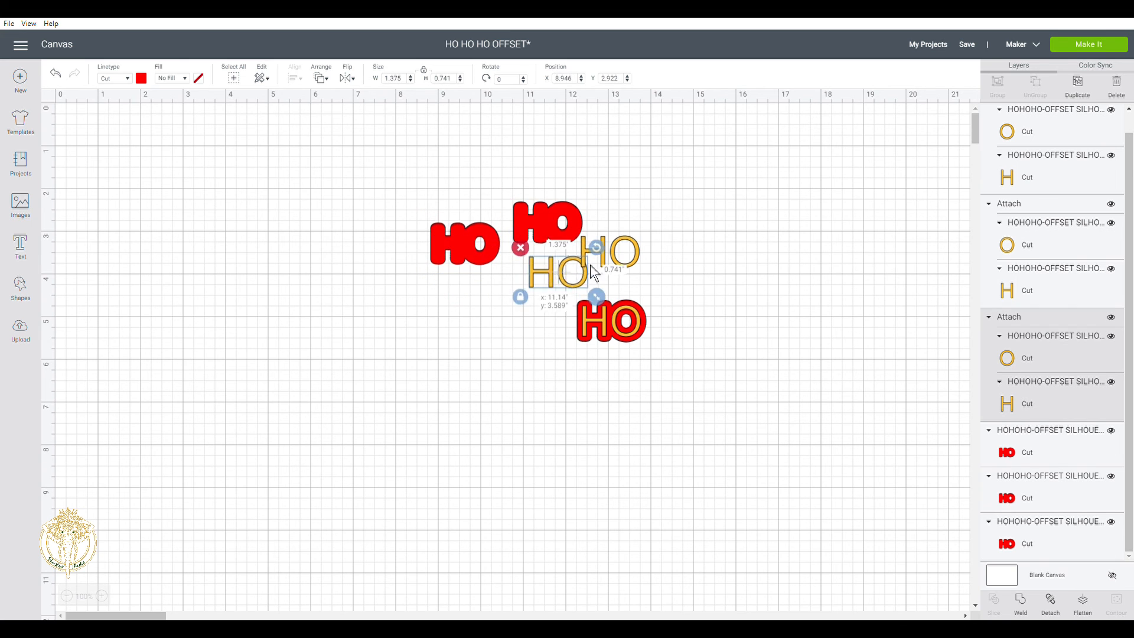
{"action": "left_click_drag", "start_coordinate": [566, 271], "coordinate": [619, 206]}
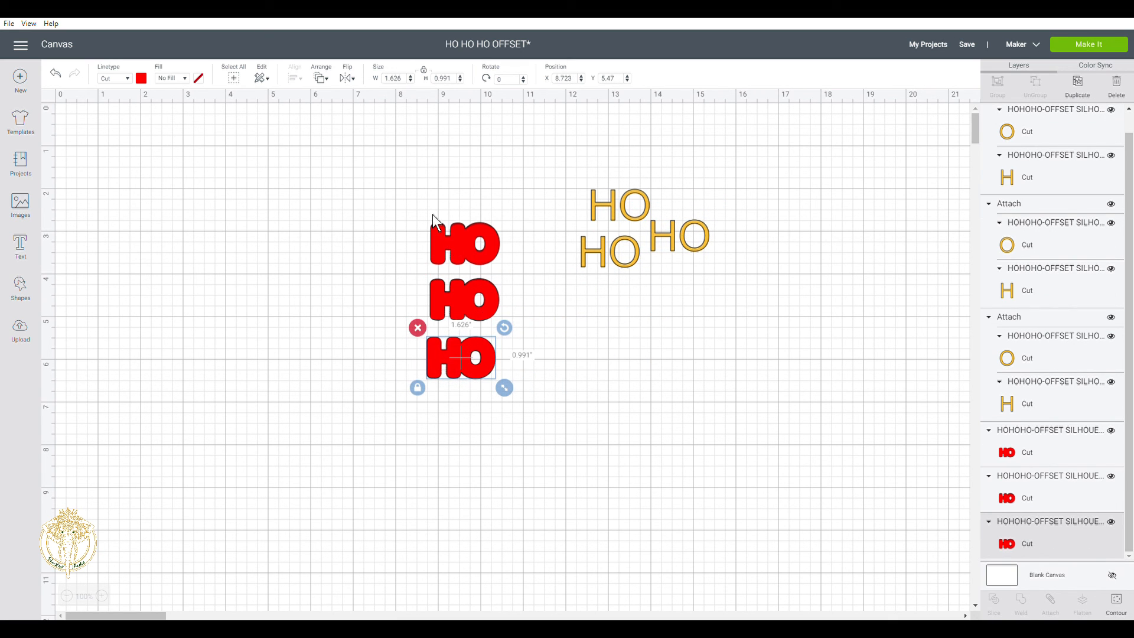
{"action": "mouse_move", "coordinate": [642, 194]}
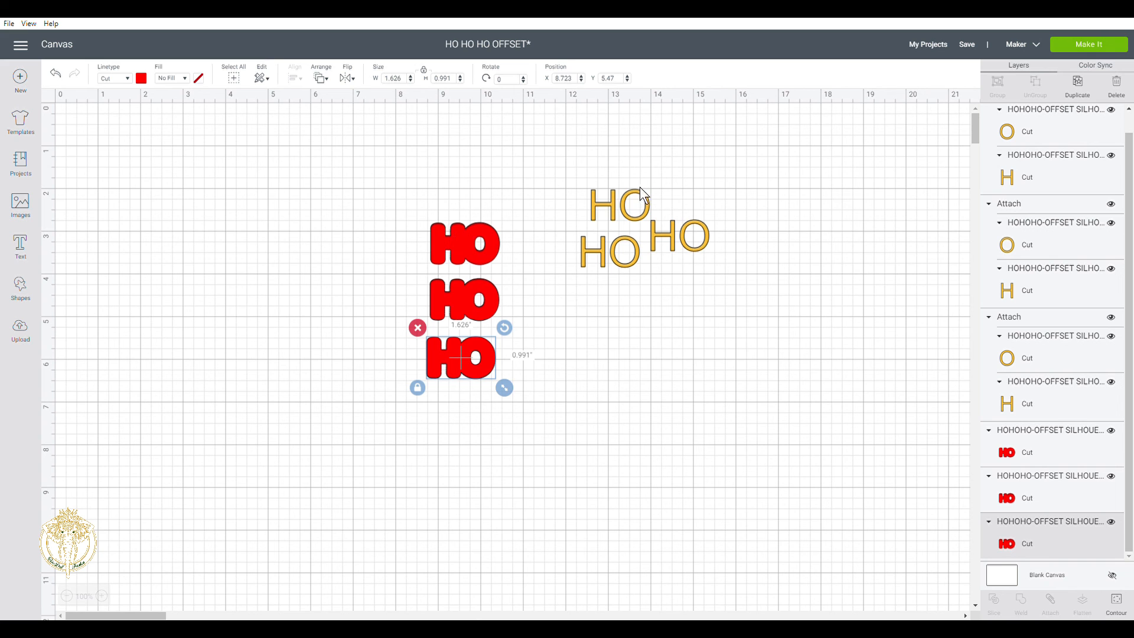
{"action": "left_click_drag", "start_coordinate": [463, 354], "coordinate": [517, 239]}
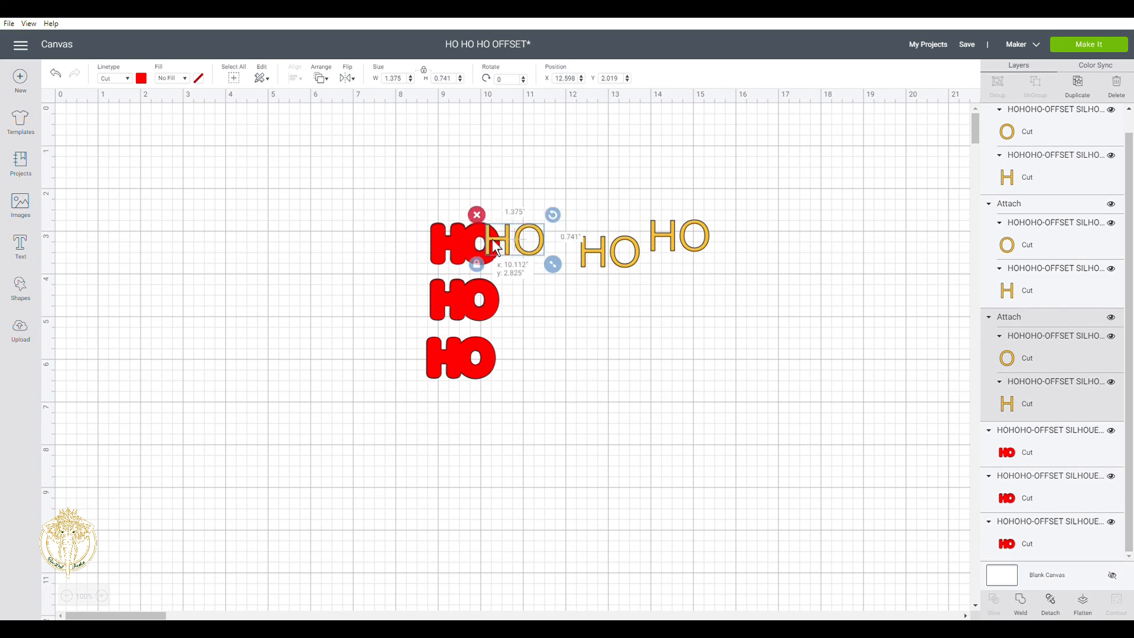
{"action": "left_click_drag", "start_coordinate": [521, 239], "coordinate": [459, 242]}
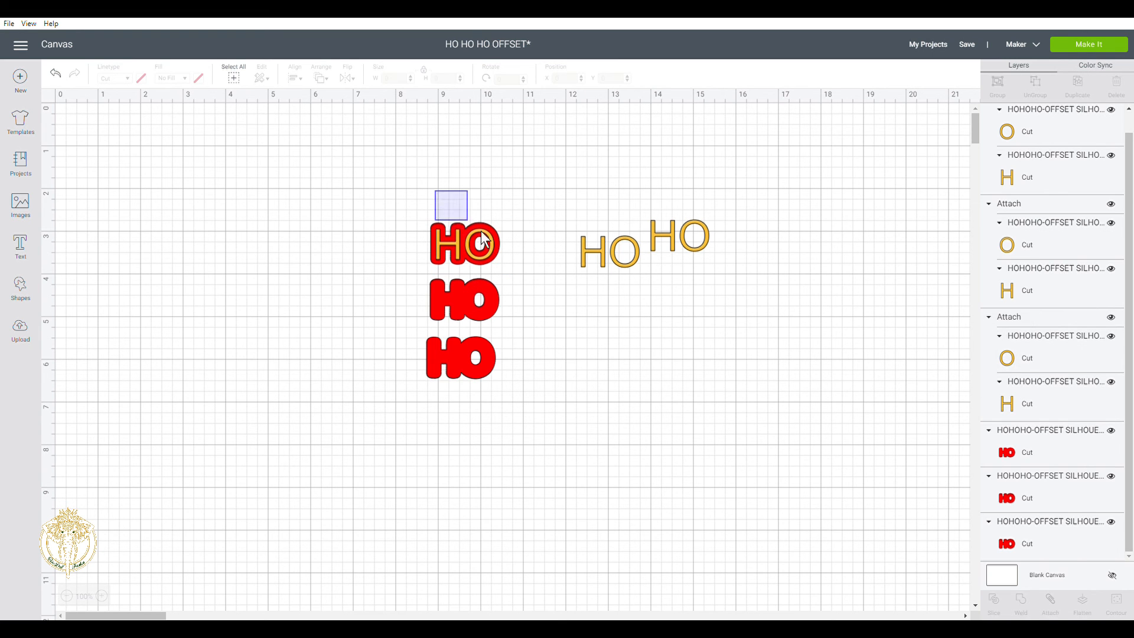
{"action": "left_click", "coordinate": [463, 242]}
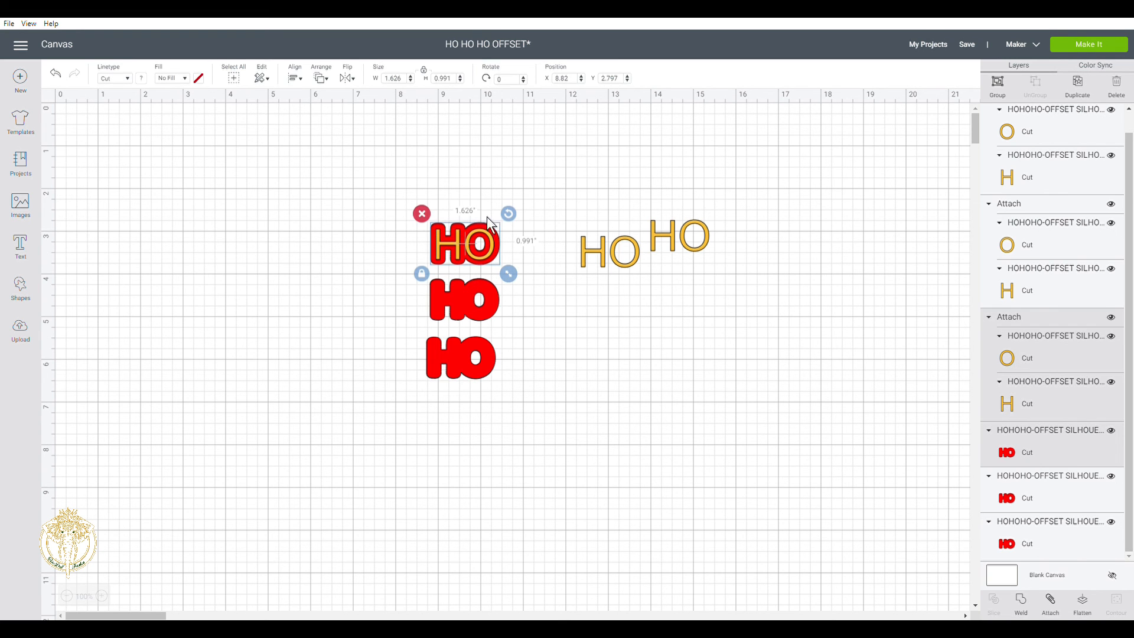
Resize the top layered HO to about 8.28 x 5.05 in and reposition it
{"action": "left_click_drag", "start_coordinate": [508, 273], "coordinate": [575, 315]}
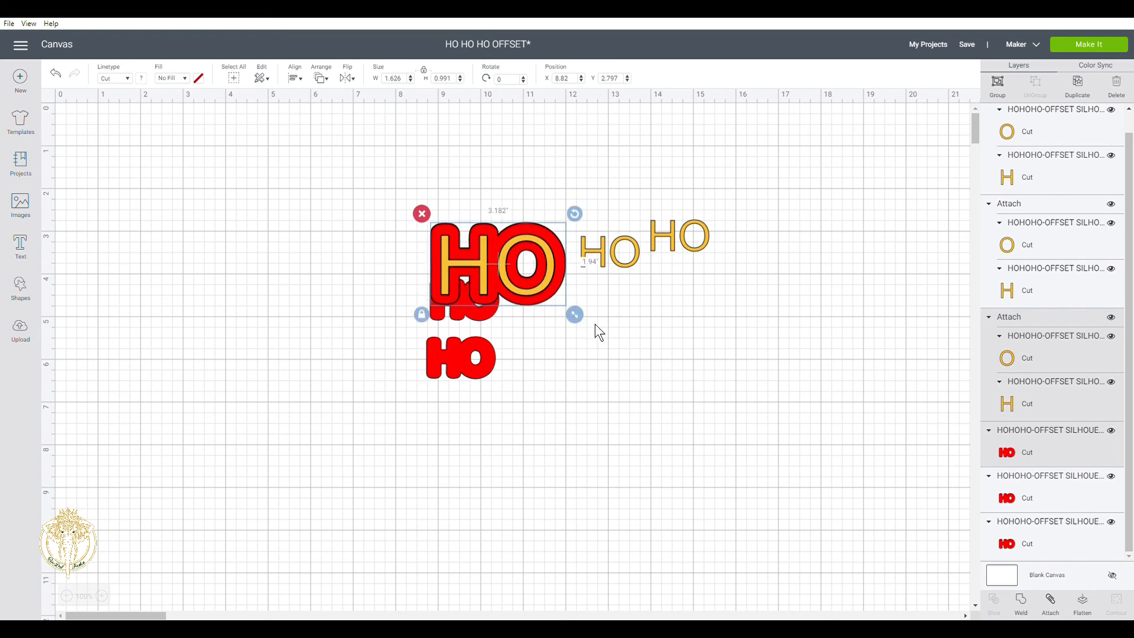
{"action": "left_click_drag", "start_coordinate": [574, 314], "coordinate": [790, 447]}
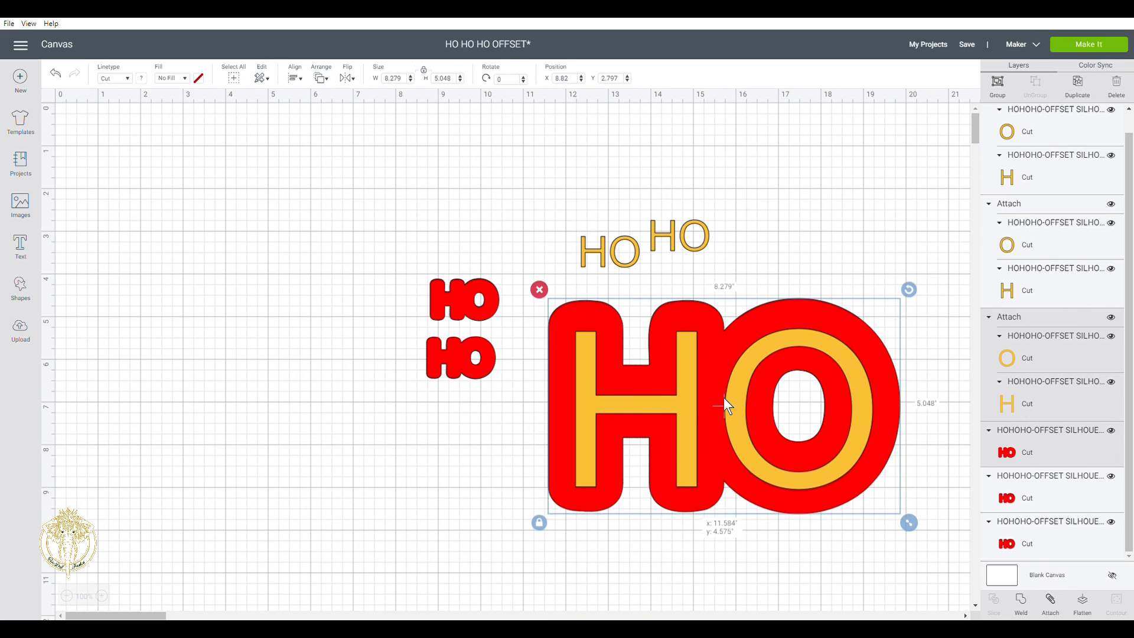
{"action": "left_click_drag", "start_coordinate": [727, 405], "coordinate": [665, 495]}
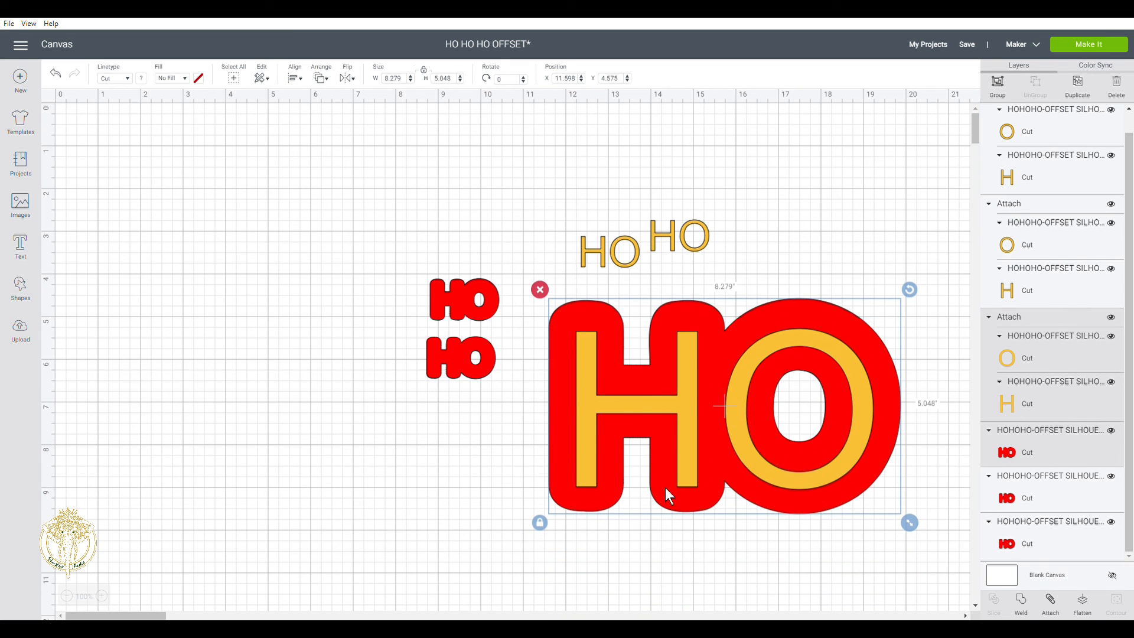
{"action": "mouse_move", "coordinate": [849, 197]}
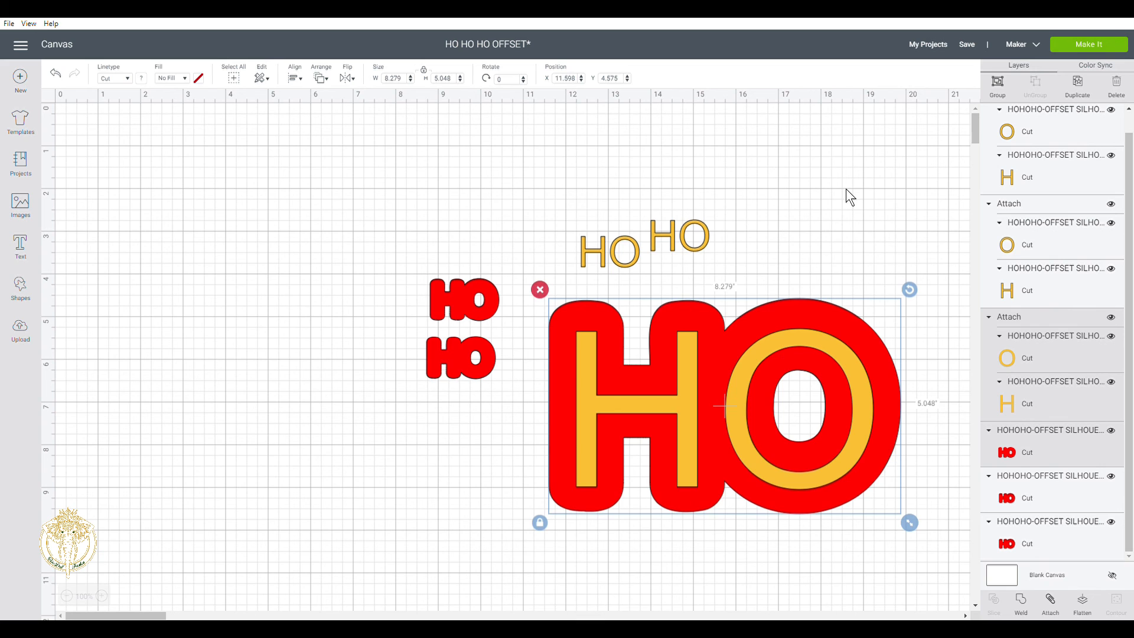
{"action": "mouse_move", "coordinate": [838, 55]}
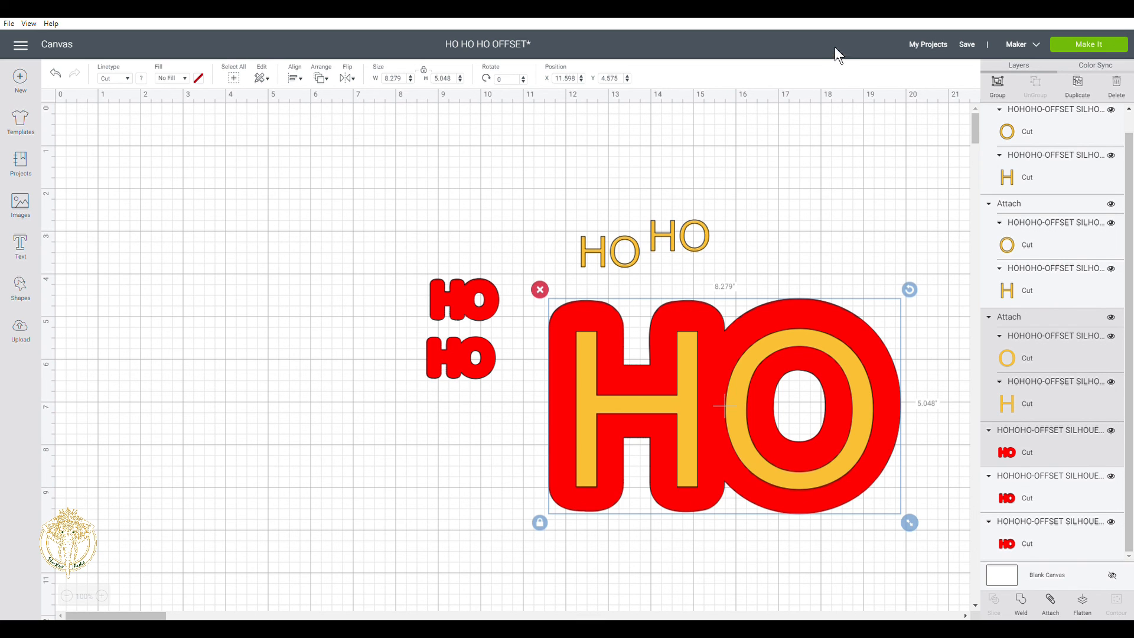